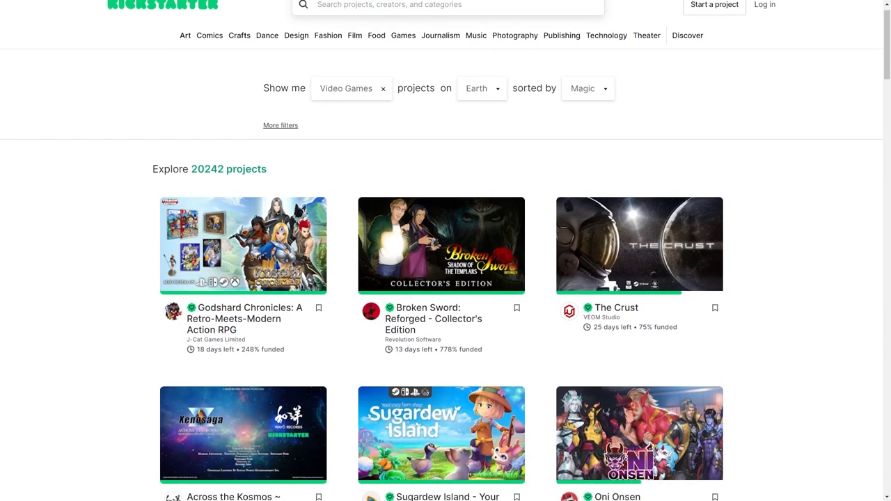
# Step: Scroll the Video Games discover listing down to the last results and reach Cave Crawler
pyautogui.scroll(-3)
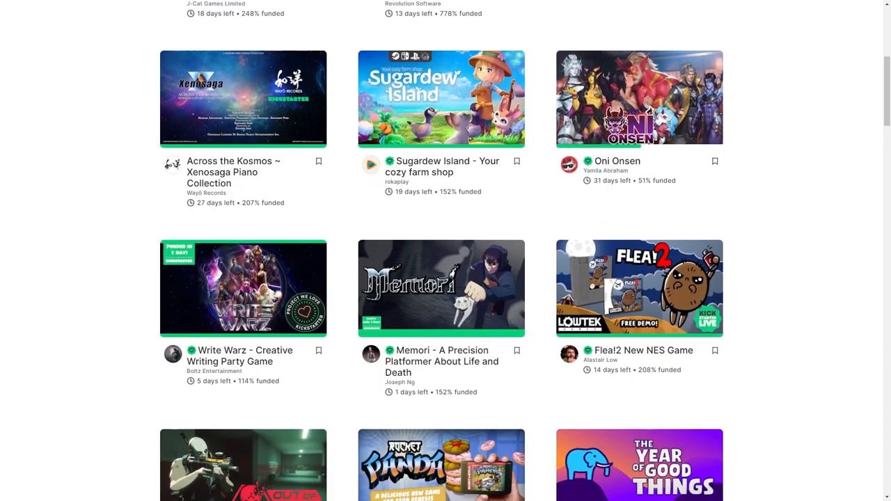
pyautogui.scroll(-3)
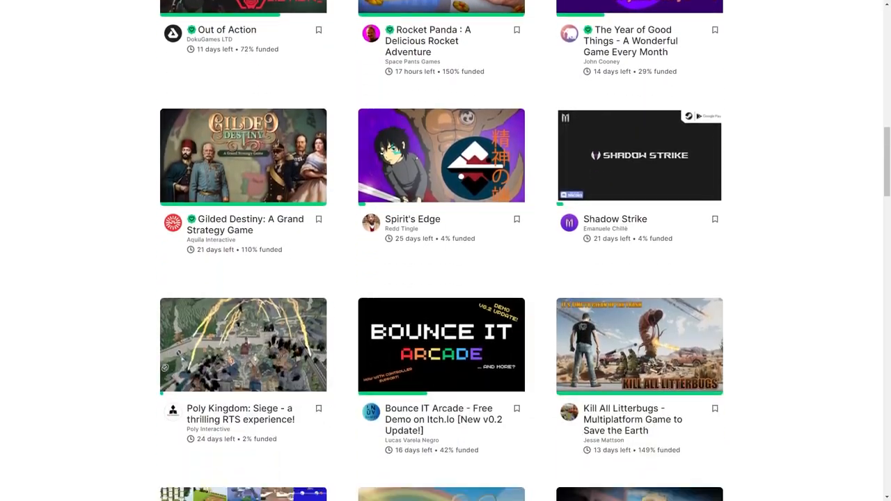
pyautogui.scroll(-3)
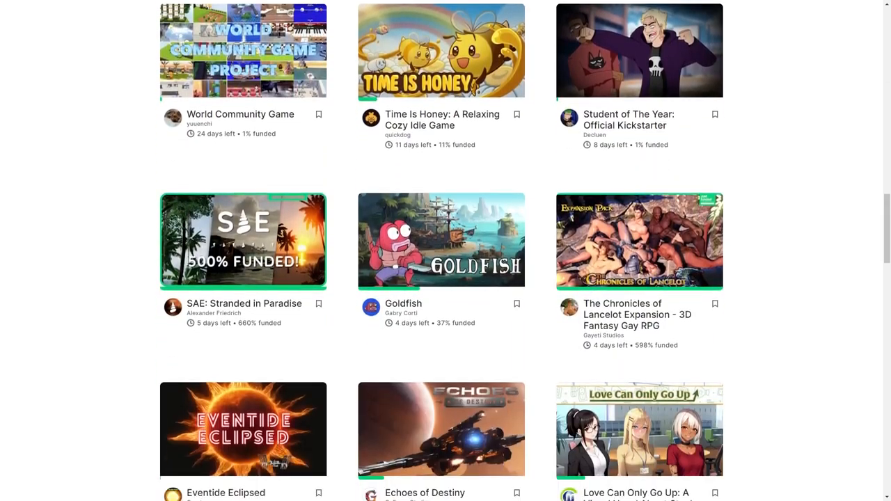
pyautogui.scroll(-3)
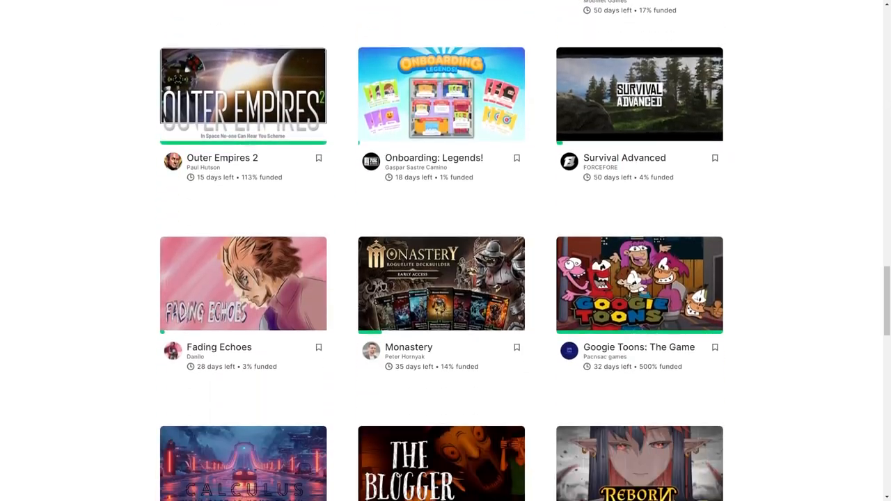
pyautogui.scroll(-3)
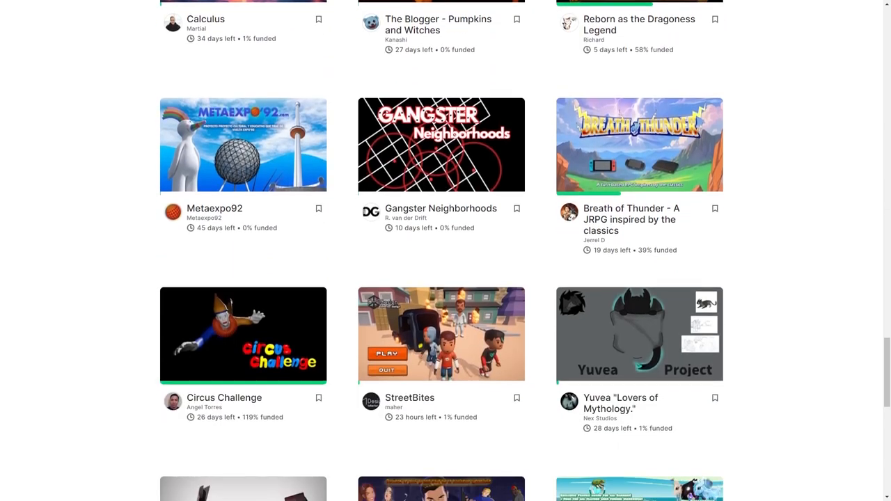
pyautogui.scroll(-3)
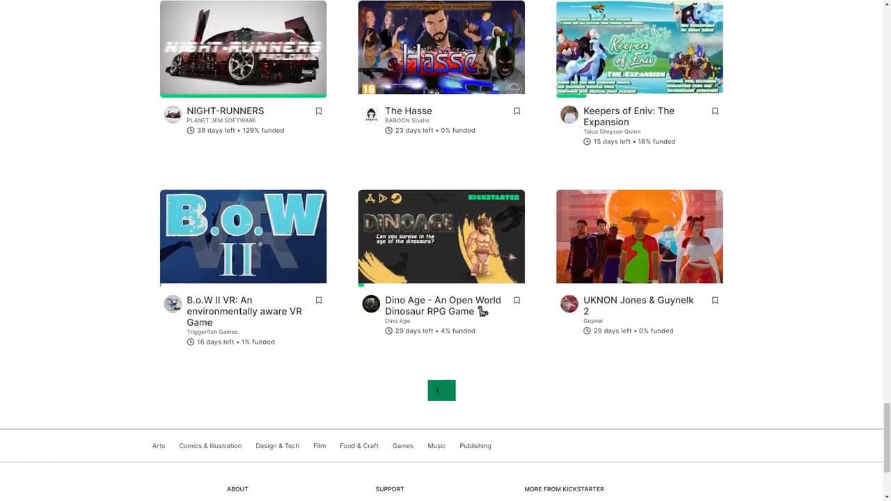
pyautogui.scroll(-3)
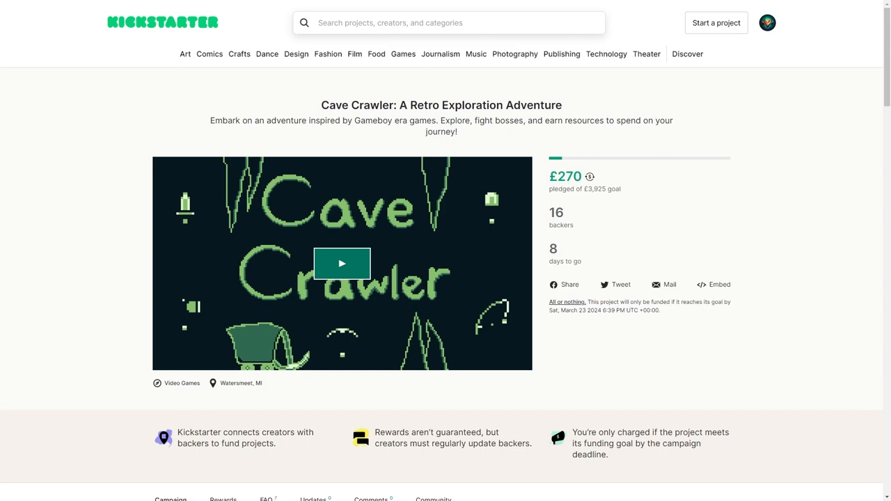
pyautogui.moveTo(636, 362)
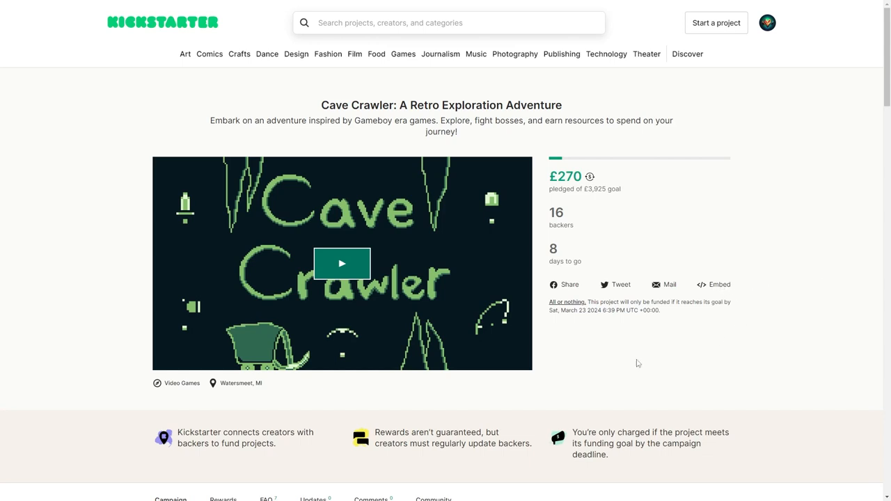
# Step: Start the Cave Crawler trailer and expand it to full screen
pyautogui.click(342, 263)
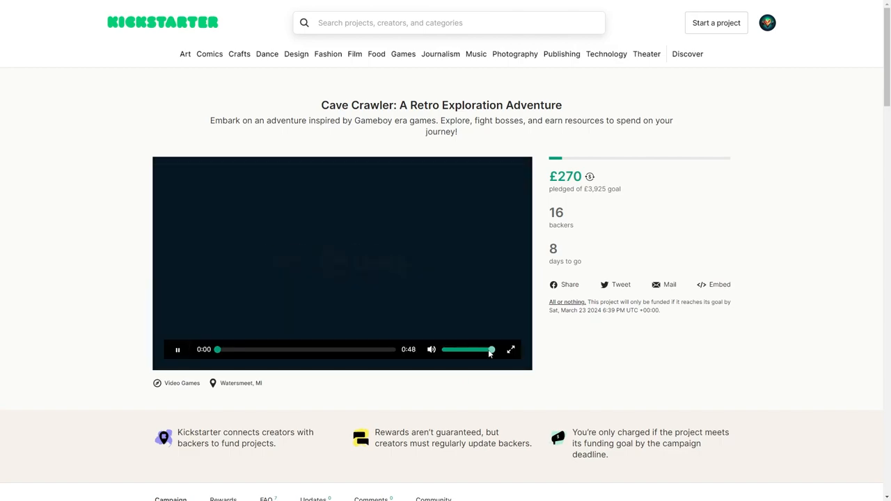
pyautogui.click(509, 349)
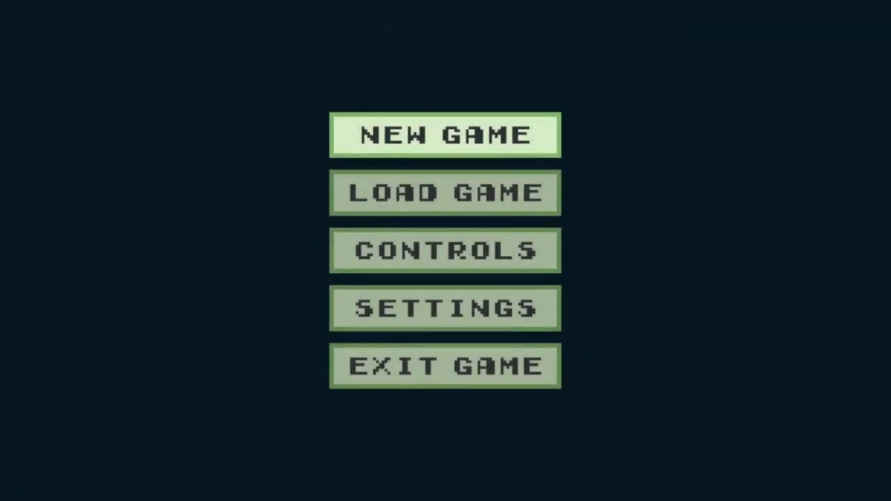
# Step: Let the Cave Crawler trailer finish and leave full-screen view
pyautogui.click(446, 134)
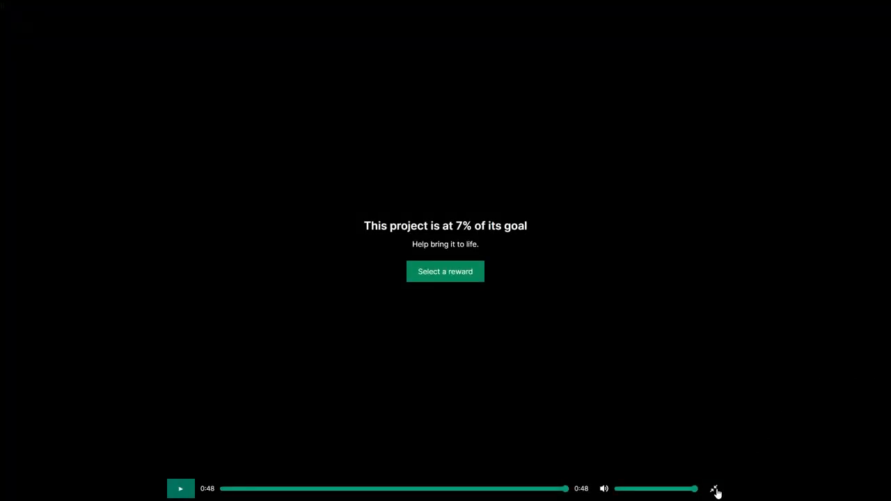
pyautogui.click(715, 488)
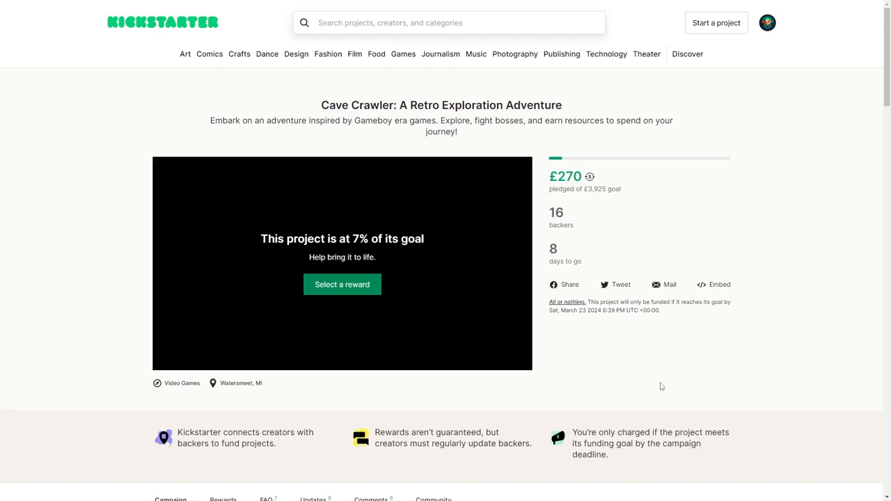
# Step: Scroll past the funding info to the Story section and creator background
pyautogui.scroll(-3)
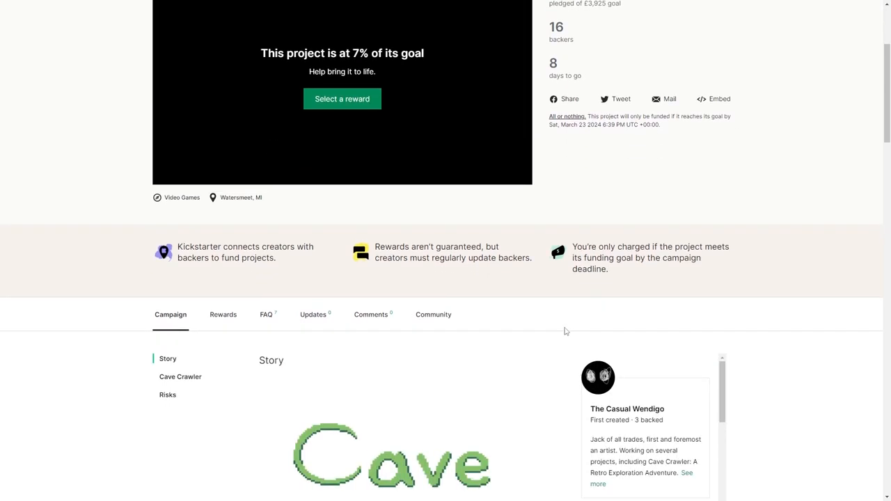
pyautogui.scroll(-3)
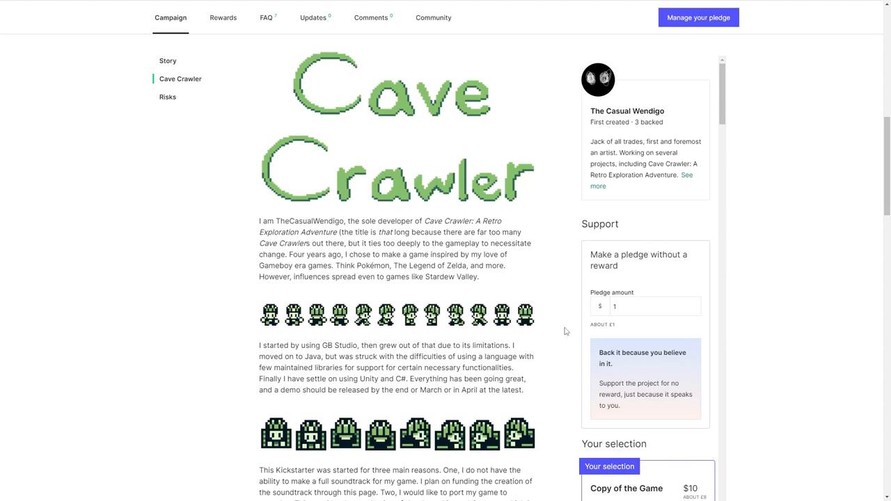
# Step: Scroll to the developer's campaign reasons and the Steam and YouTube links
pyautogui.scroll(-3)
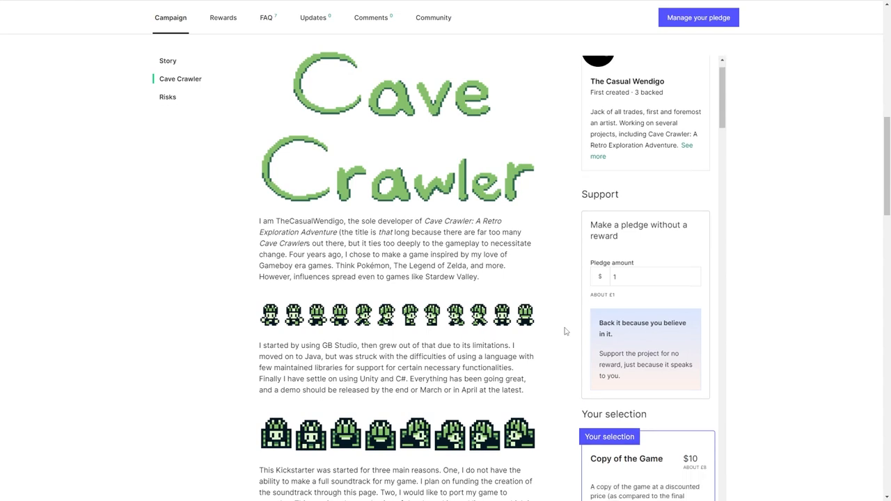
pyautogui.scroll(-3)
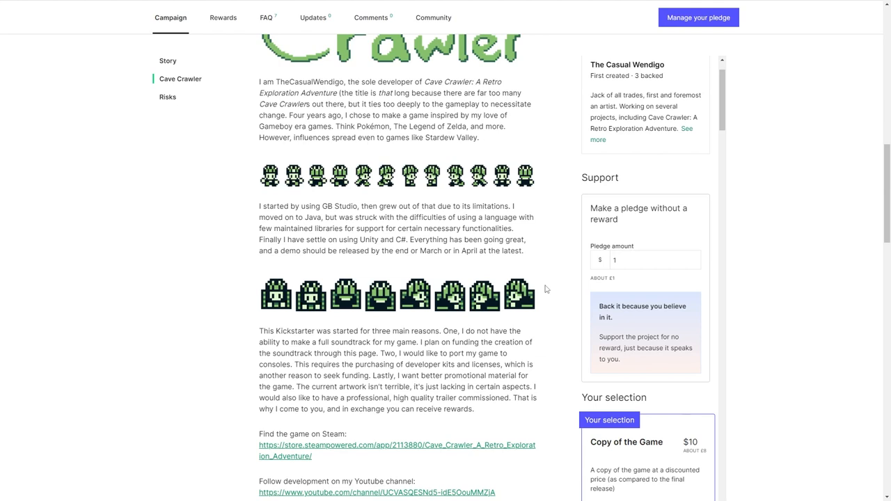
# Step: Scroll past the Discord link to the soundtrack teaser video and the mainland map preview
pyautogui.scroll(-3)
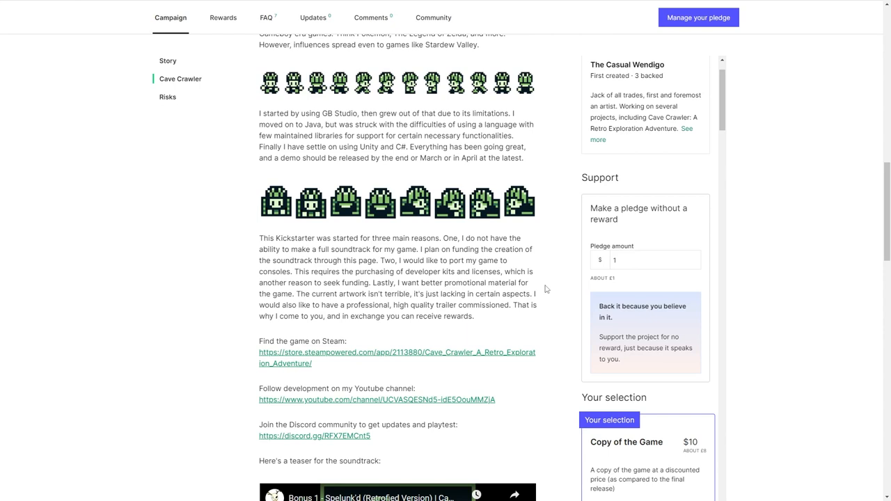
pyautogui.scroll(-3)
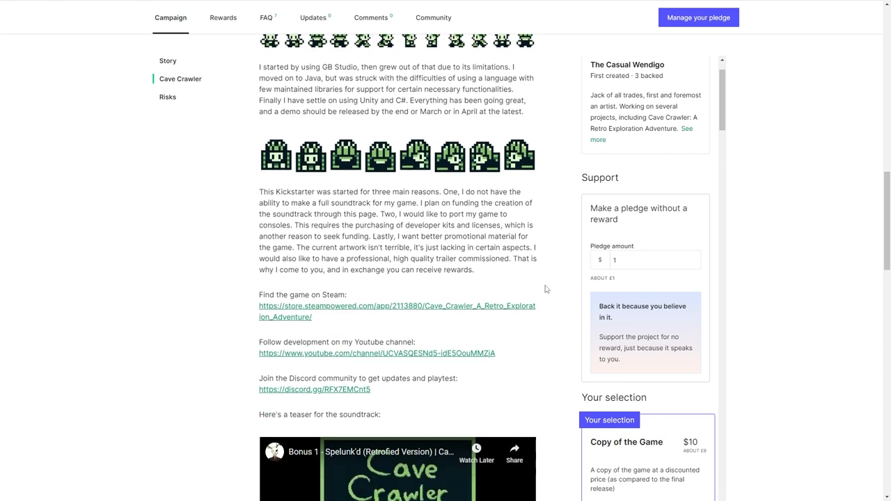
pyautogui.scroll(-3)
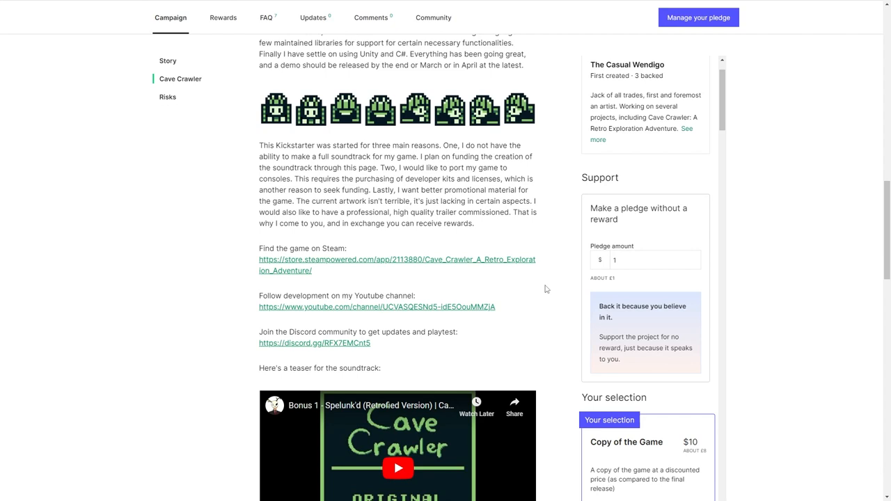
pyautogui.scroll(-3)
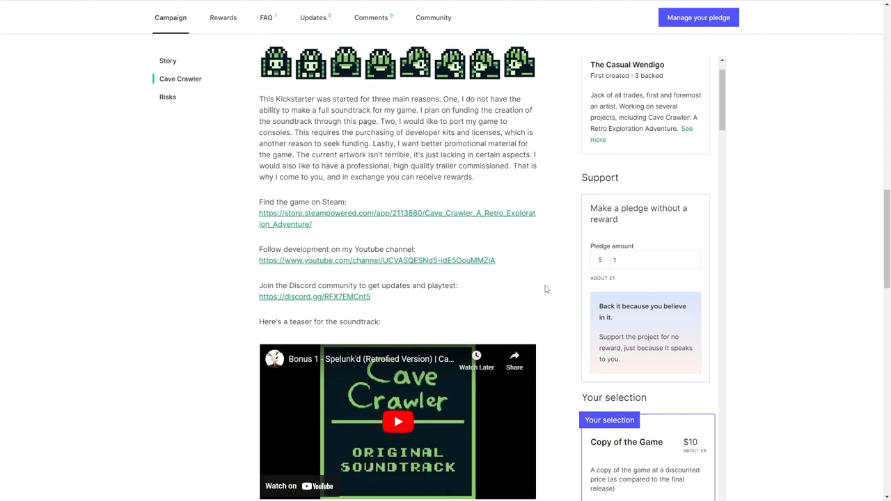
pyautogui.scroll(-3)
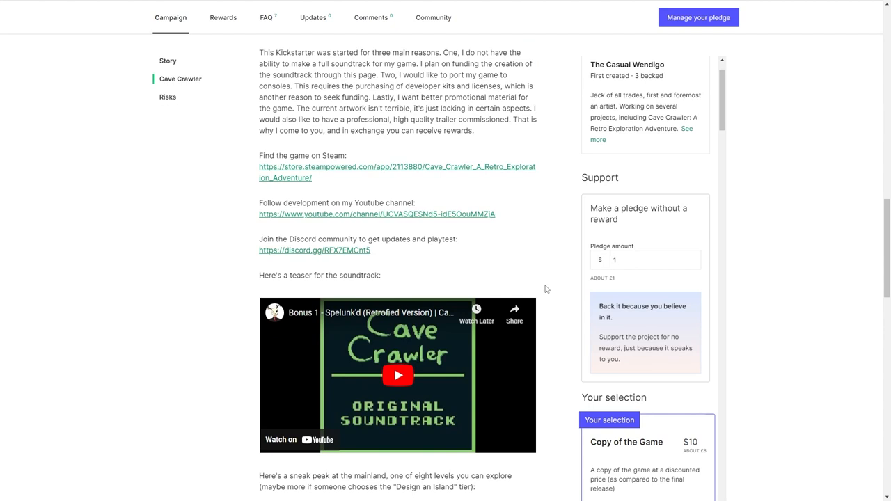
pyautogui.scroll(-3)
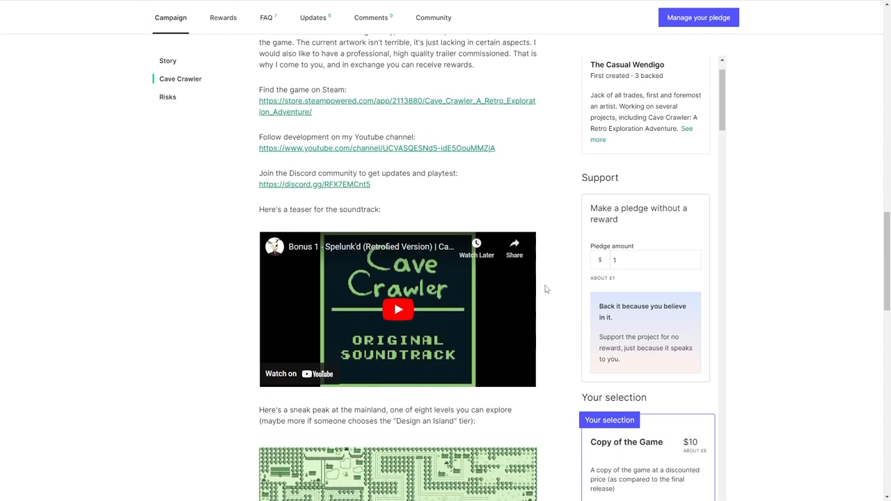
pyautogui.scroll(-3)
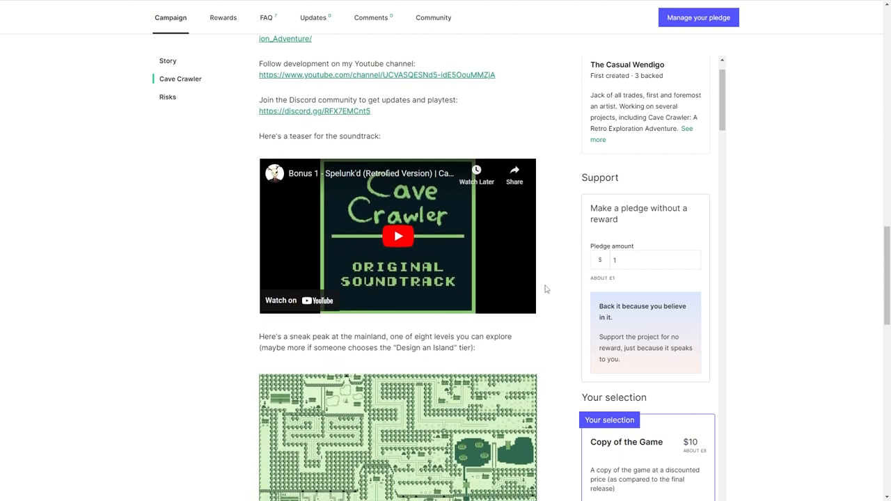
# Step: Scroll down to the Risks and challenges notes on budget, porting and soundtrack
pyautogui.scroll(-3)
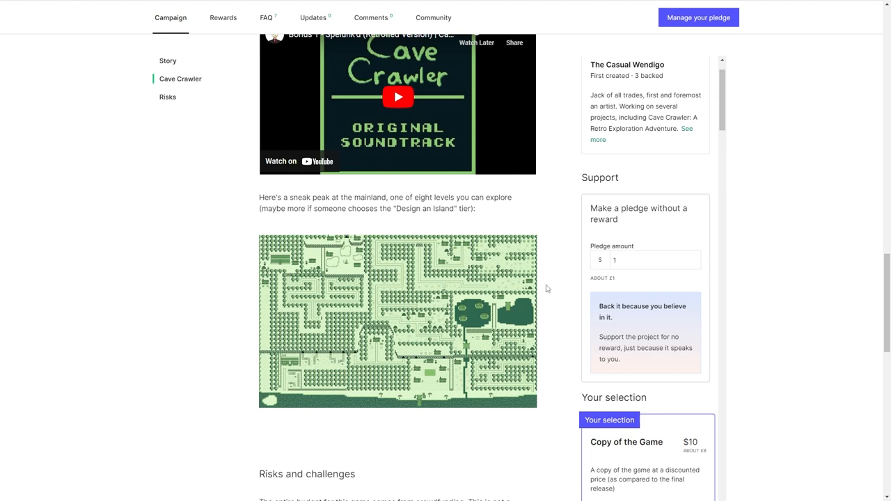
pyautogui.scroll(-3)
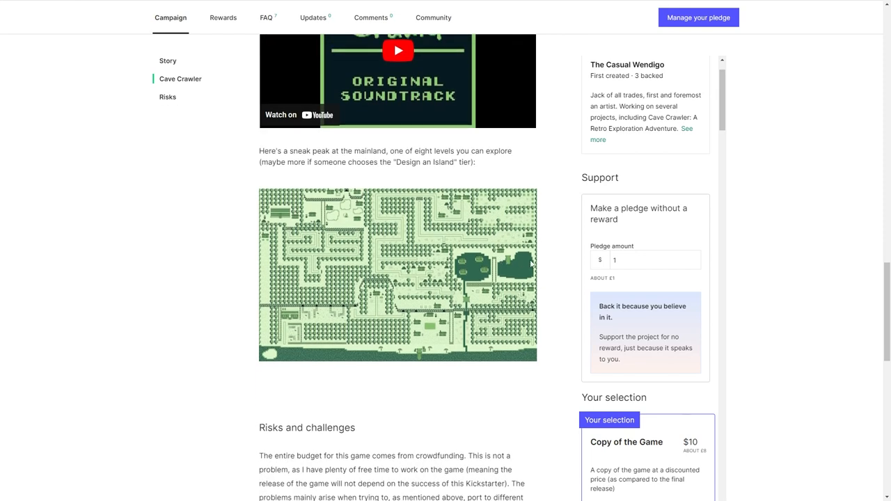
pyautogui.moveTo(543, 262)
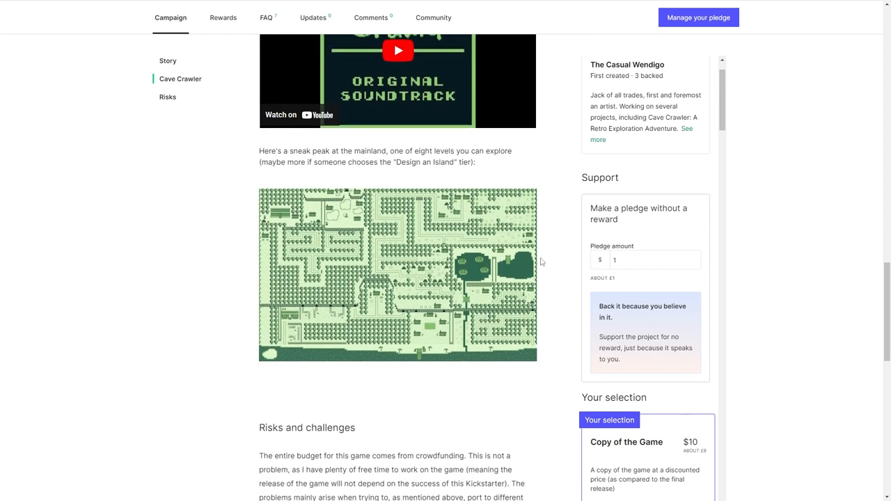
pyautogui.scroll(-3)
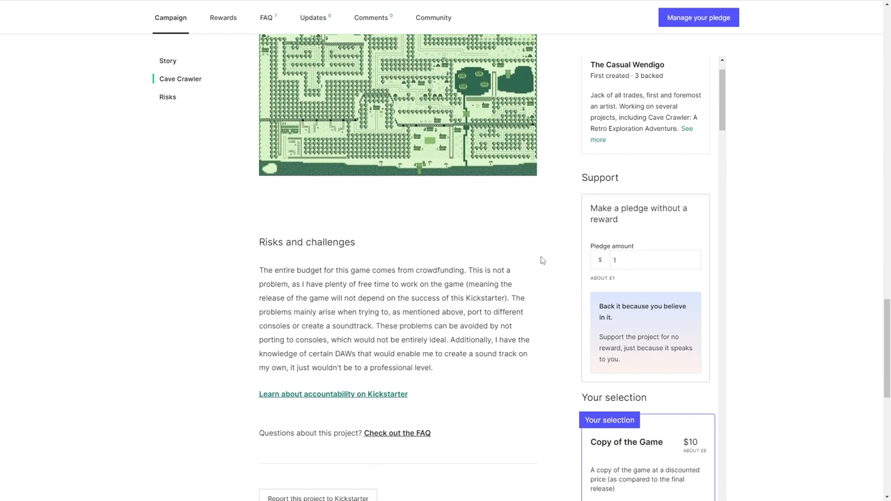
pyautogui.scroll(-3)
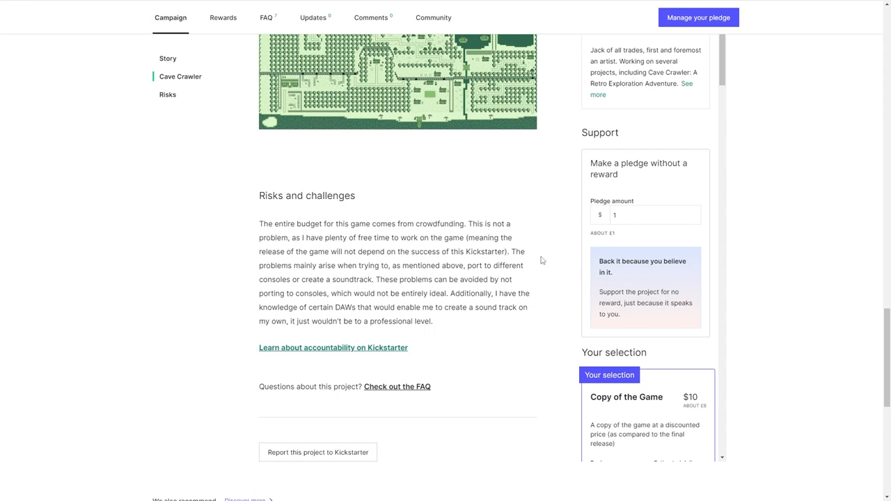
pyautogui.moveTo(548, 262)
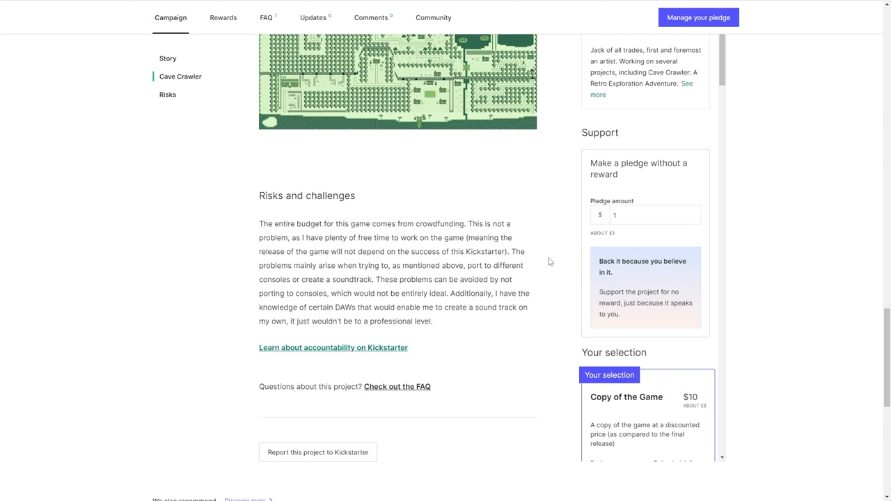
pyautogui.moveTo(543, 262)
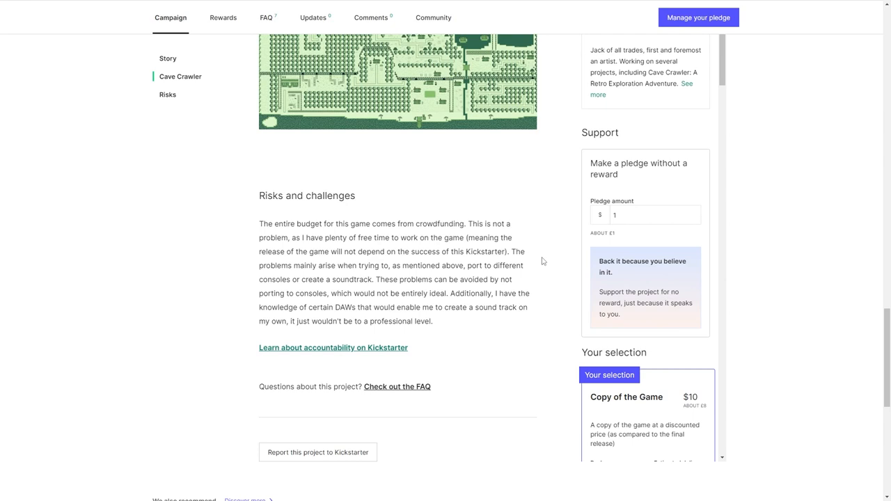
pyautogui.scroll(-3)
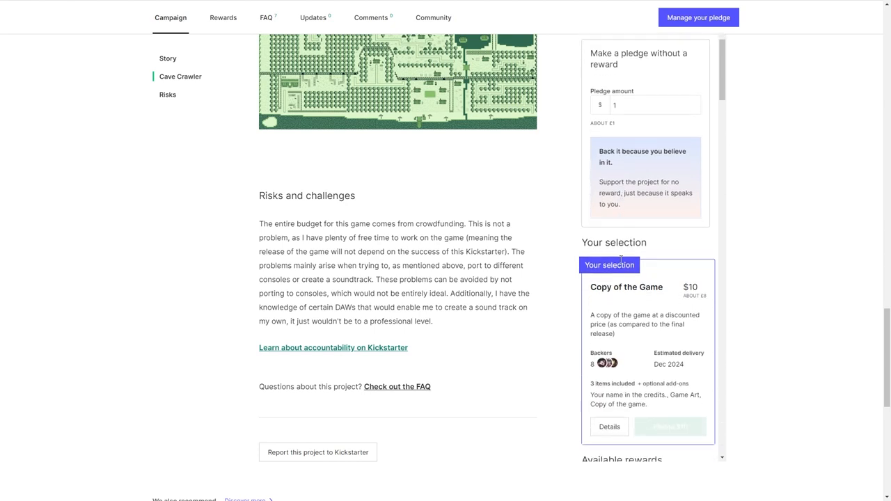
# Step: Scroll back to the page top showing £270 pledged, 16 backers, 8 days, 7% of goal
pyautogui.scroll(-3)
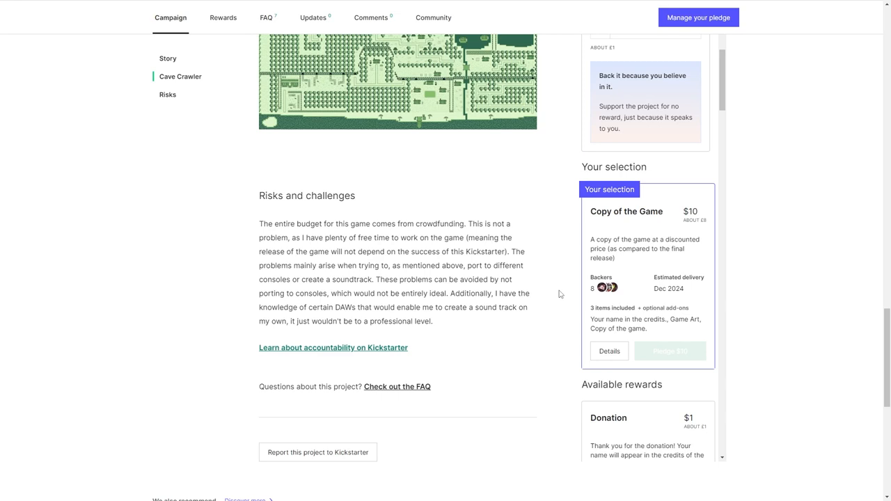
pyautogui.scroll(3)
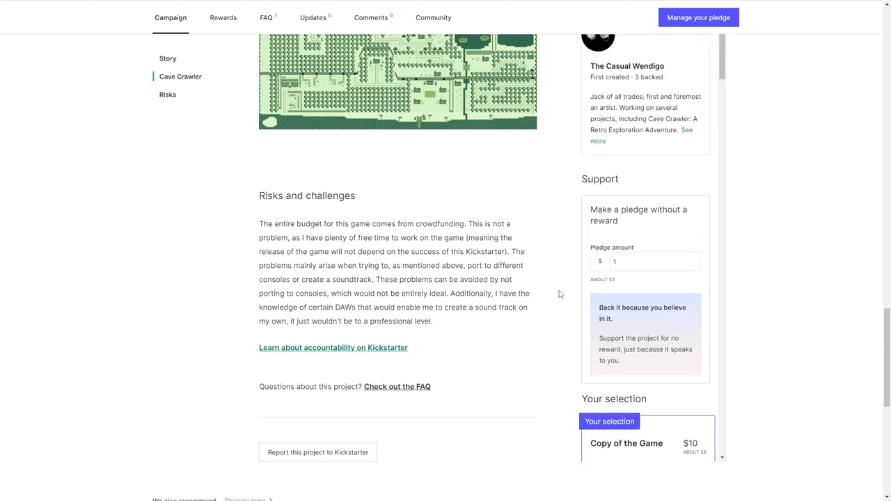
pyautogui.scroll(3)
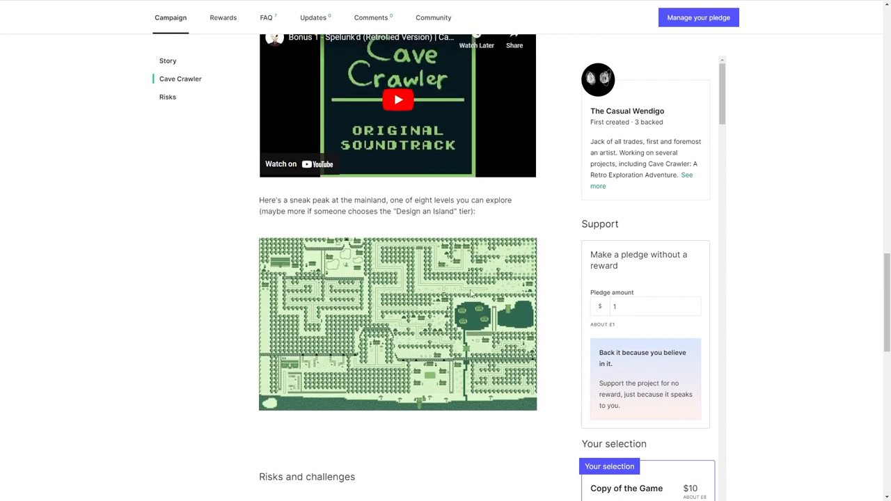
pyautogui.scroll(3)
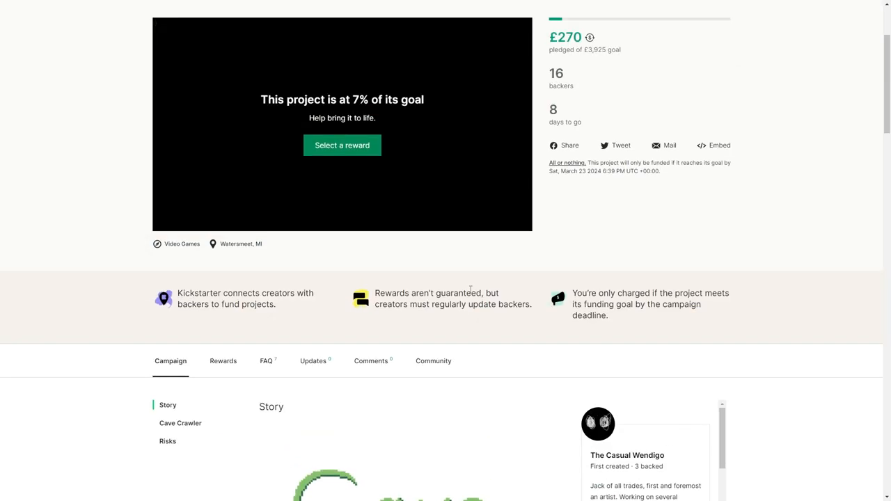
pyautogui.scroll(3)
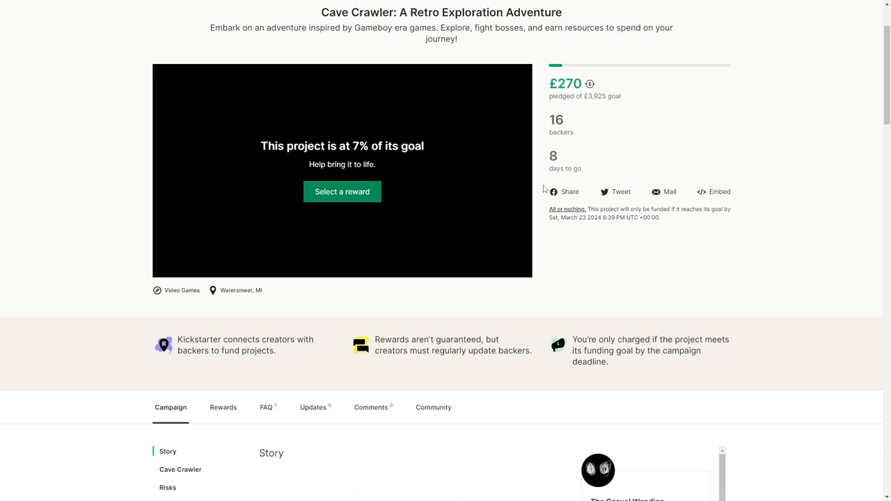
pyautogui.scroll(-3)
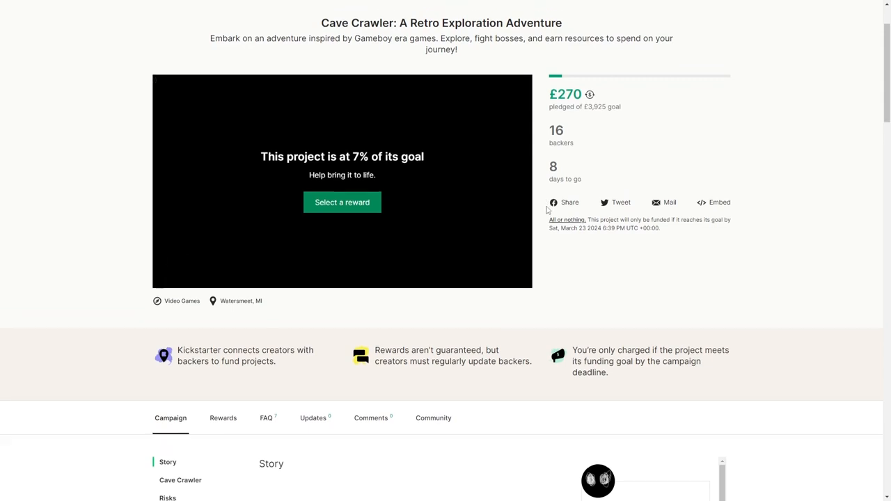
pyautogui.scroll(3)
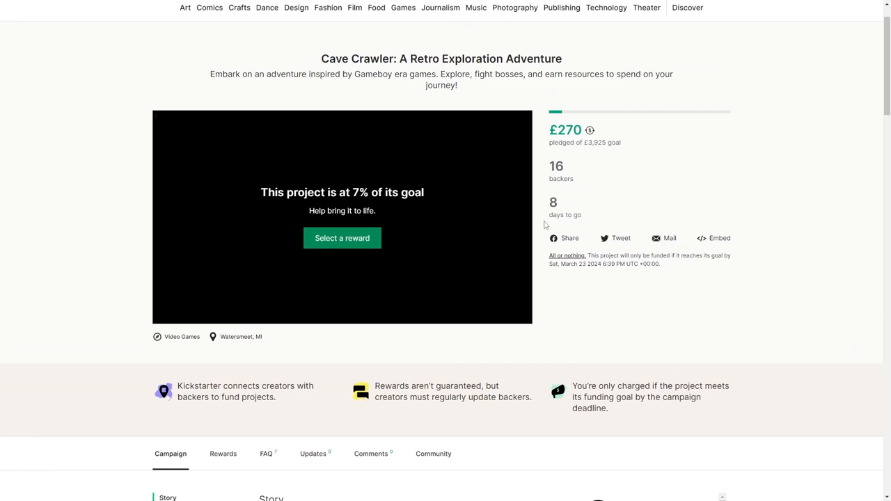
pyautogui.moveTo(528, 219)
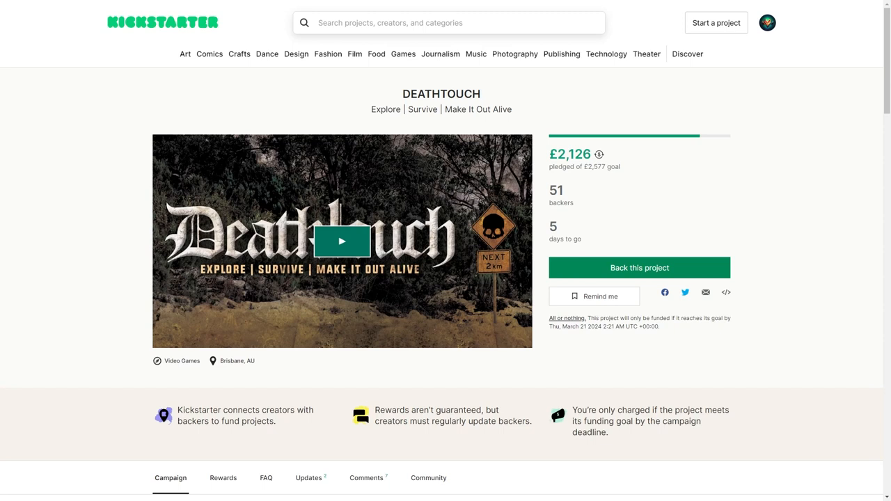
pyautogui.moveTo(822, 260)
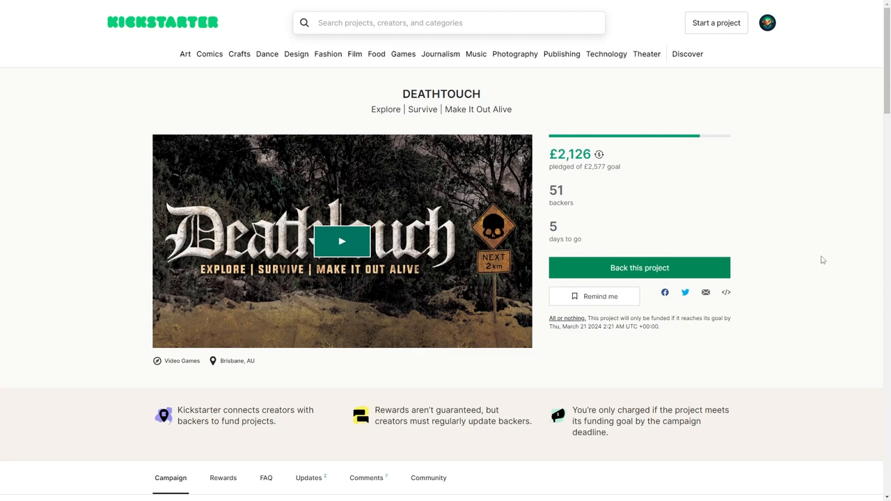
pyautogui.moveTo(583, 211)
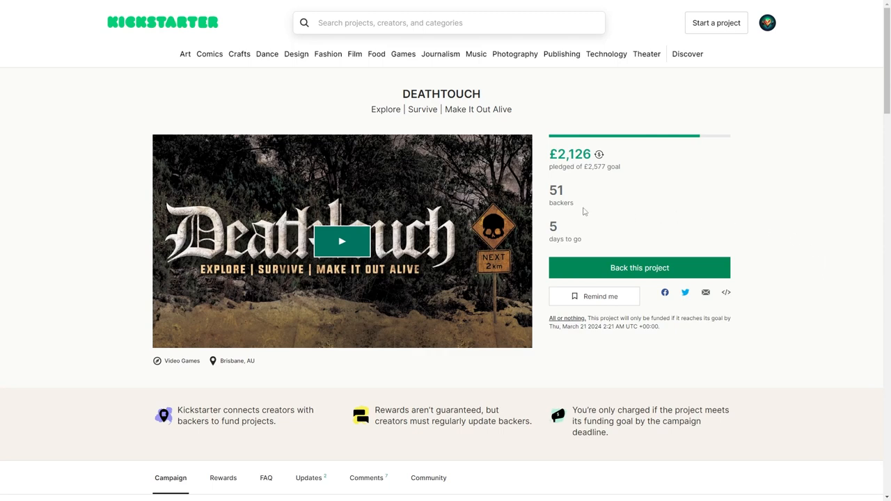
pyautogui.moveTo(454, 301)
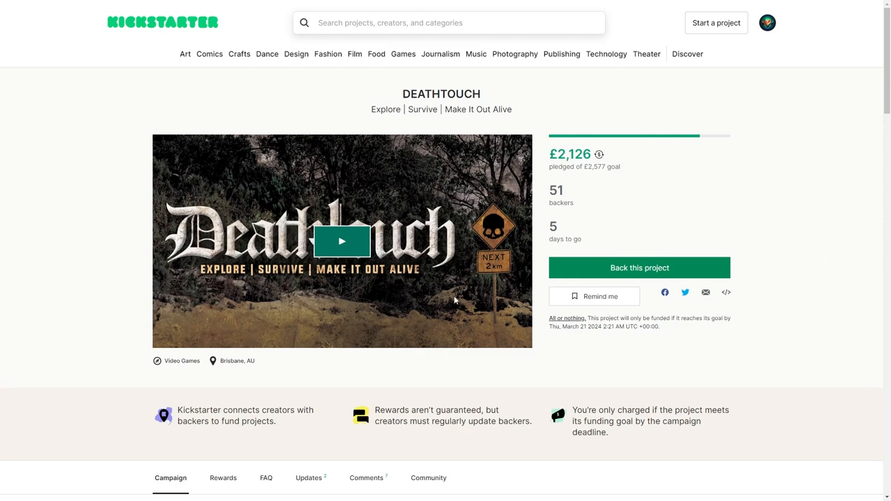
pyautogui.moveTo(349, 319)
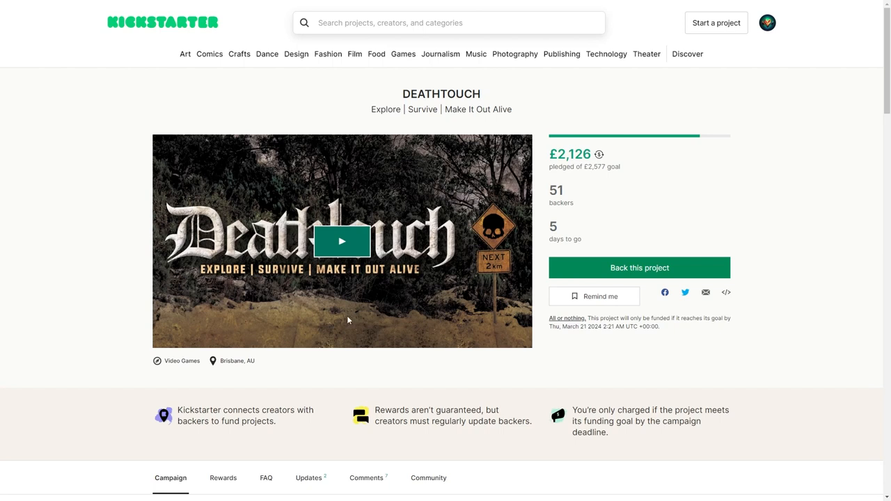
pyautogui.moveTo(348, 295)
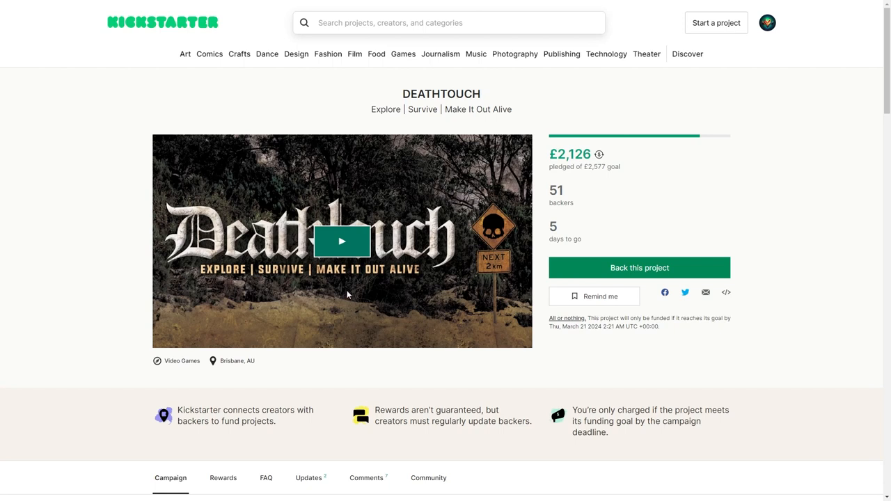
pyautogui.moveTo(354, 253)
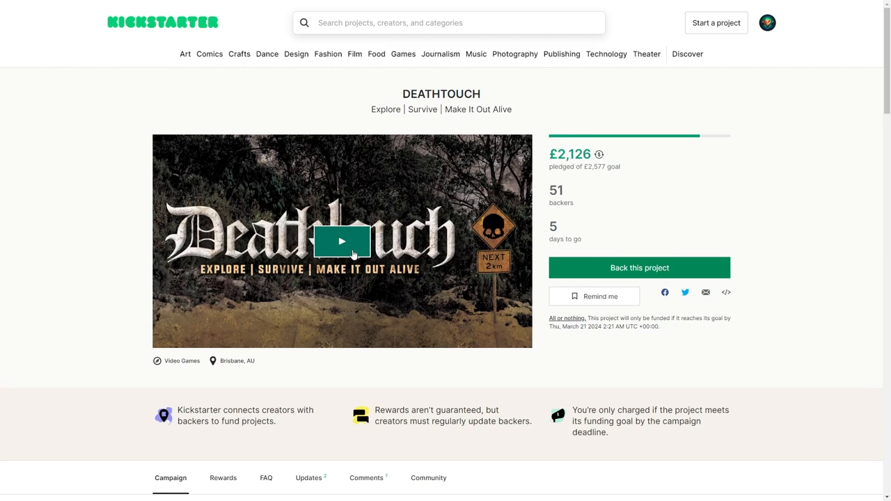
# Step: Start playing the DEATHTOUCH project video
pyautogui.click(343, 242)
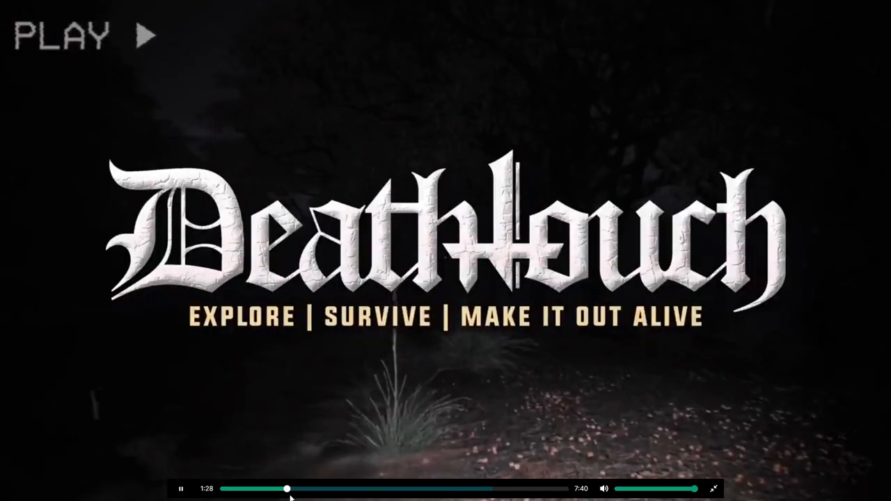
# Step: Pause and resume the DEATHTOUCH trailer, watching on into the petrol-station gameplay
pyautogui.click(181, 487)
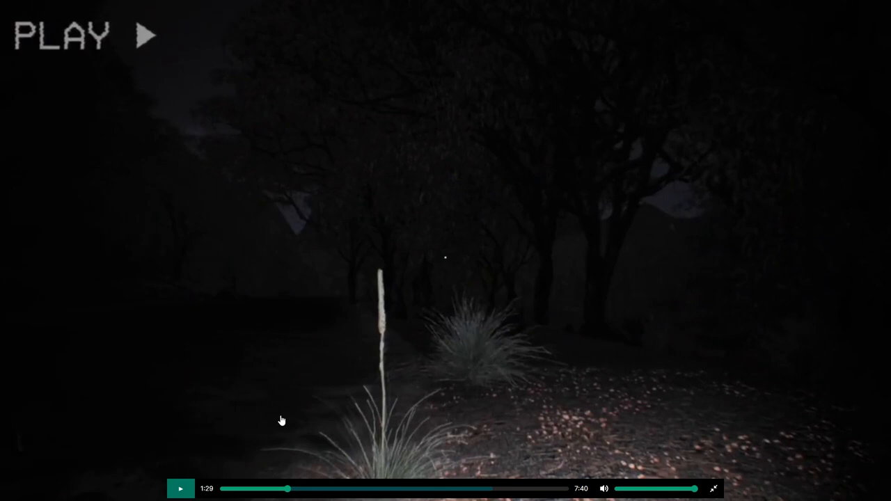
pyautogui.click(181, 489)
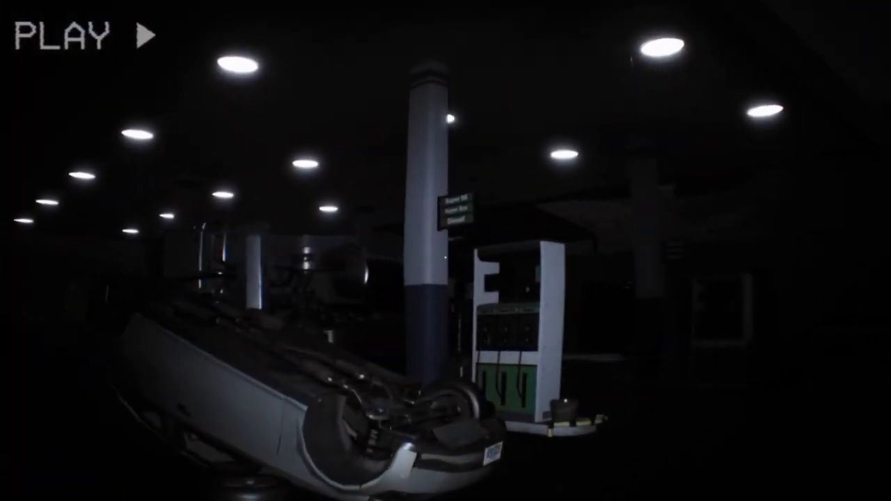
pyautogui.moveTo(446, 251)
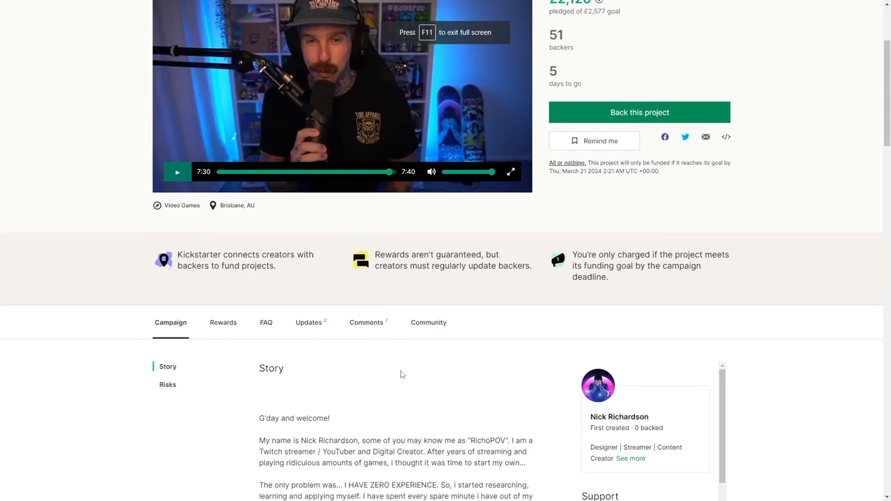
# Step: Scroll down to the DEATHTOUCH Story introduction describing the open-world horror survival game
pyautogui.scroll(-3)
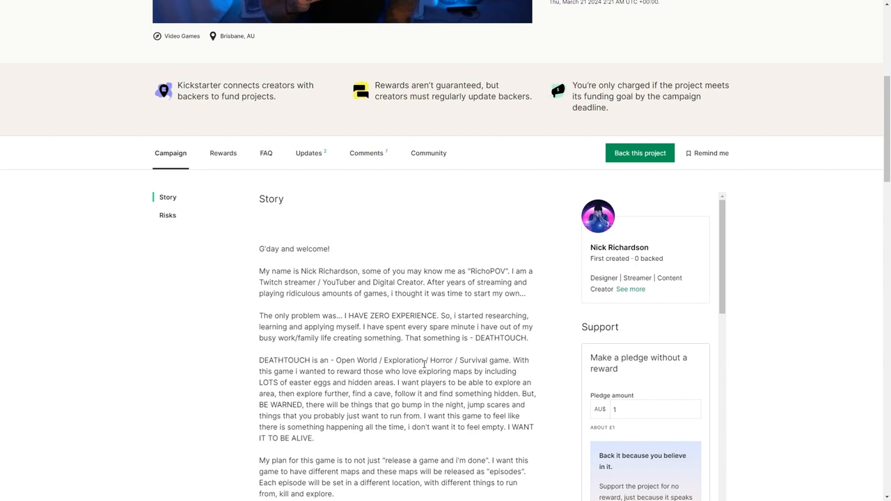
pyautogui.moveTo(50, 414)
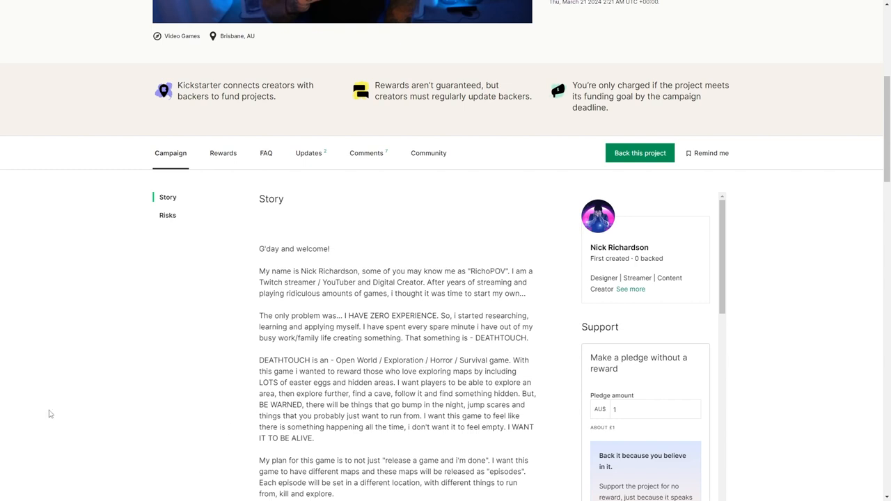
pyautogui.moveTo(253, 291)
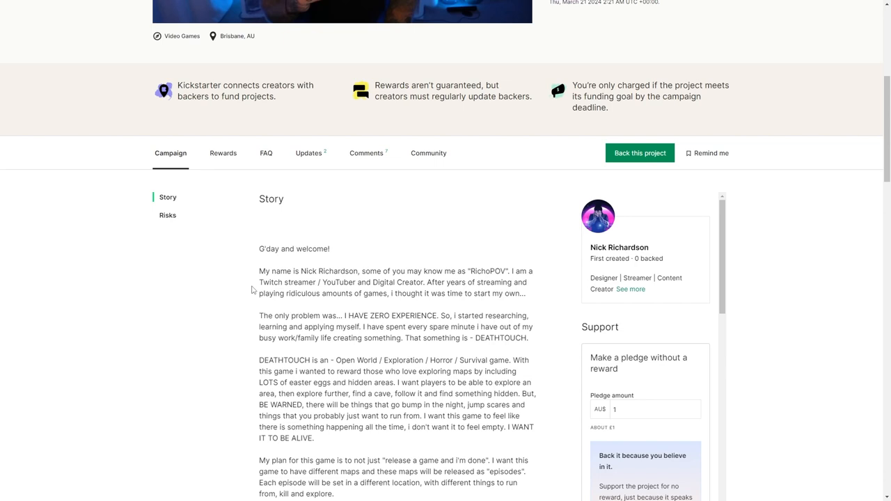
# Step: Rewind the DEATHTOUCH trailer, play it briefly and pause it at 0:48 of 7:40
pyautogui.scroll(3)
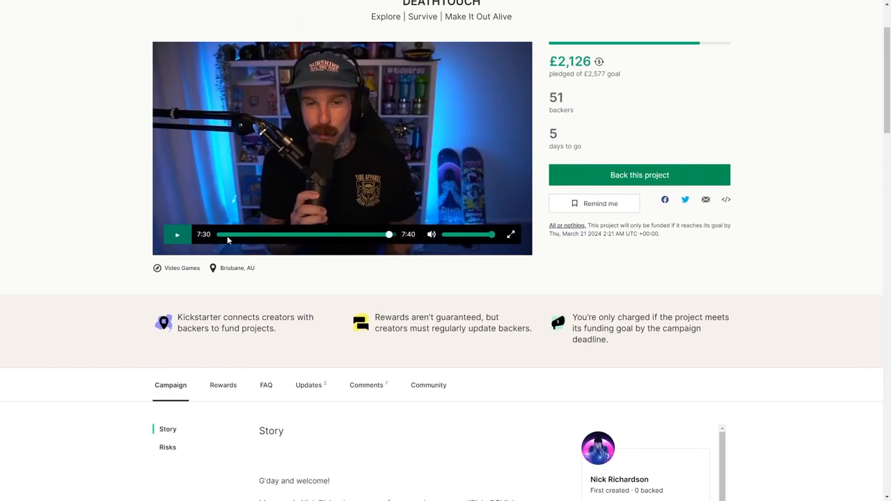
pyautogui.click(234, 234)
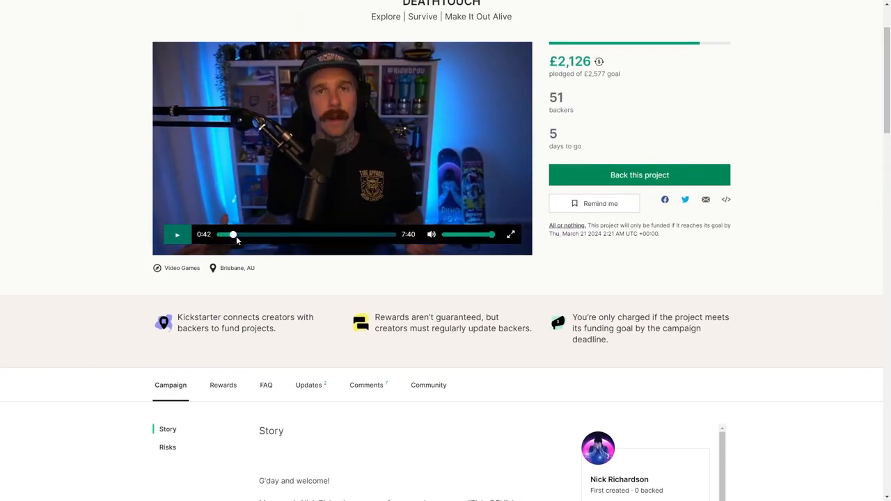
pyautogui.click(177, 234)
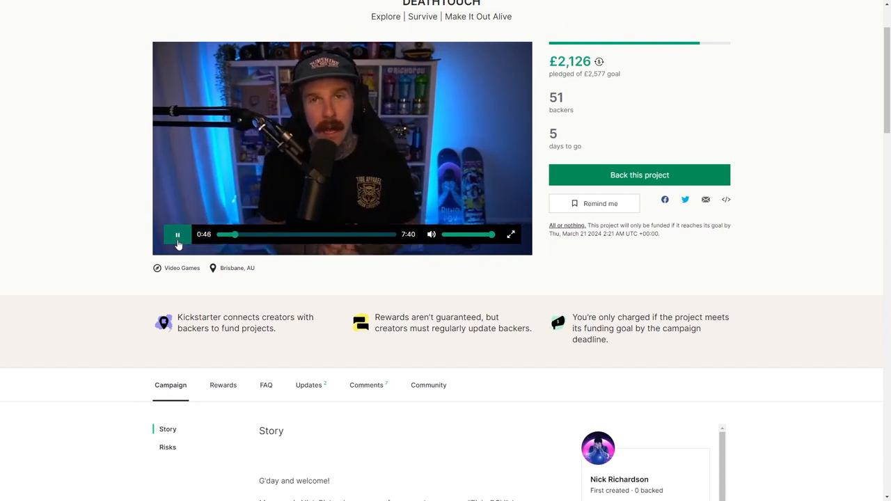
pyautogui.click(177, 234)
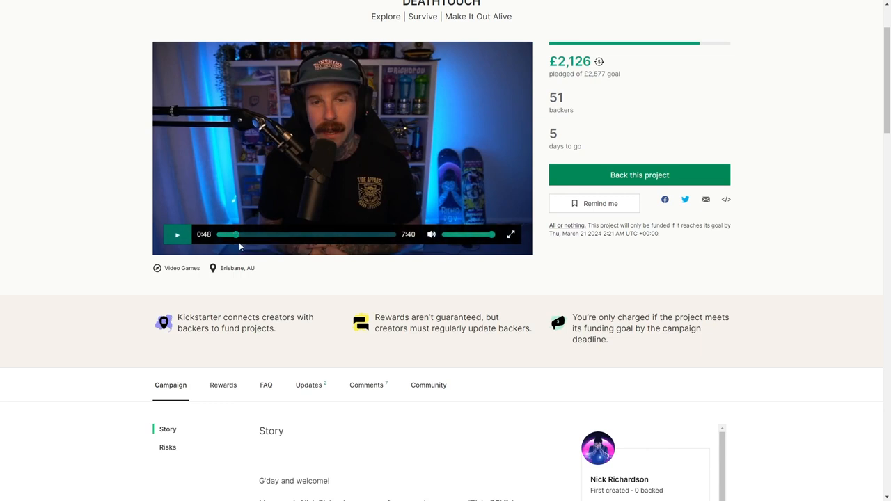
pyautogui.moveTo(238, 259)
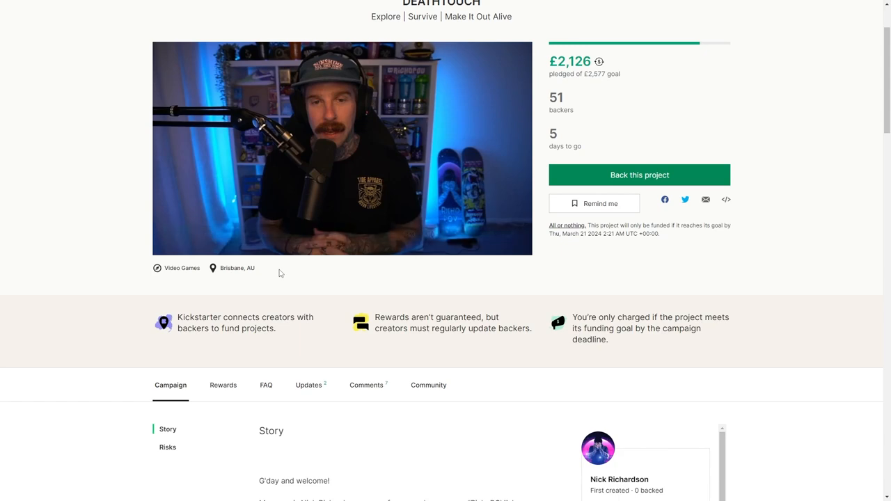
# Step: Read the DEATHTOUCH story through to its 'Good Vibes World Wide <3 RichoPOV' sign-off
pyautogui.scroll(-3)
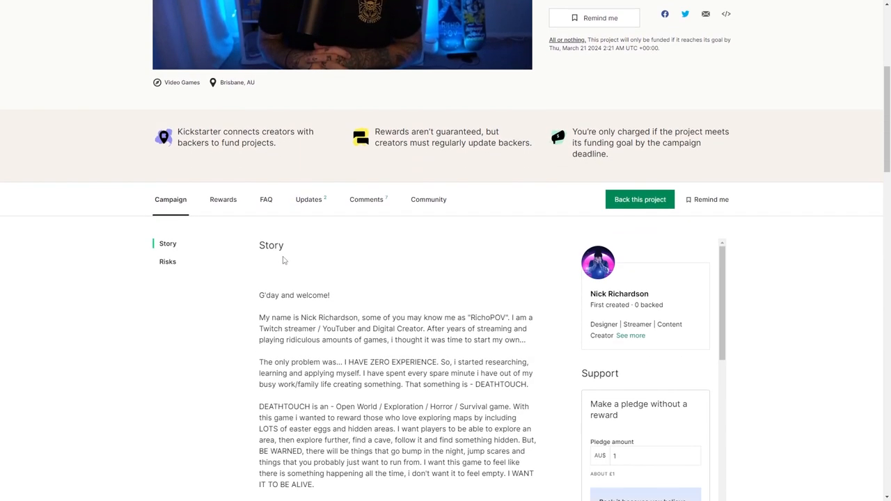
pyautogui.scroll(-3)
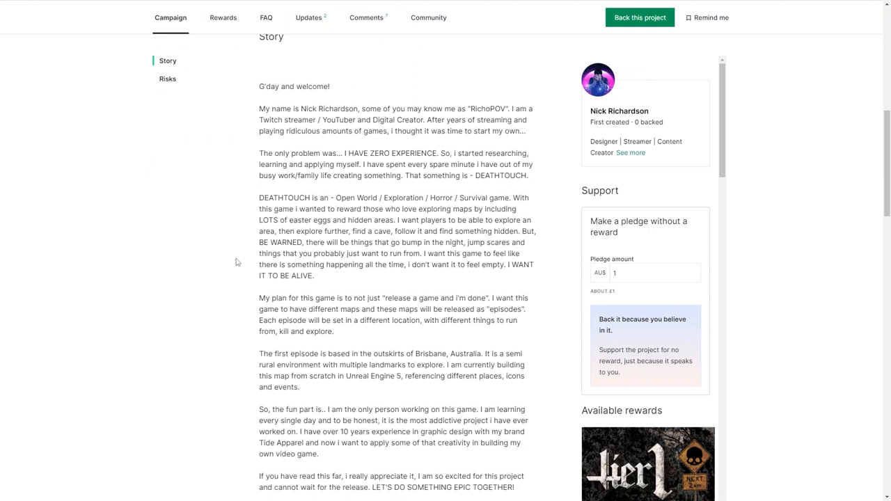
pyautogui.scroll(3)
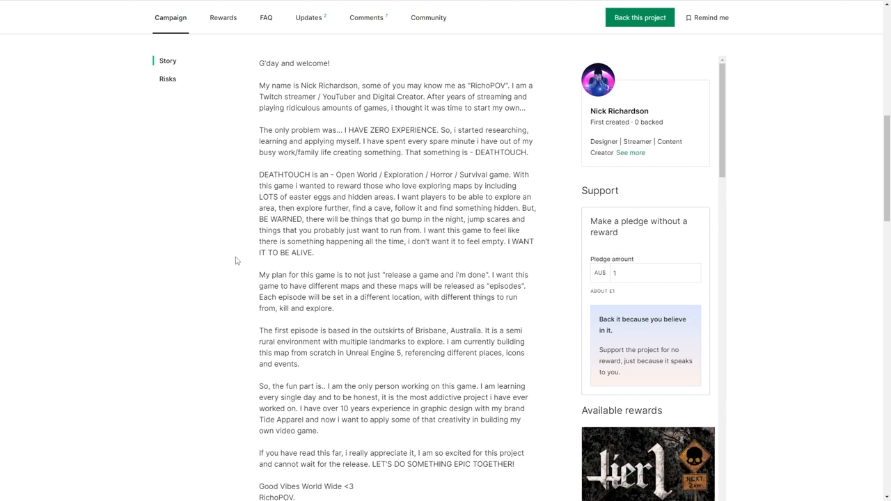
pyautogui.moveTo(233, 247)
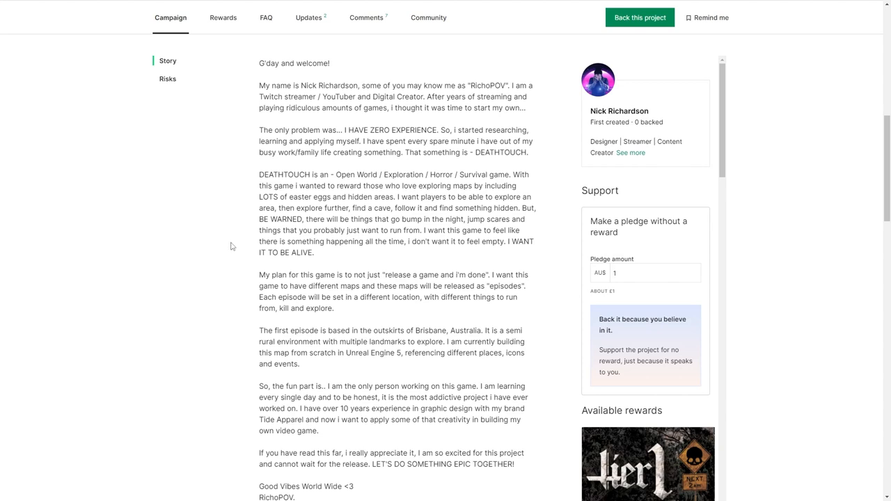
pyautogui.scroll(-3)
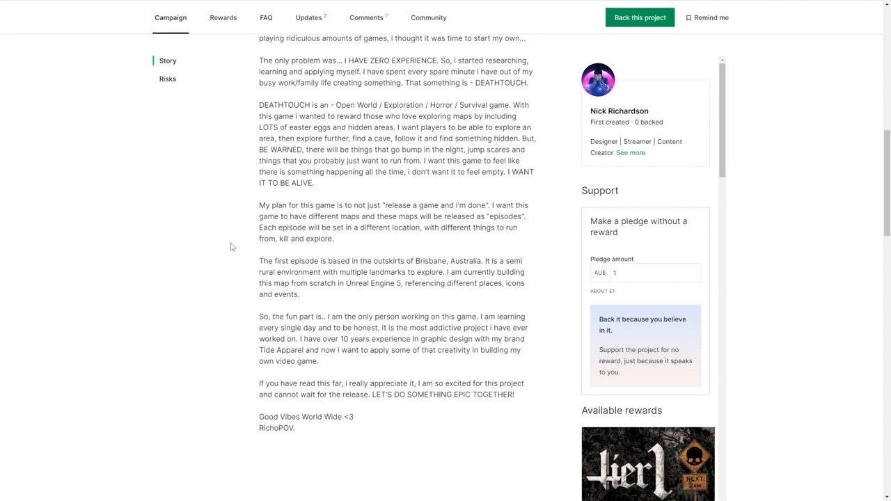
pyautogui.scroll(3)
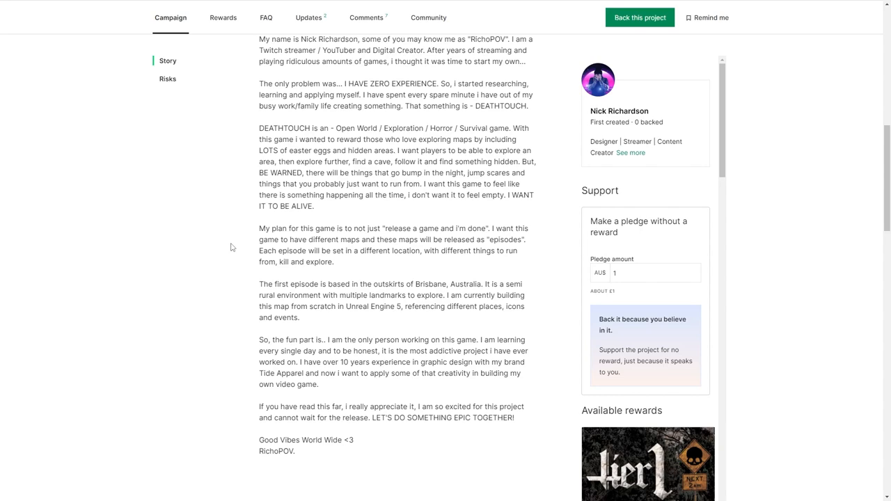
# Step: Scroll back to the DEATHTOUCH funding summary: £2,126 of £2,377, 51 backers, 5 days left
pyautogui.scroll(3)
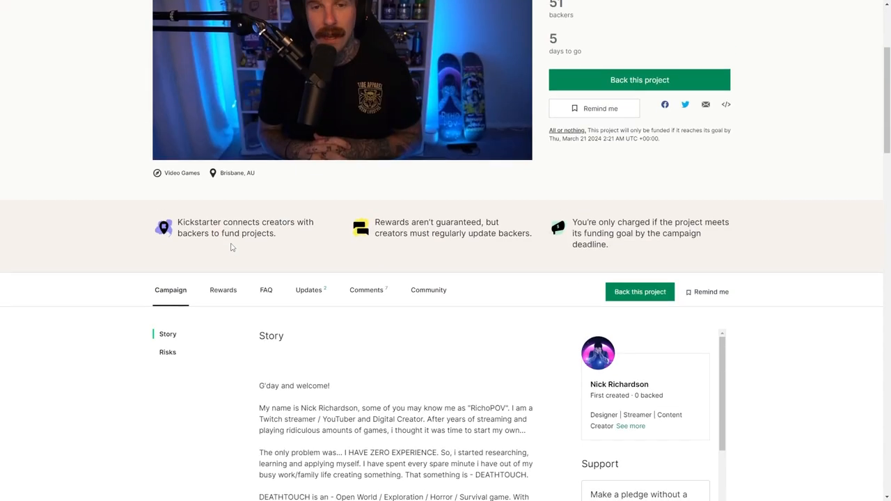
pyautogui.scroll(3)
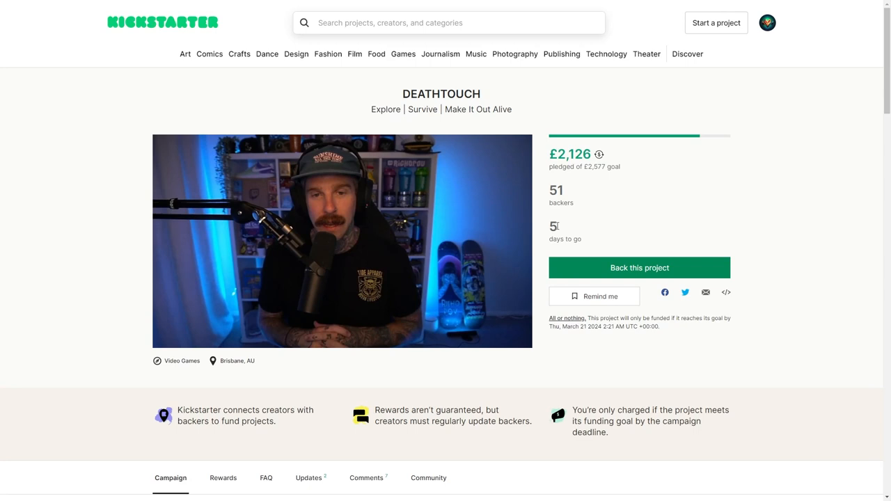
pyautogui.scroll(-3)
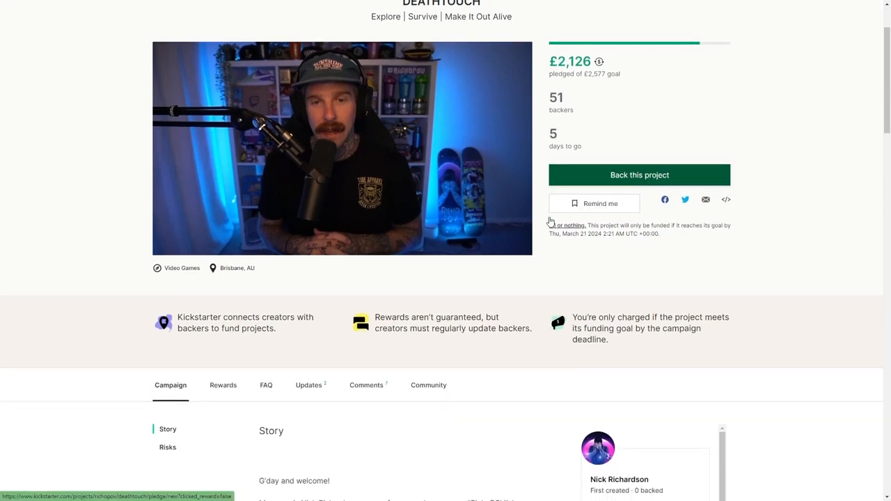
# Step: Scroll past the story to the Risks and challenges: time, development knowledge, equipment and assets
pyautogui.scroll(-3)
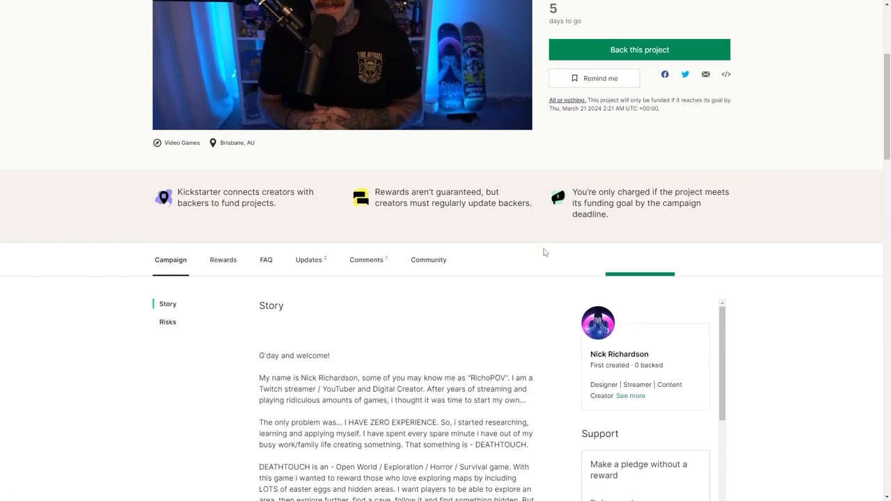
pyautogui.scroll(-3)
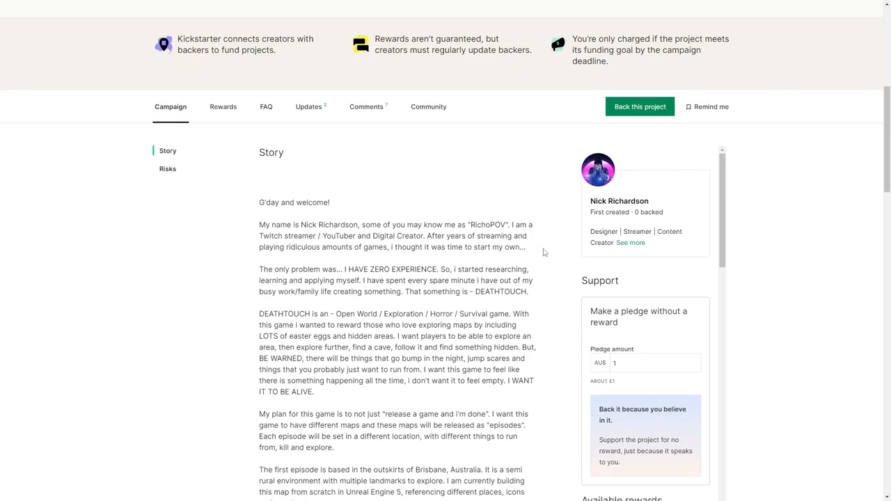
pyautogui.scroll(-3)
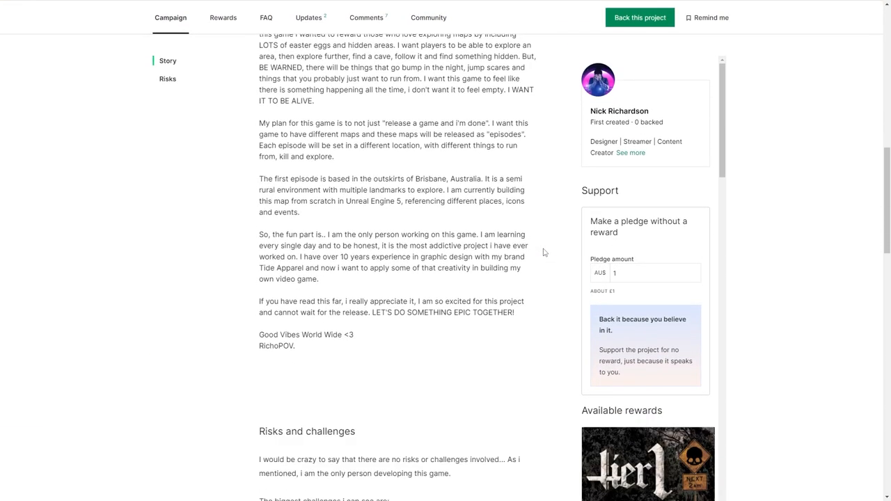
pyautogui.scroll(-3)
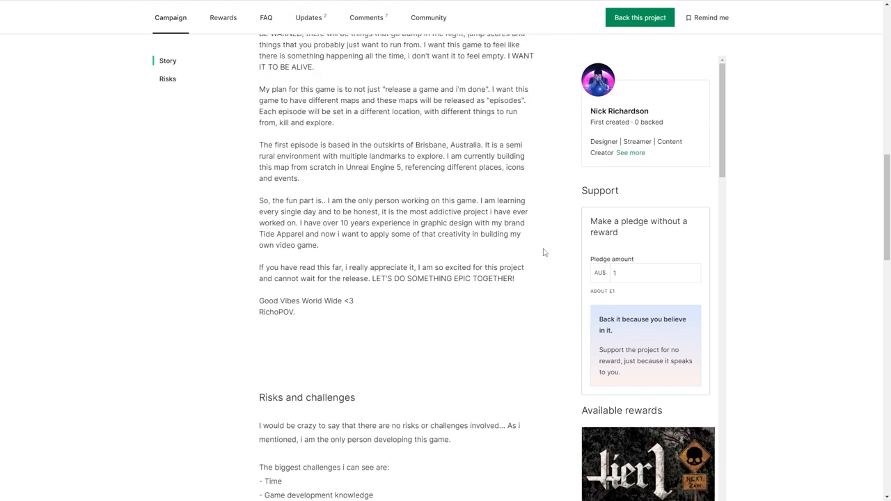
pyautogui.scroll(-3)
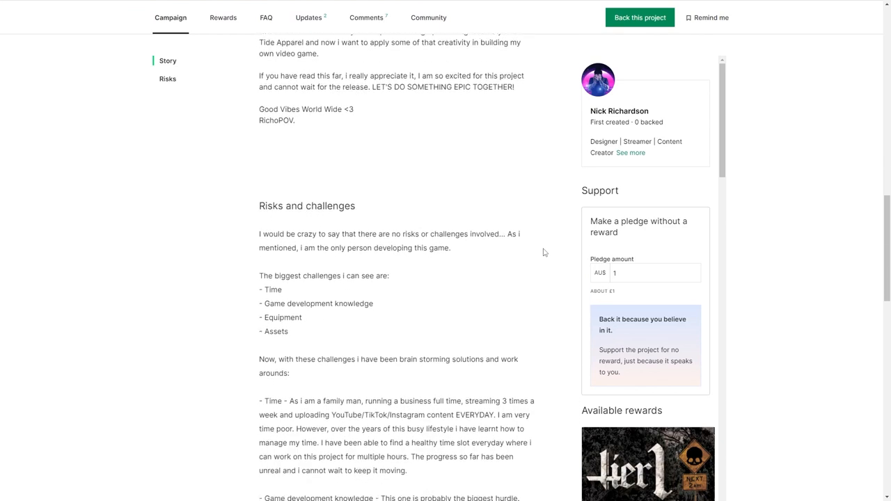
pyautogui.scroll(3)
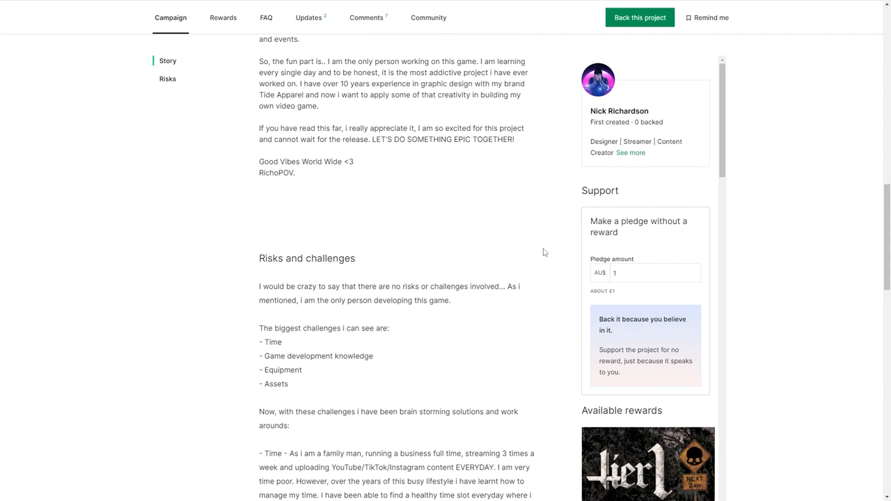
pyautogui.scroll(-3)
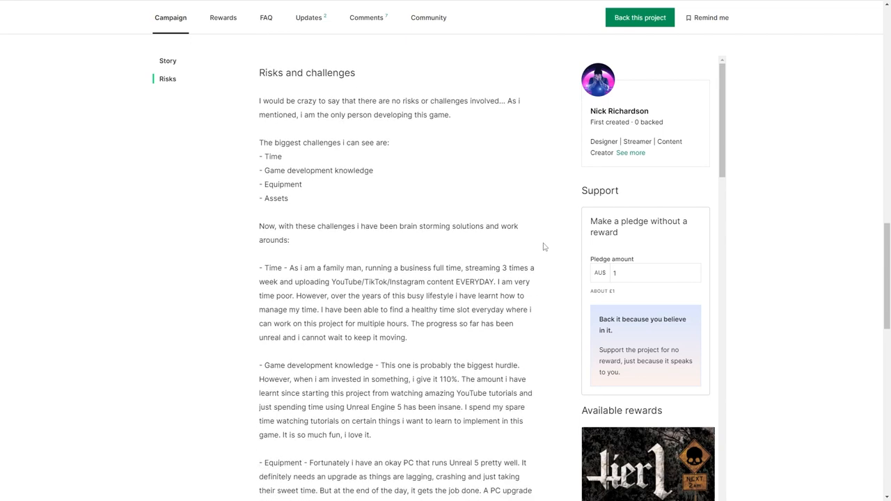
# Step: Finish the DEATHTOUCH risks section, then scroll back to the creator's welcome at the story's start
pyautogui.scroll(-3)
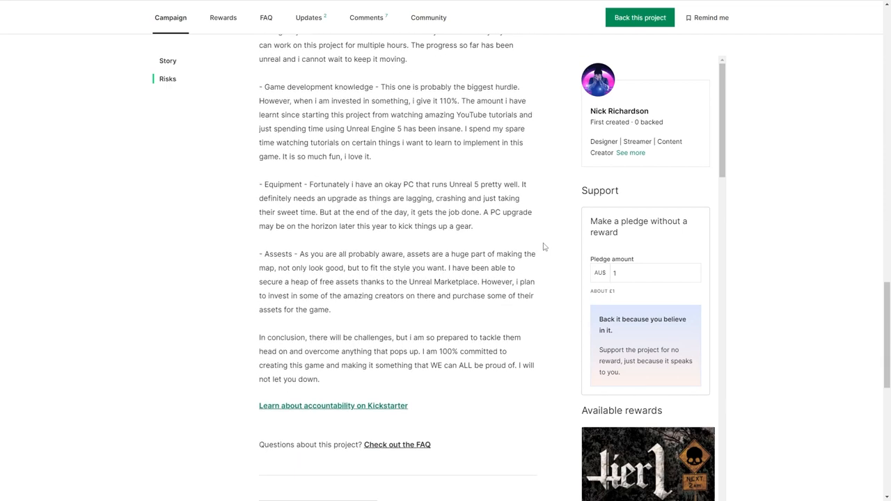
pyautogui.scroll(3)
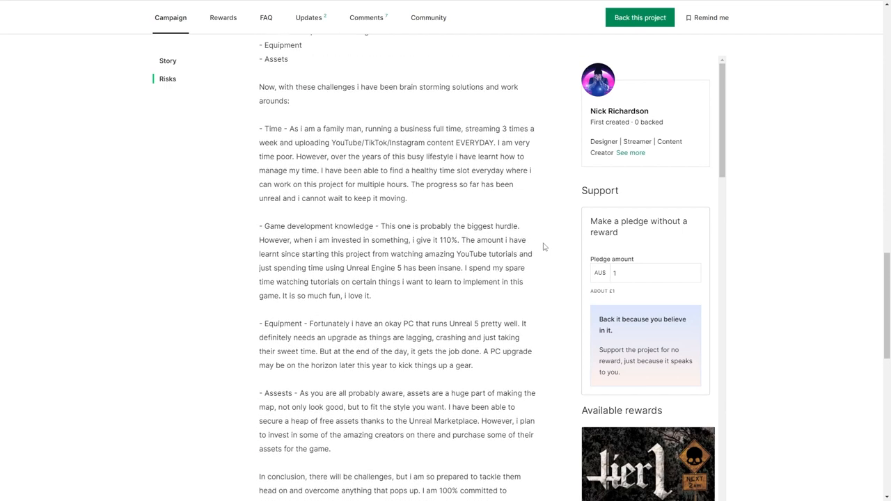
pyautogui.scroll(3)
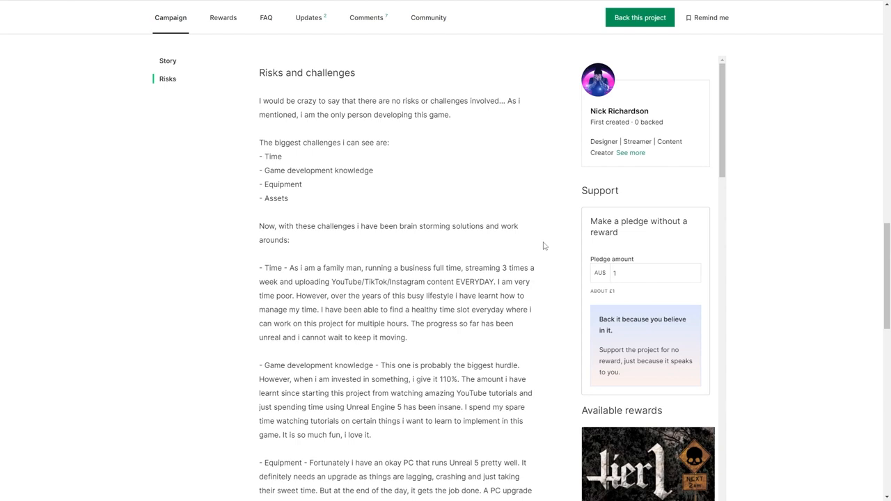
pyautogui.scroll(3)
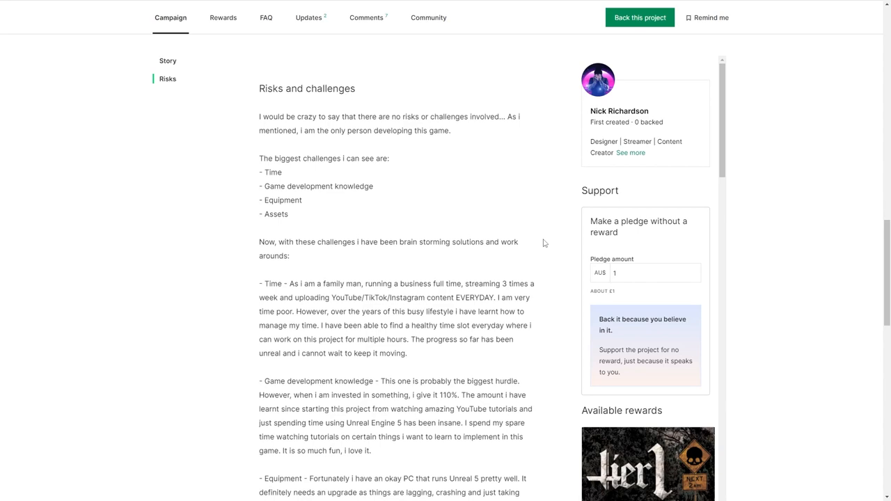
pyautogui.click(167, 62)
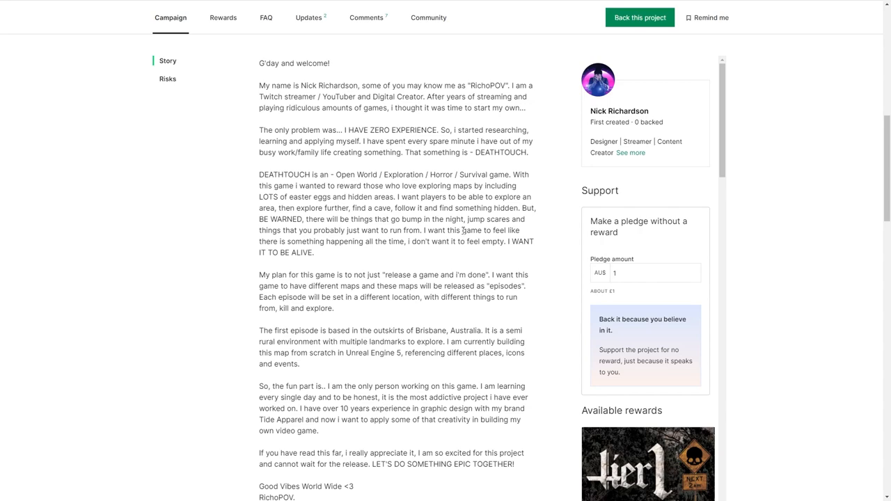
# Step: Scroll down the DEATHTOUCH story again until the Risks and challenges heading reappears
pyautogui.scroll(3)
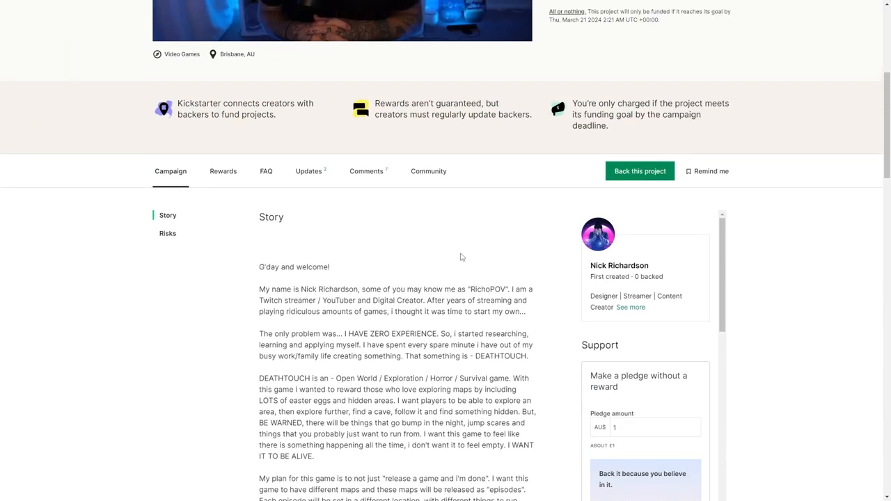
pyautogui.scroll(-3)
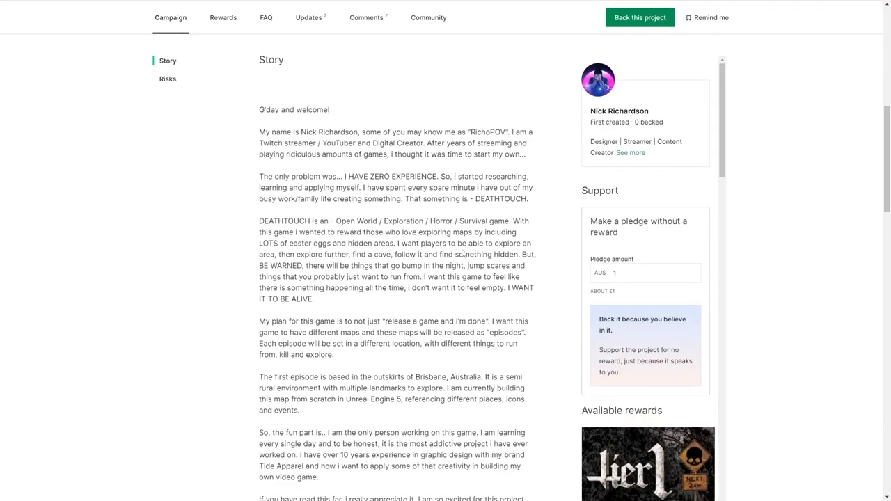
pyautogui.scroll(-3)
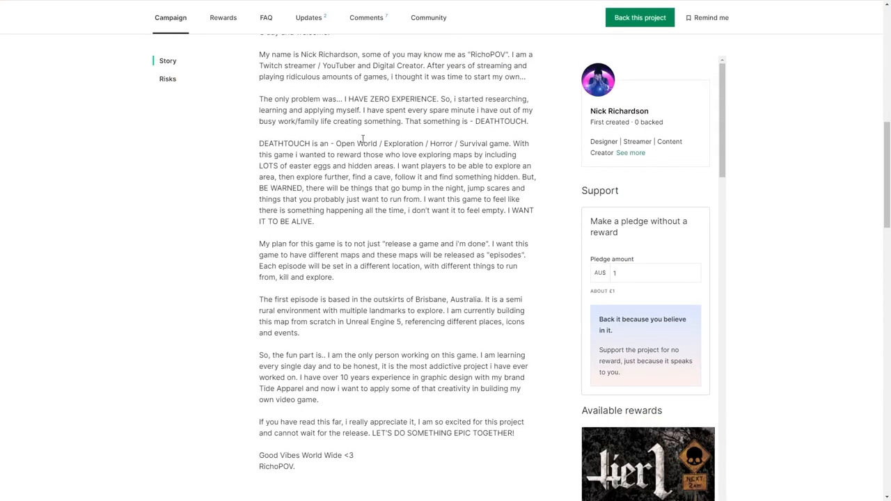
pyautogui.scroll(3)
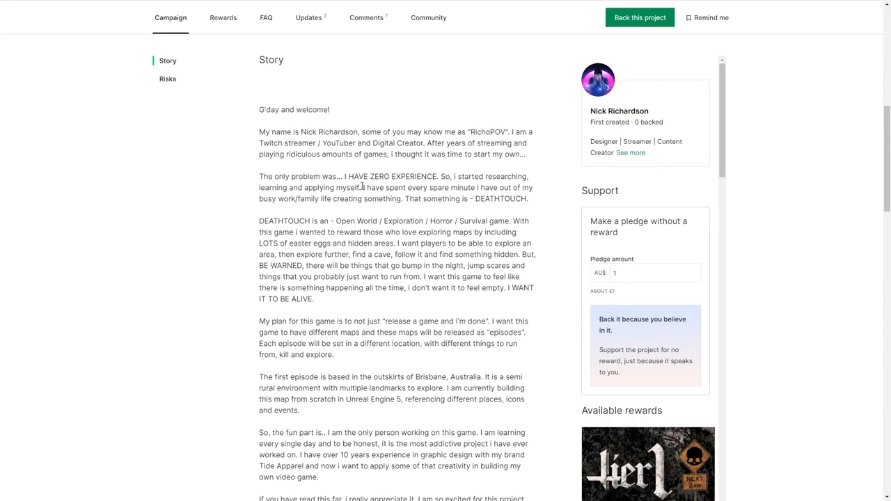
pyautogui.scroll(-3)
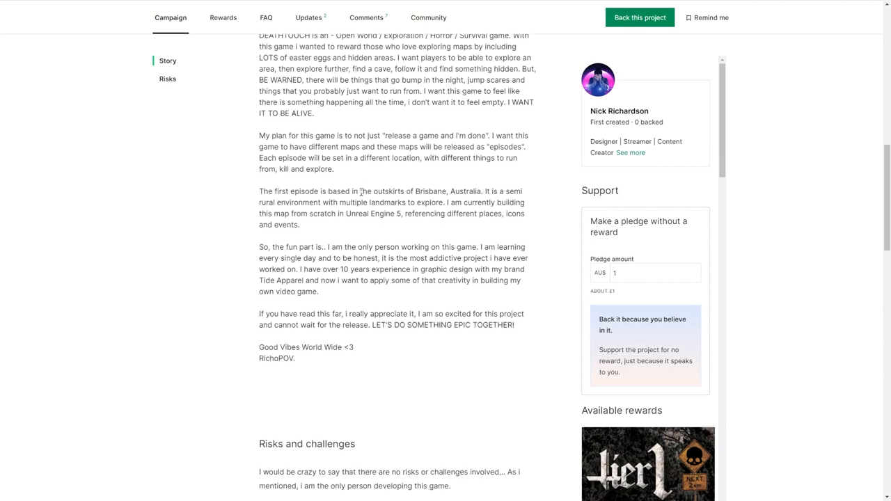
pyautogui.scroll(-3)
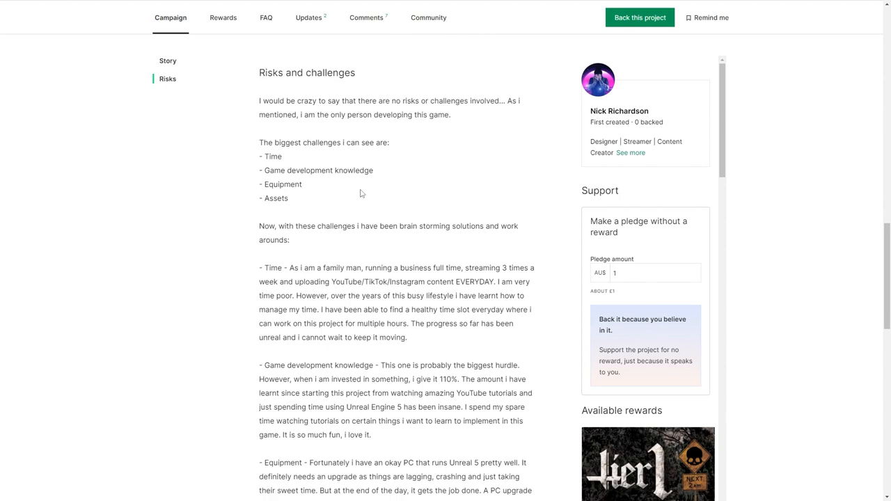
# Step: Read the risks section to the creator's closing commitment, then return to the story opening
pyautogui.scroll(-3)
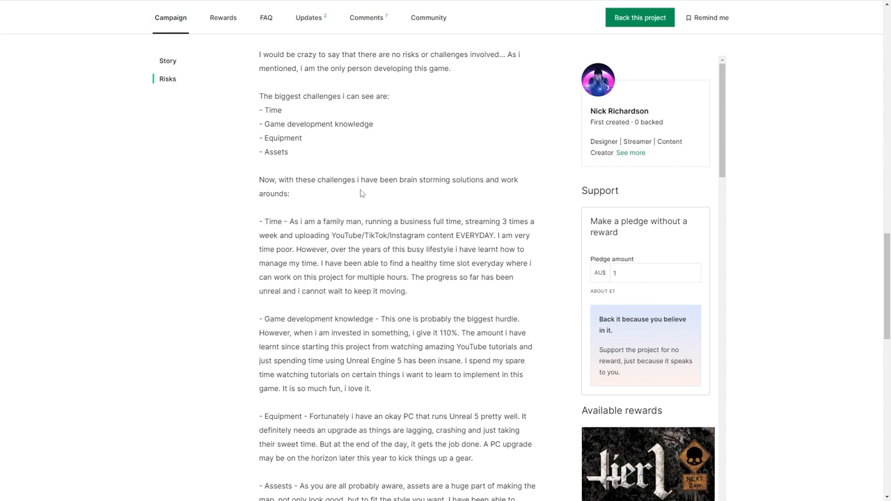
pyautogui.moveTo(393, 173)
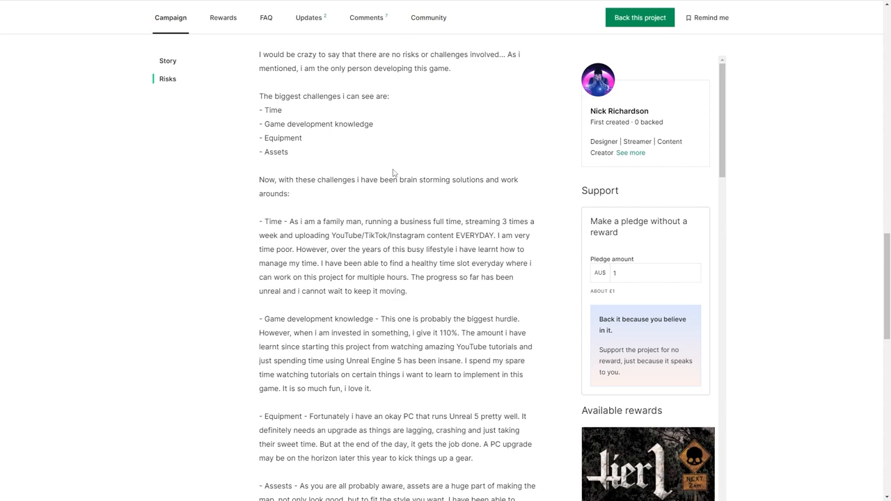
pyautogui.scroll(-3)
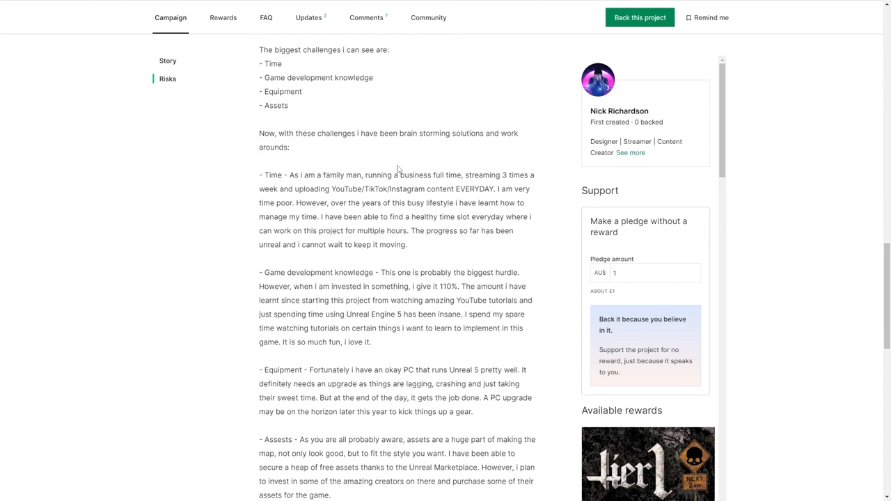
pyautogui.scroll(-3)
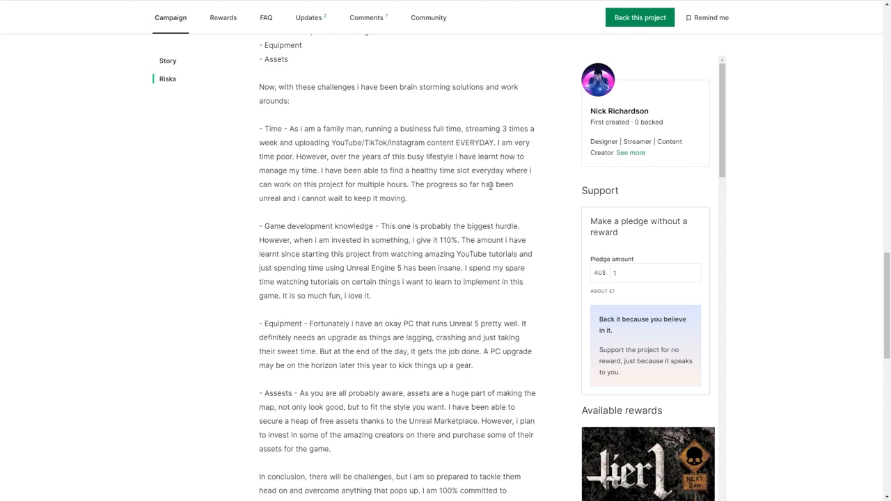
pyautogui.moveTo(519, 184)
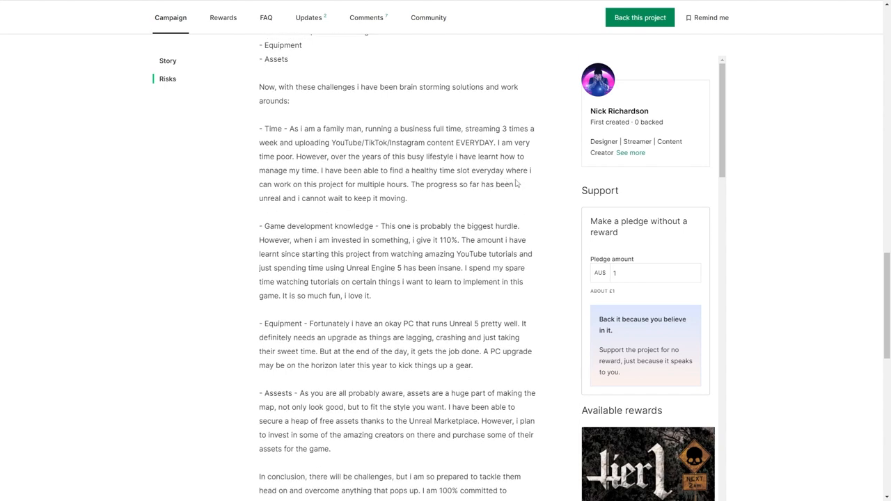
pyautogui.scroll(-3)
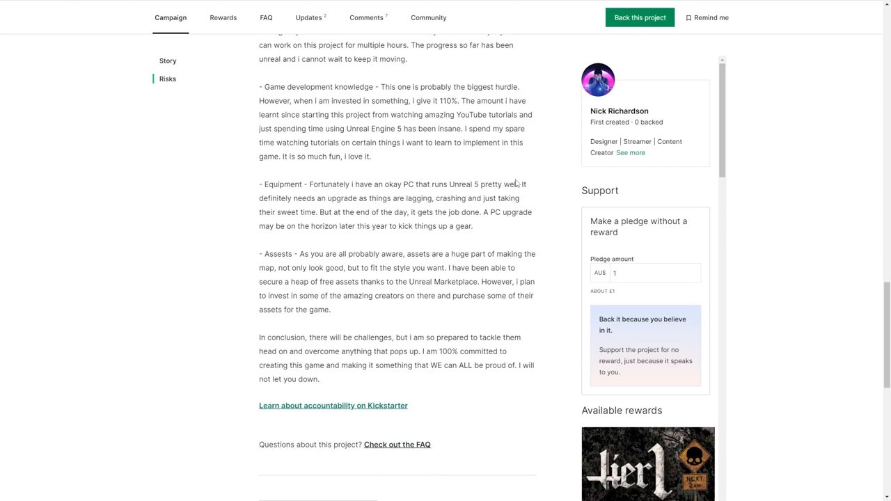
pyautogui.scroll(-3)
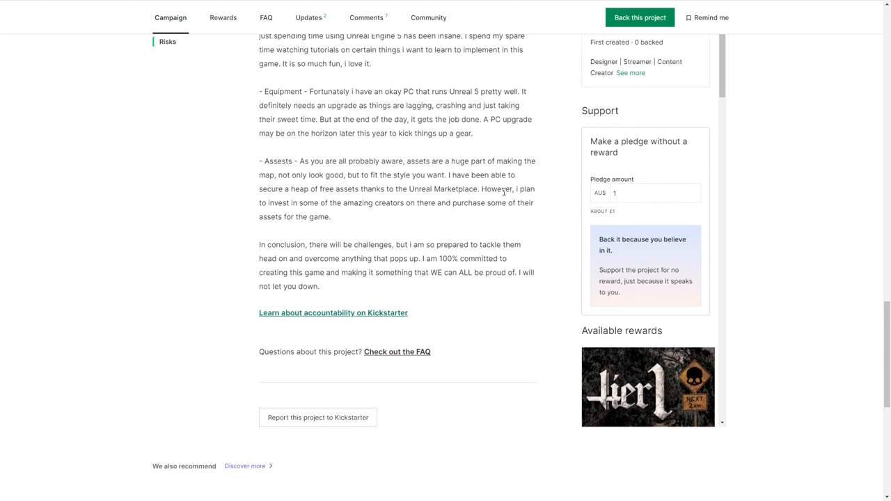
pyautogui.scroll(3)
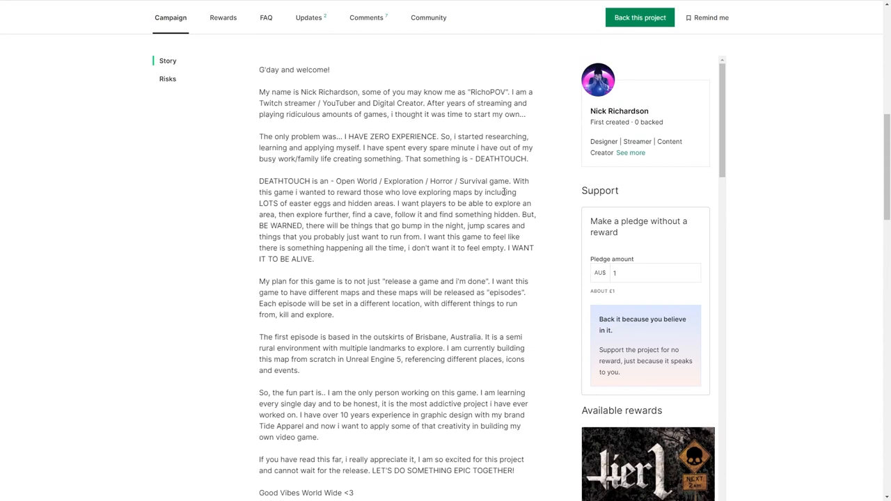
# Step: Scroll up and down through the DEATHTOUCH story while reviewing its sections
pyautogui.scroll(3)
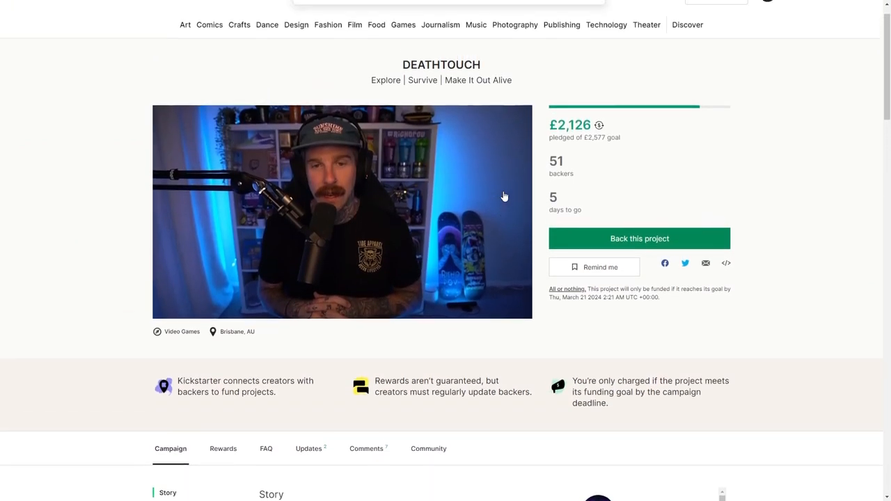
pyautogui.scroll(3)
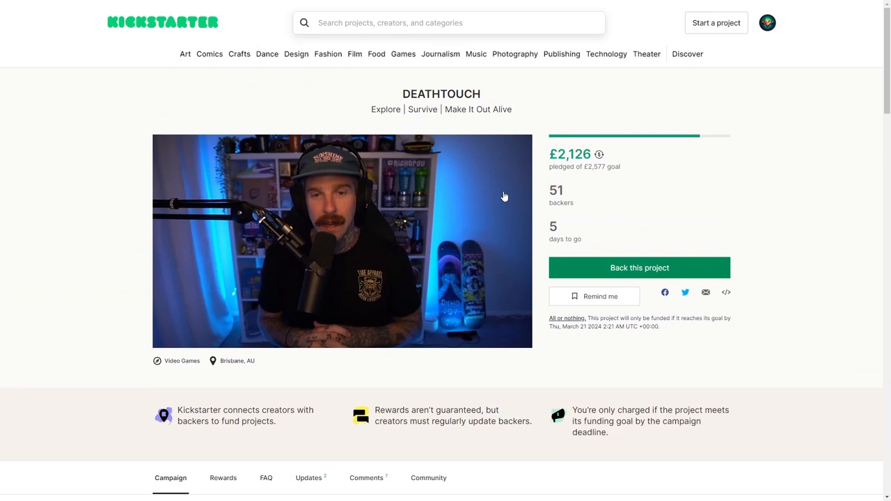
pyautogui.scroll(-3)
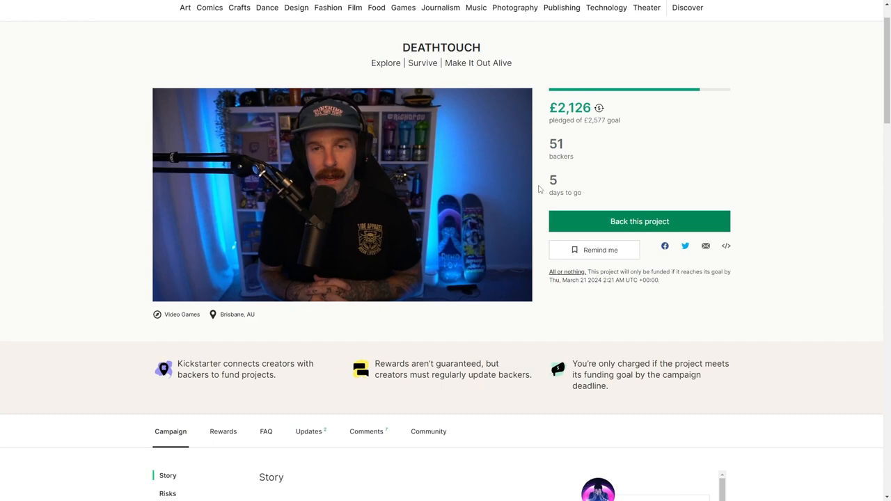
pyautogui.scroll(-3)
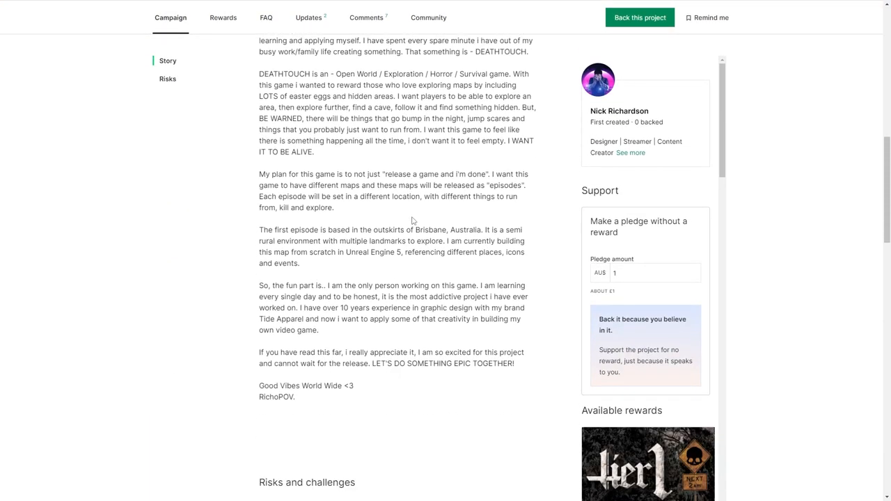
pyautogui.scroll(3)
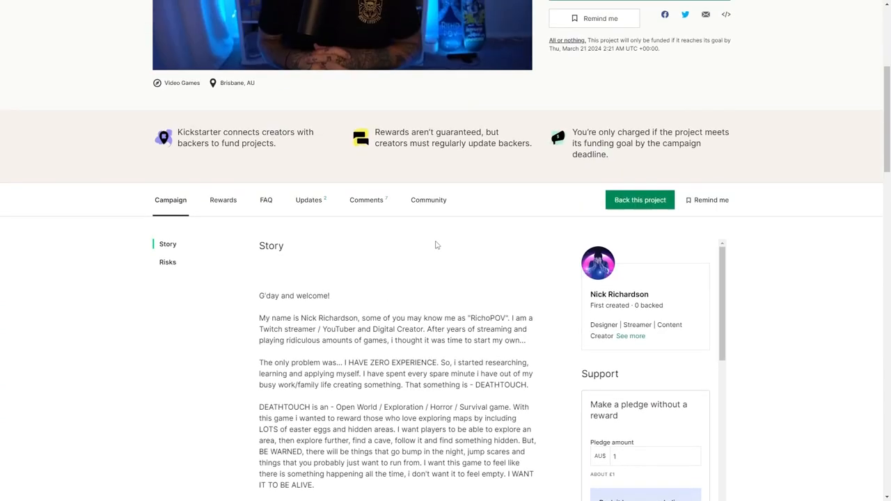
pyautogui.scroll(3)
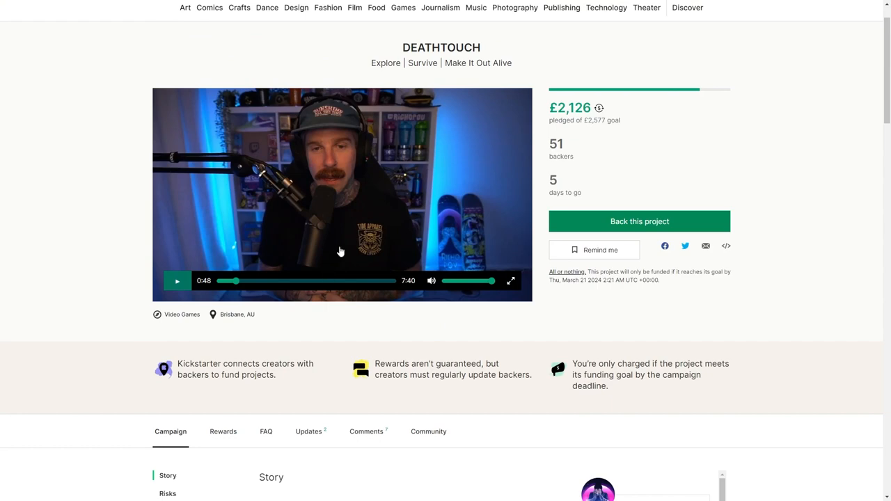
# Step: Return to the page top showing £2,126 pledged of £2,377, 51 backers and 5 days to go
pyautogui.scroll(-3)
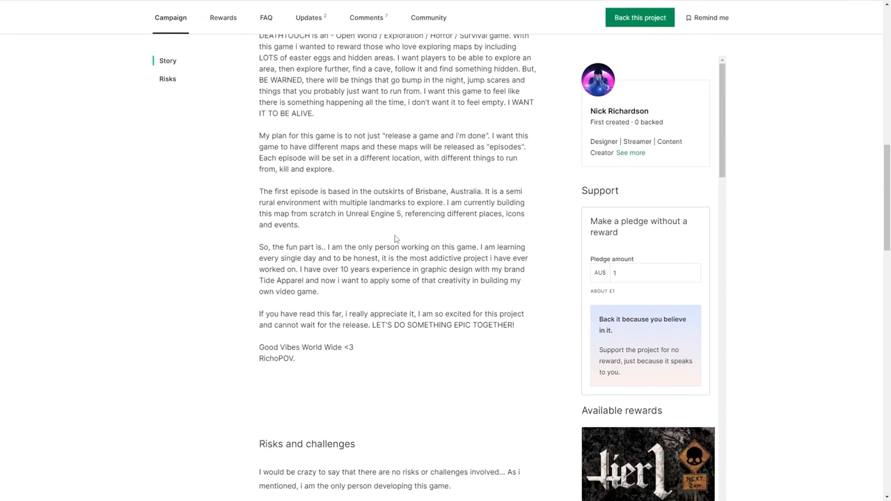
pyautogui.scroll(3)
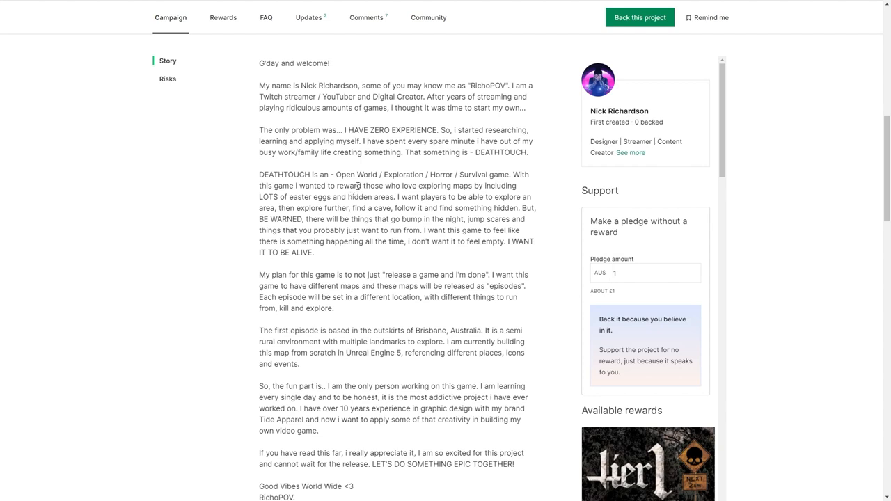
pyautogui.scroll(-3)
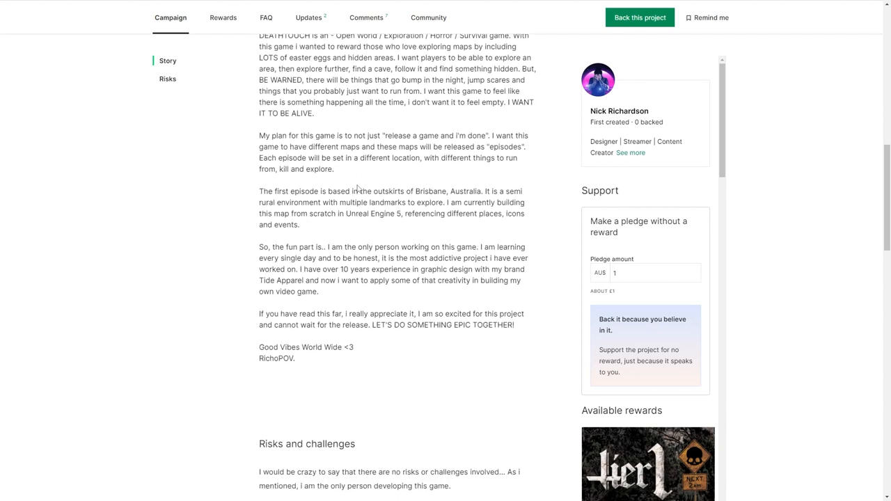
pyautogui.scroll(-3)
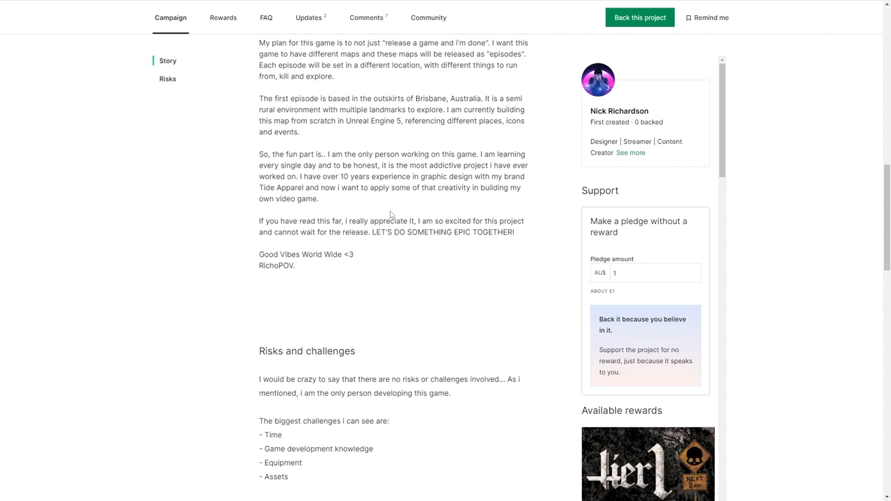
pyautogui.moveTo(409, 298)
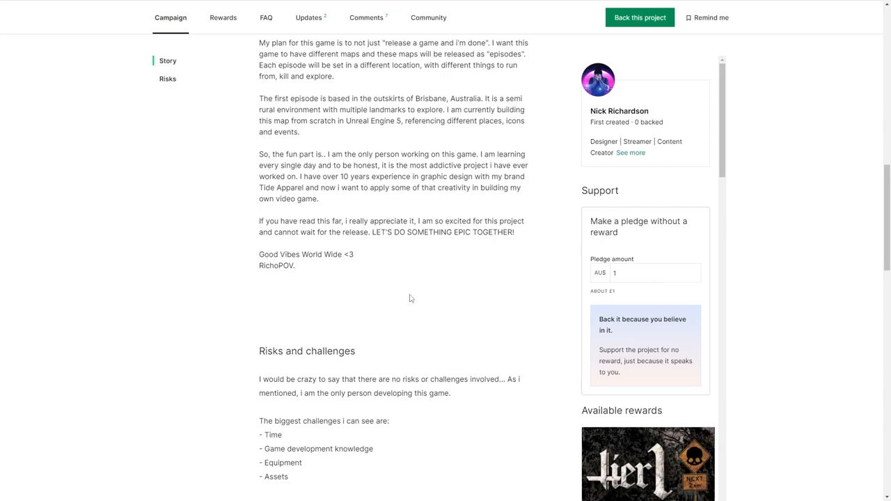
pyautogui.scroll(3)
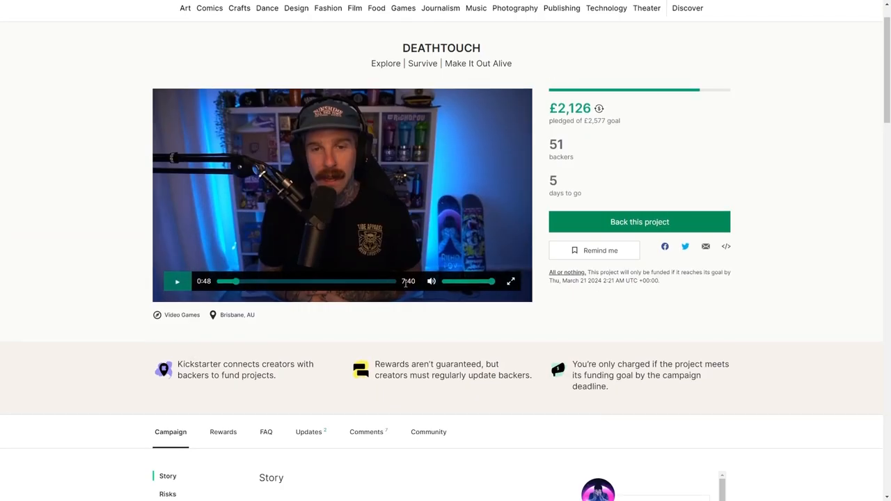
pyautogui.scroll(3)
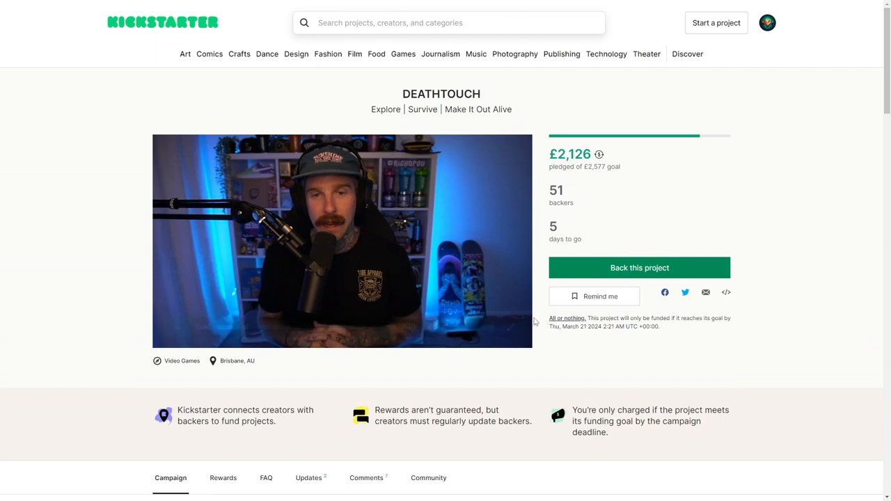
pyautogui.click(343, 239)
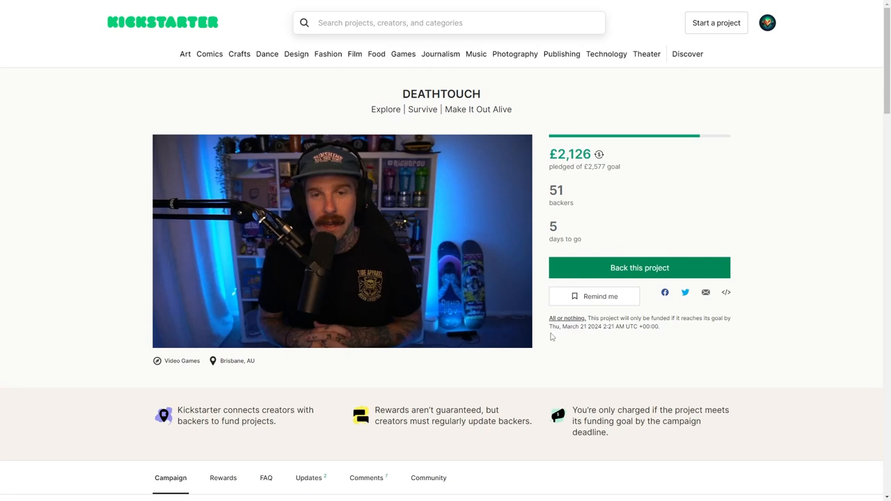
pyautogui.moveTo(546, 340)
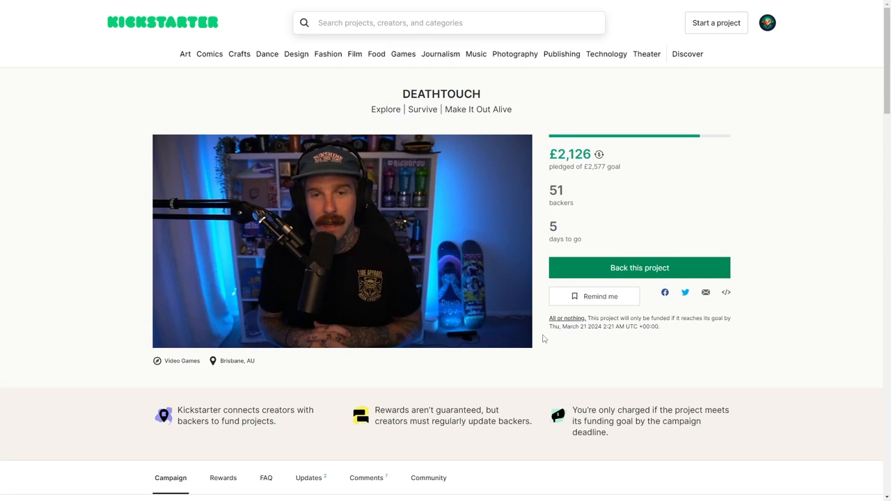
pyautogui.moveTo(603, 351)
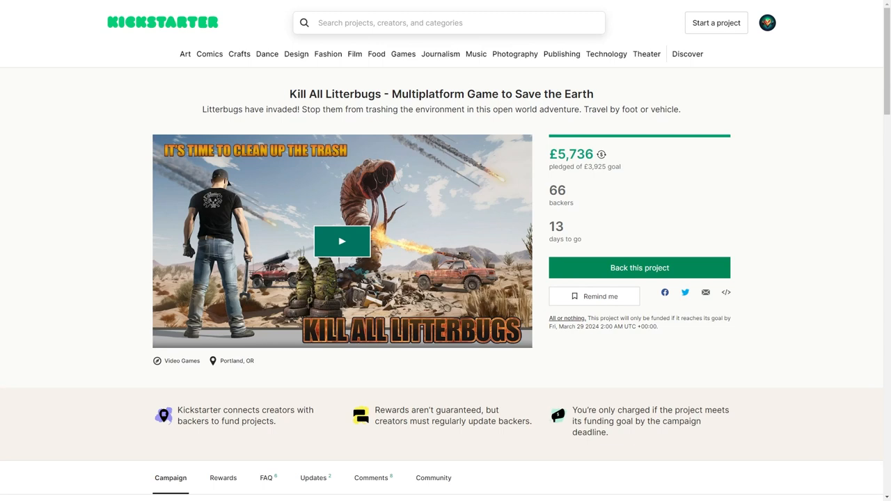
pyautogui.moveTo(755, 231)
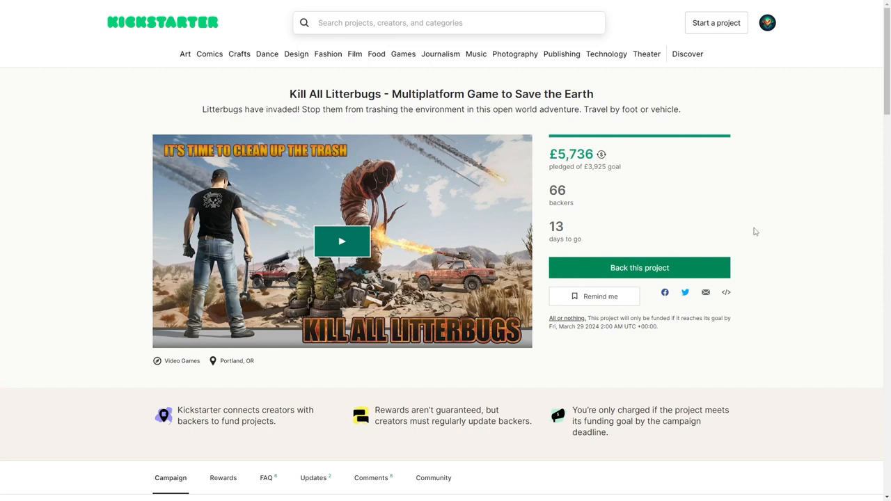
pyautogui.moveTo(743, 234)
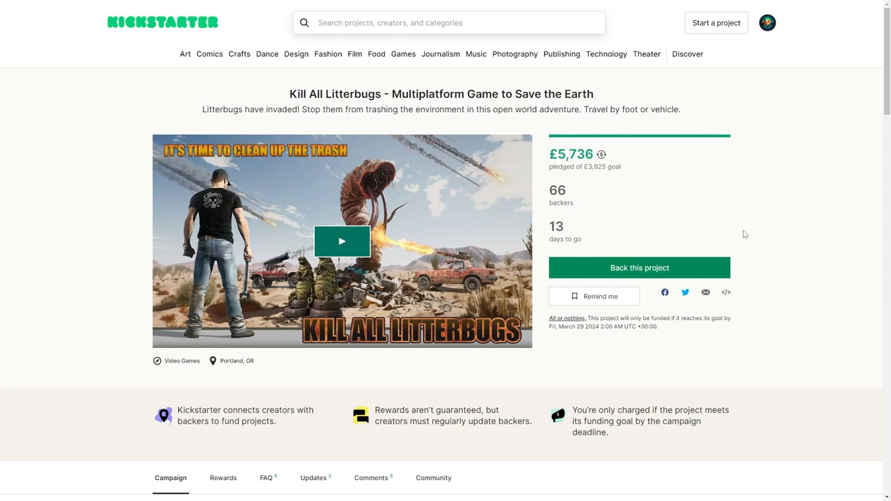
pyautogui.moveTo(356, 249)
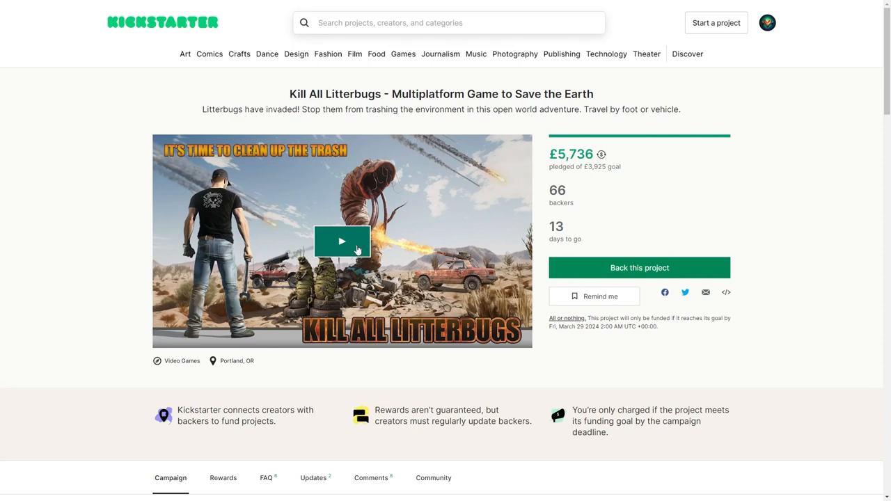
# Step: Play the Kill All Litterbugs trailer full screen through to its 0:56 end
pyautogui.click(342, 241)
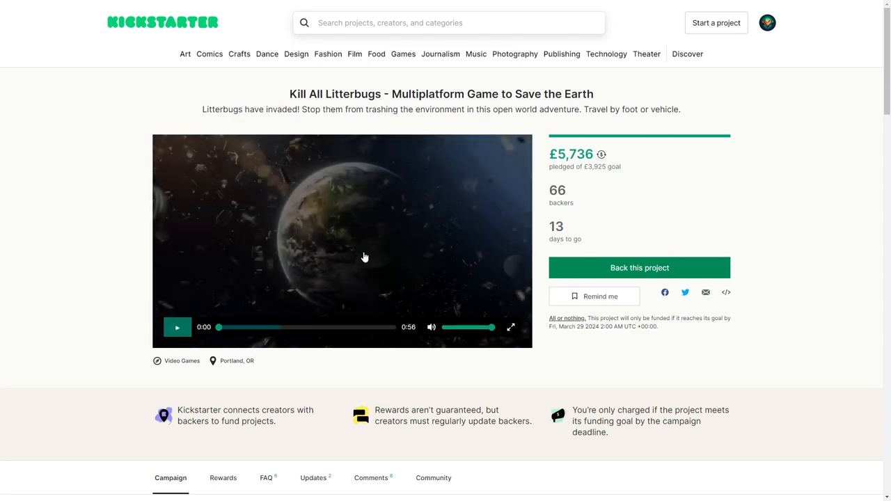
pyautogui.click(510, 327)
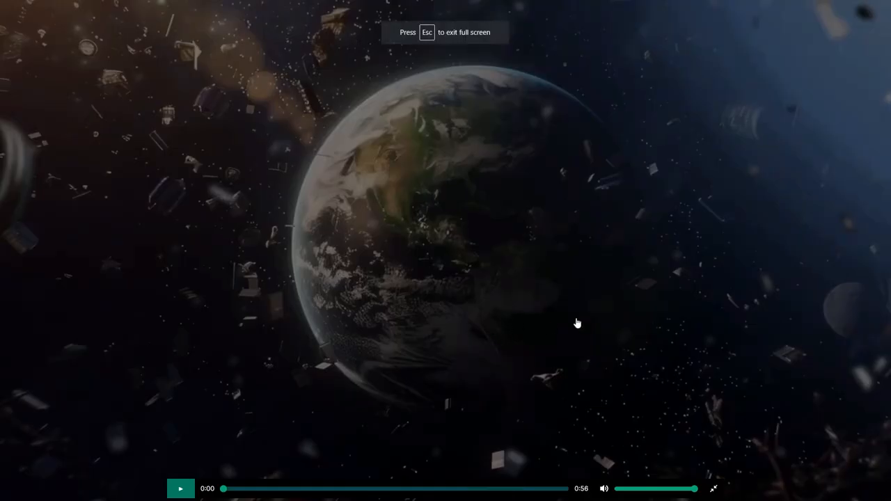
pyautogui.click(182, 488)
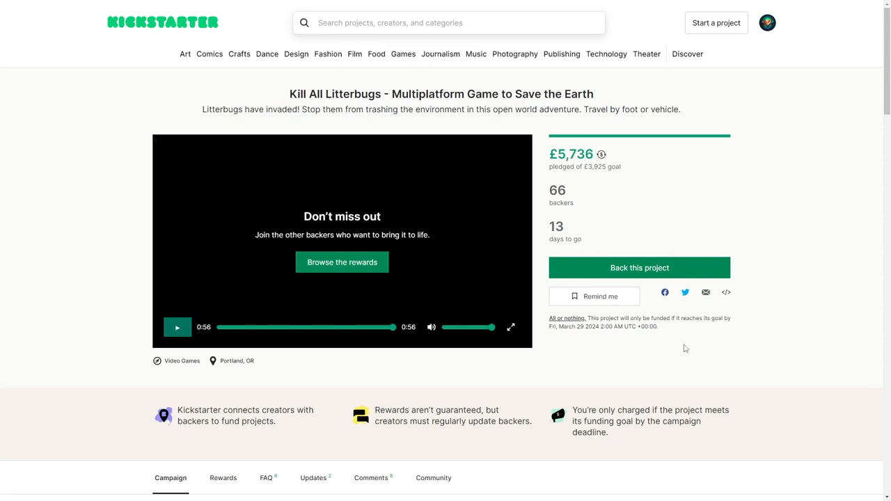
pyautogui.moveTo(686, 347)
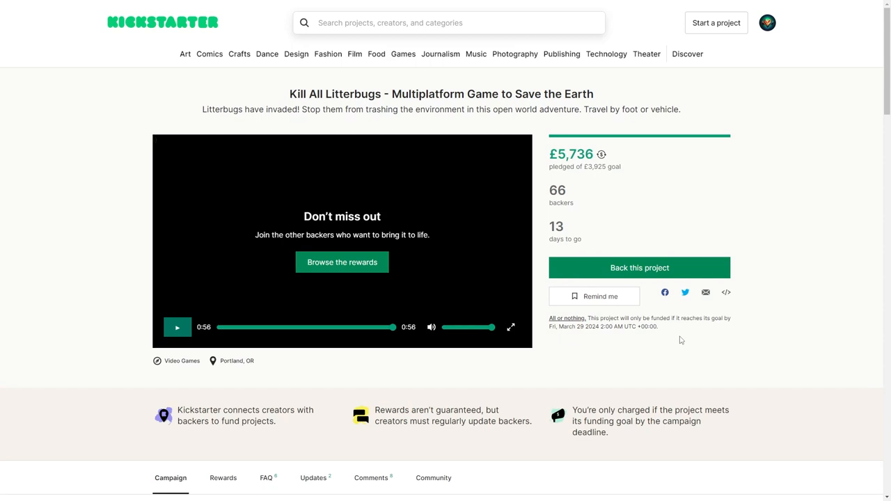
pyautogui.moveTo(680, 340)
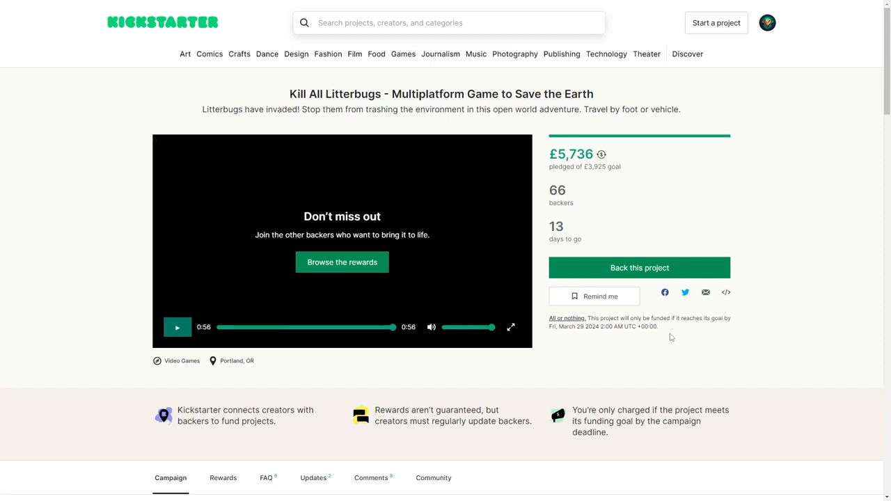
# Step: Scroll the Campaign story down through the Stretch Goals image to Risks and challenges, then back to the opening
pyautogui.scroll(-3)
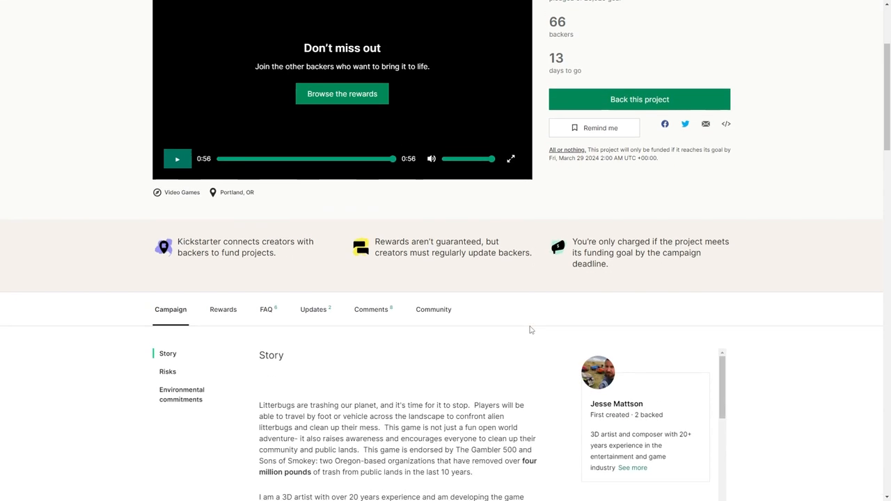
pyautogui.scroll(-3)
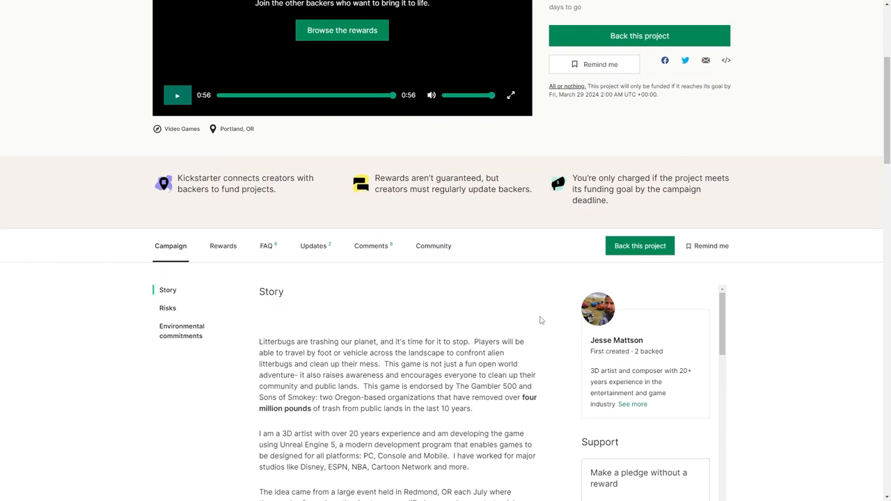
pyautogui.scroll(-3)
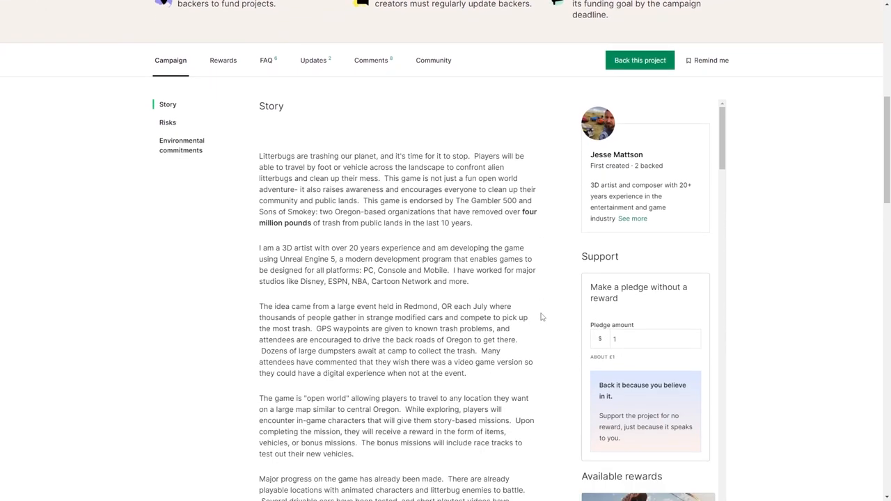
pyautogui.scroll(-3)
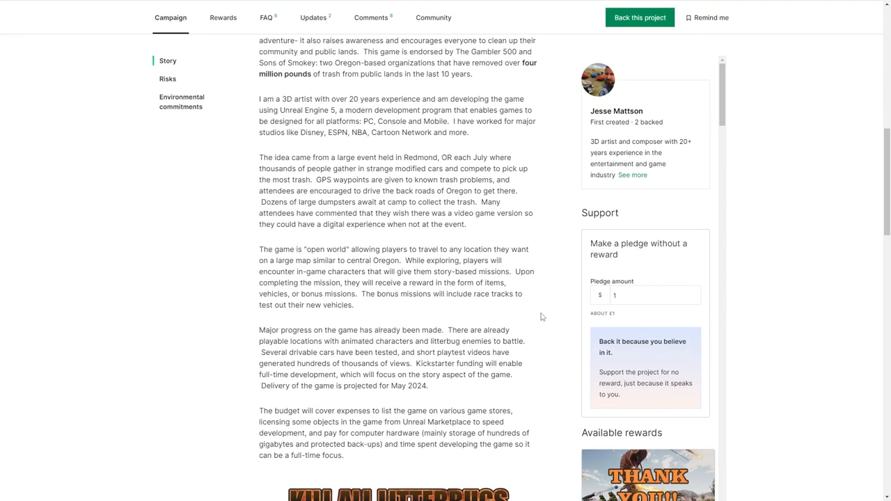
pyautogui.scroll(3)
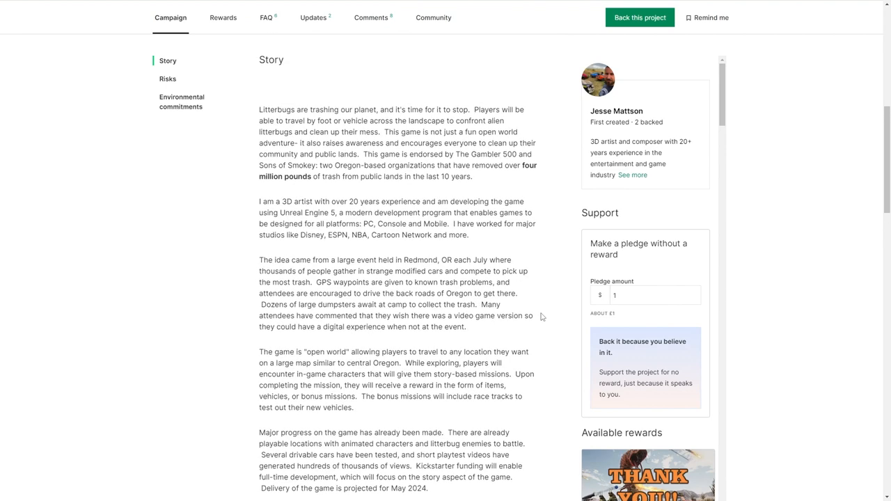
pyautogui.scroll(-3)
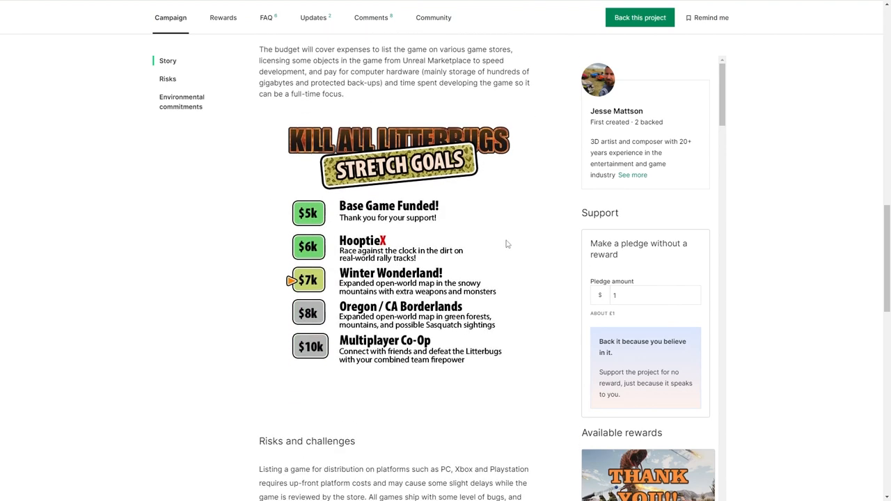
pyautogui.scroll(3)
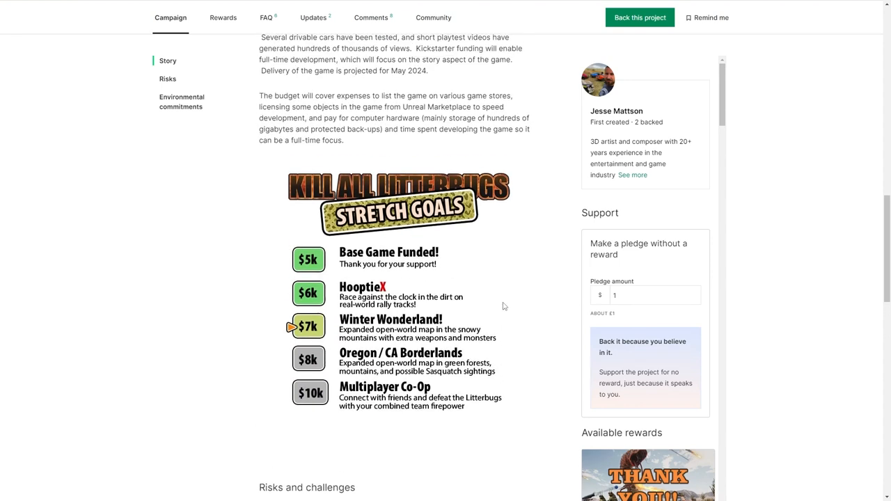
pyautogui.moveTo(507, 303)
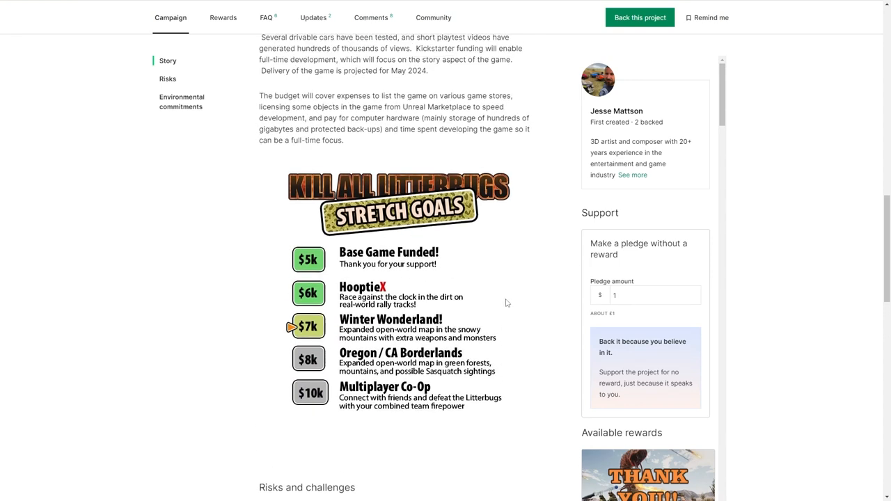
pyautogui.moveTo(514, 298)
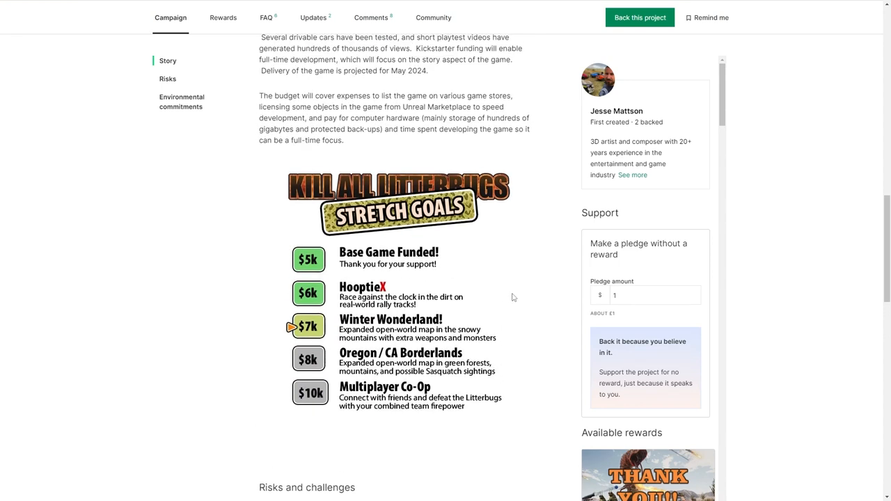
pyautogui.scroll(-3)
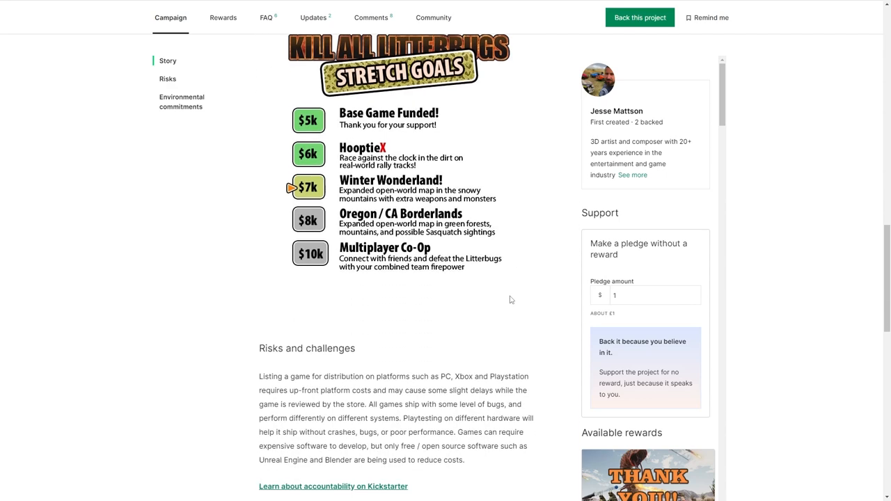
pyautogui.scroll(3)
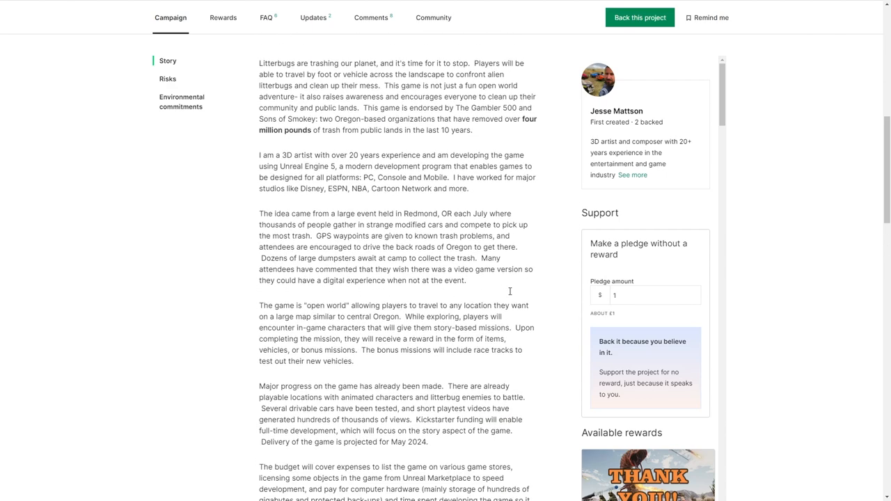
pyautogui.moveTo(510, 294)
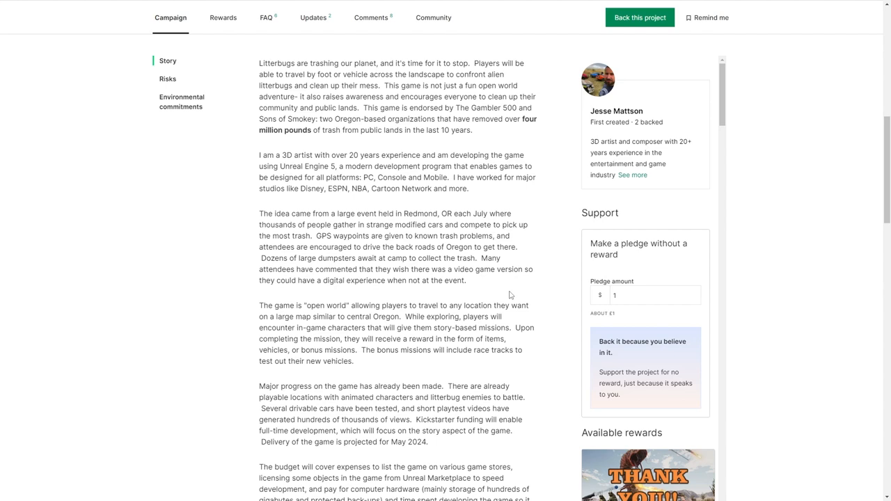
pyautogui.scroll(-3)
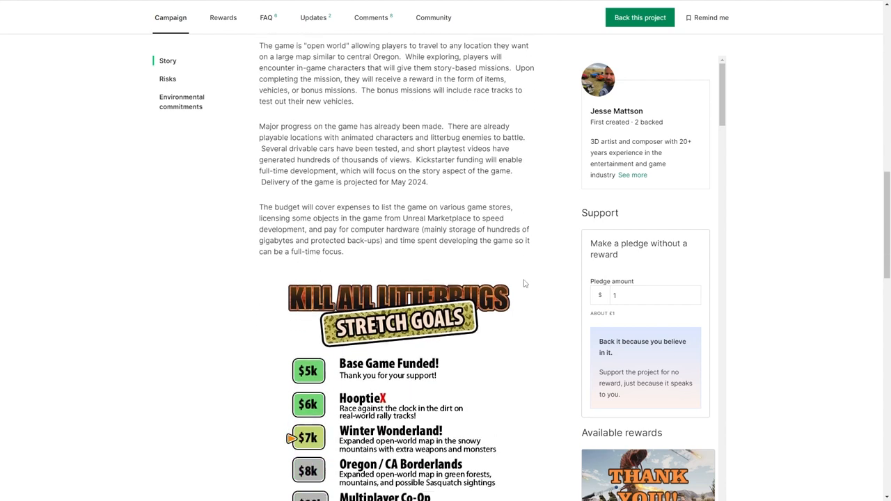
pyautogui.scroll(-3)
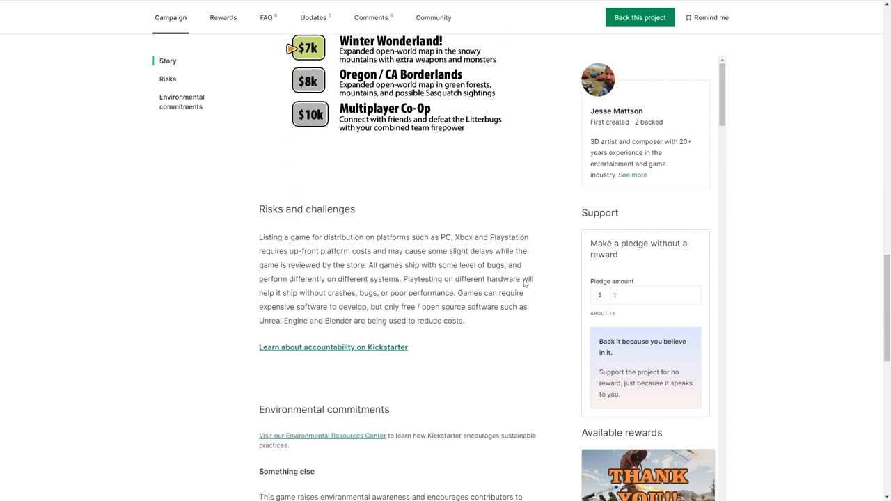
pyautogui.scroll(3)
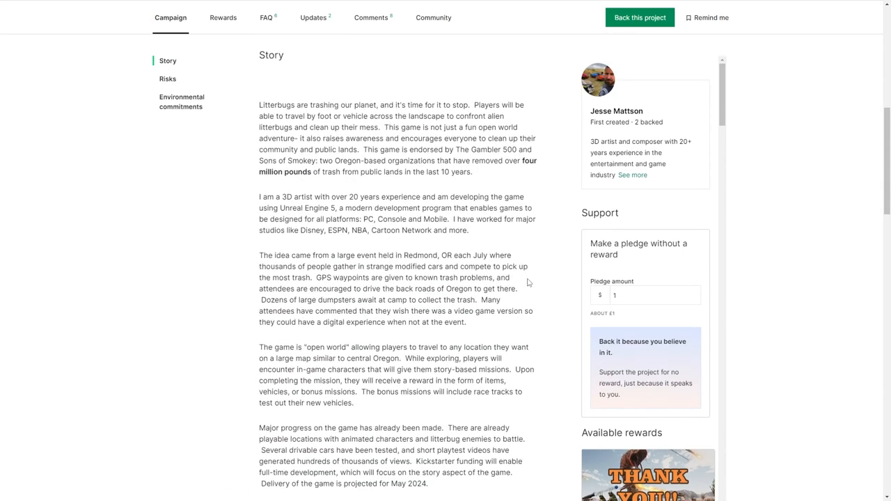
pyautogui.scroll(3)
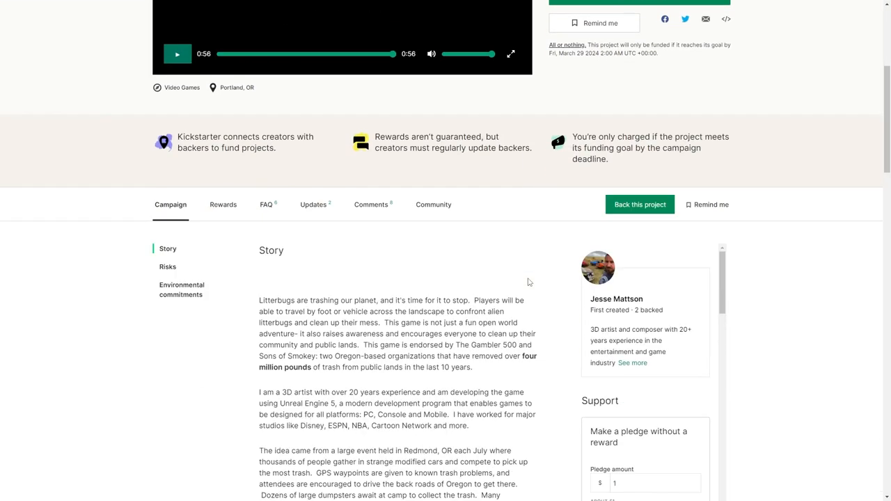
pyautogui.scroll(3)
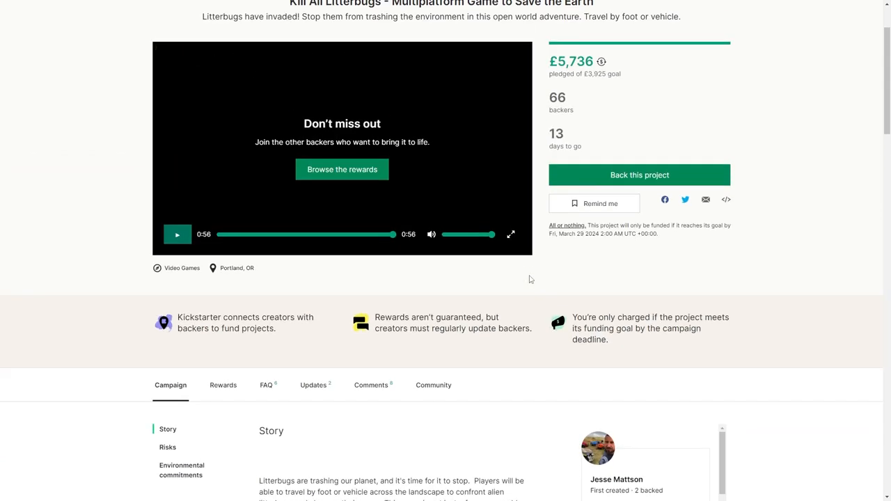
pyautogui.scroll(-3)
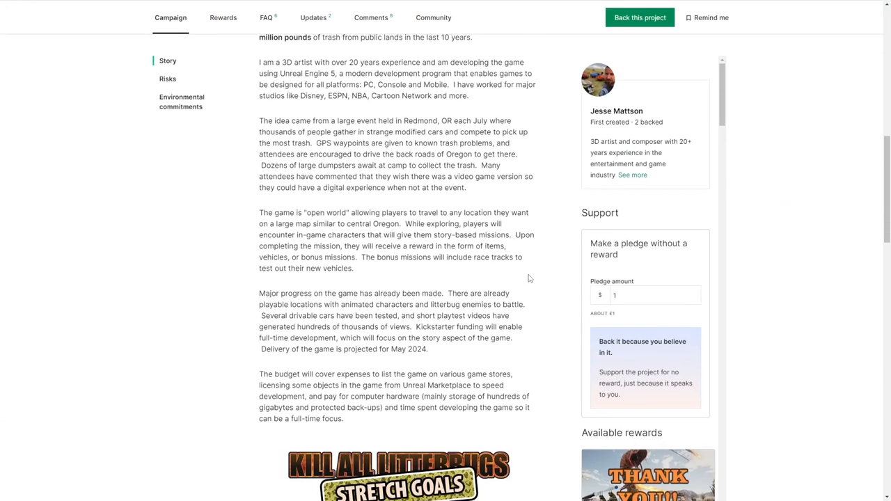
pyautogui.scroll(-3)
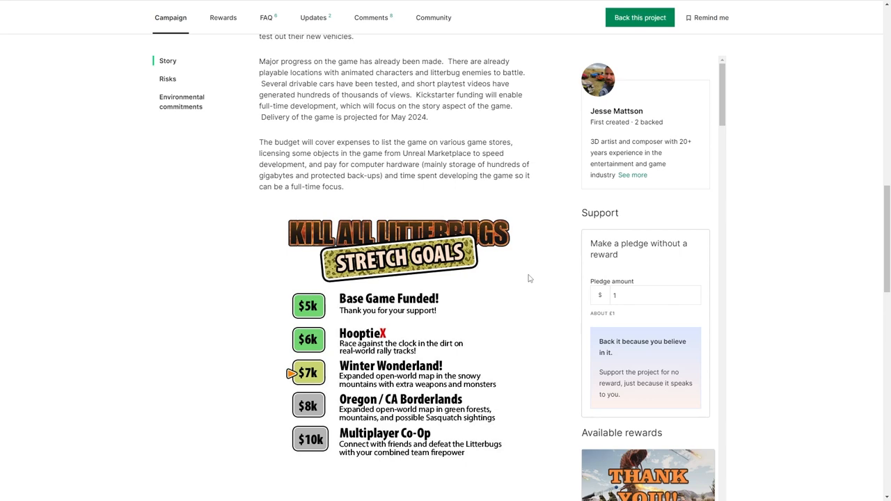
pyautogui.scroll(3)
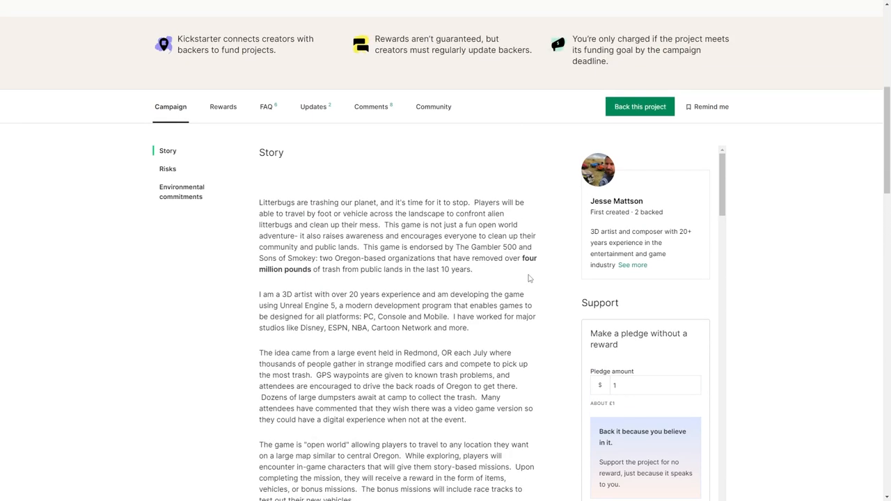
pyautogui.scroll(3)
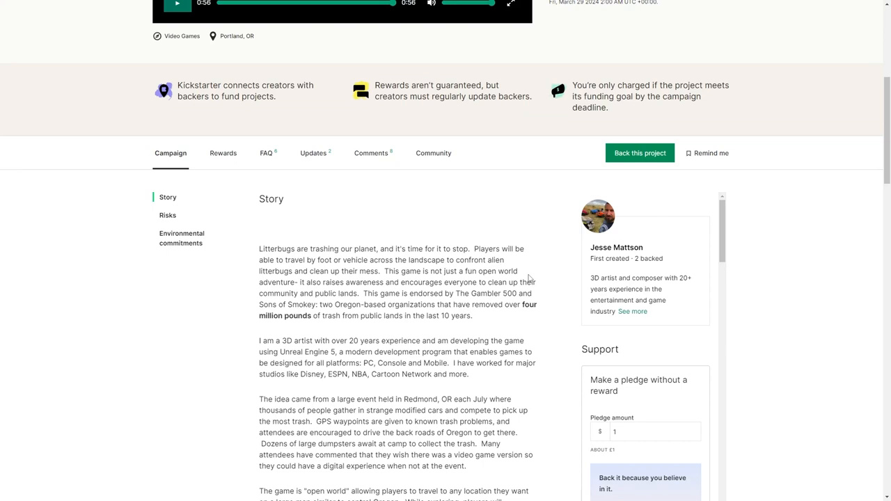
pyautogui.scroll(-3)
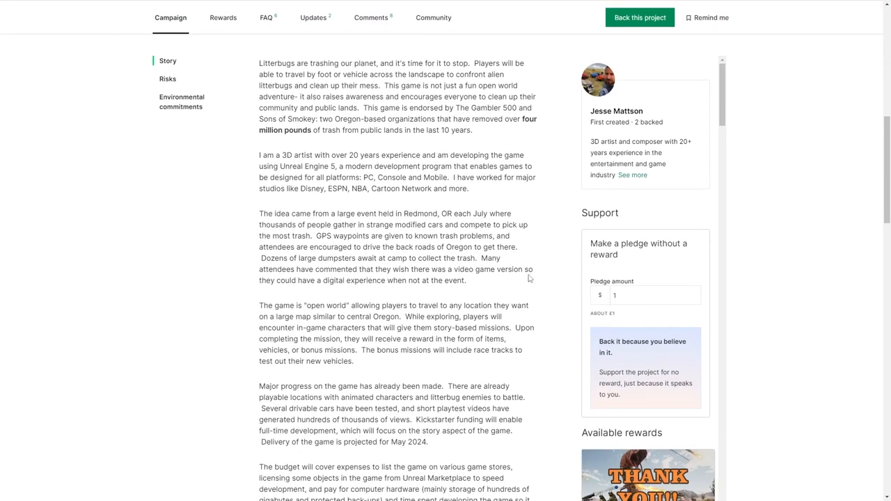
pyautogui.scroll(-3)
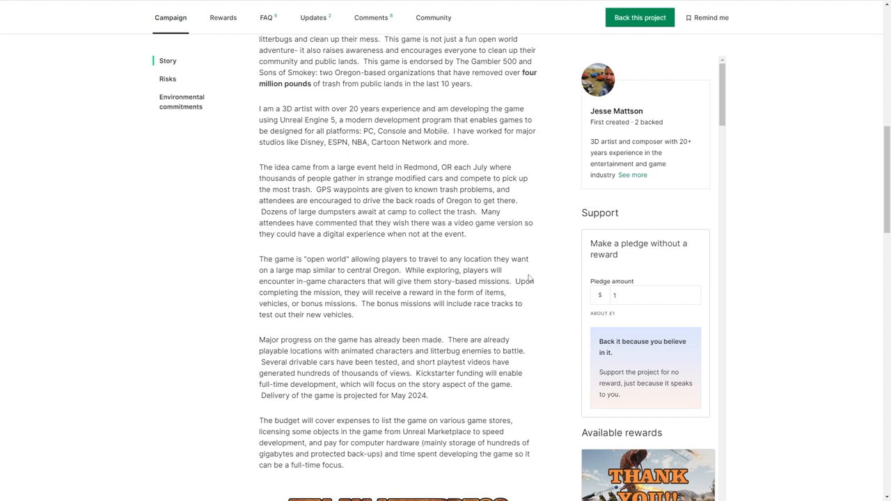
pyautogui.moveTo(542, 246)
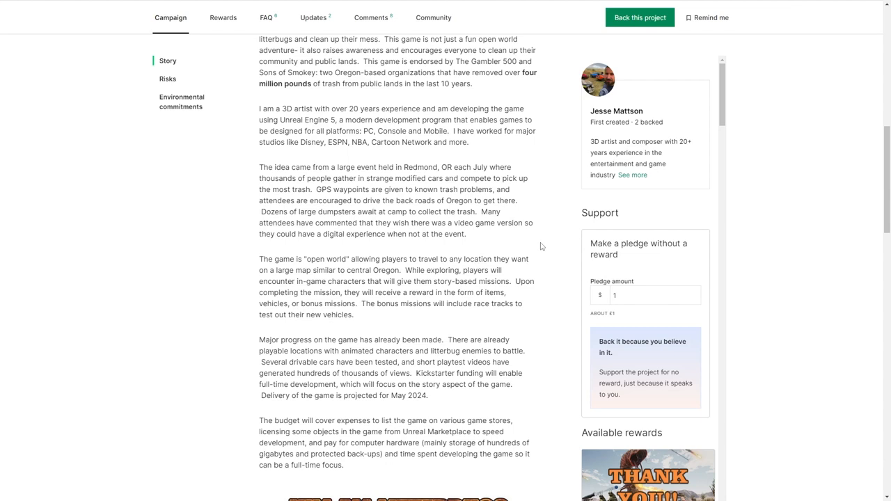
# Step: Scroll to the page top showing £5,736 pledged of £3,925, 66 backers, 13 days left
pyautogui.scroll(3)
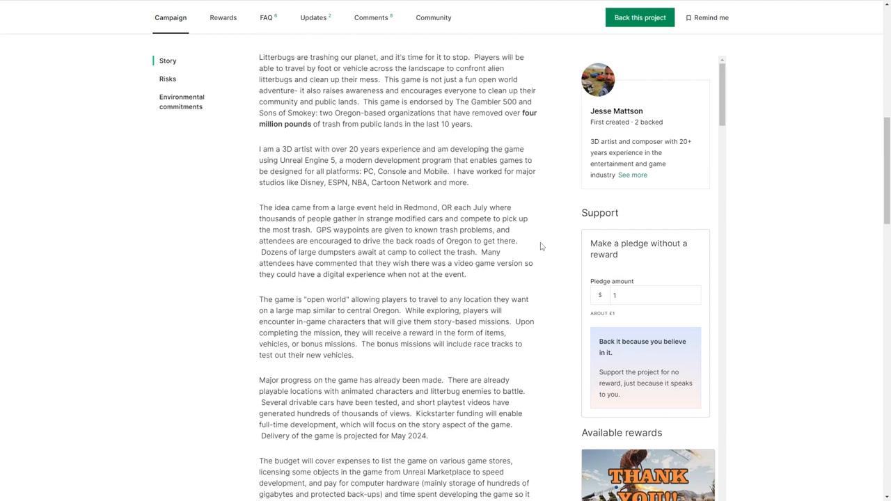
pyautogui.scroll(3)
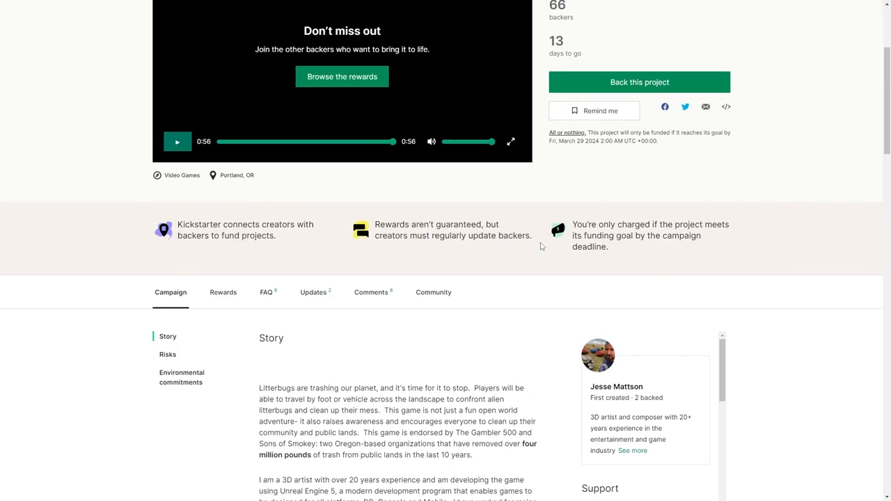
pyautogui.scroll(3)
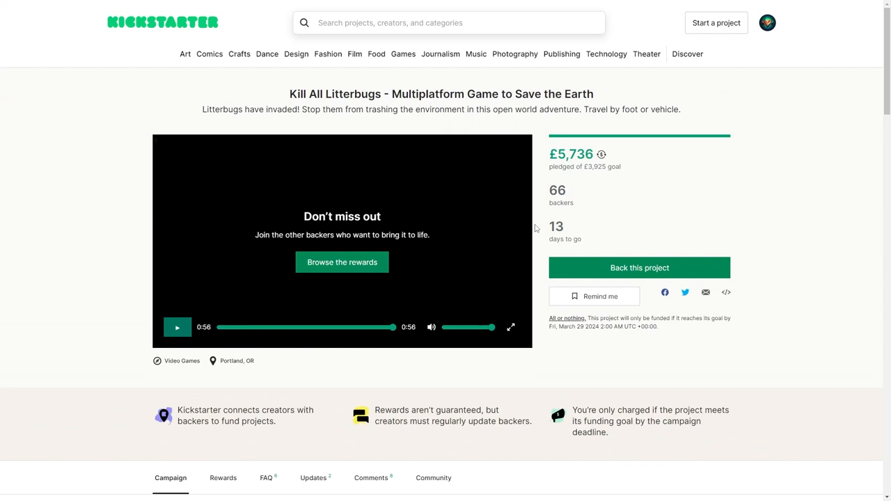
pyautogui.scroll(-3)
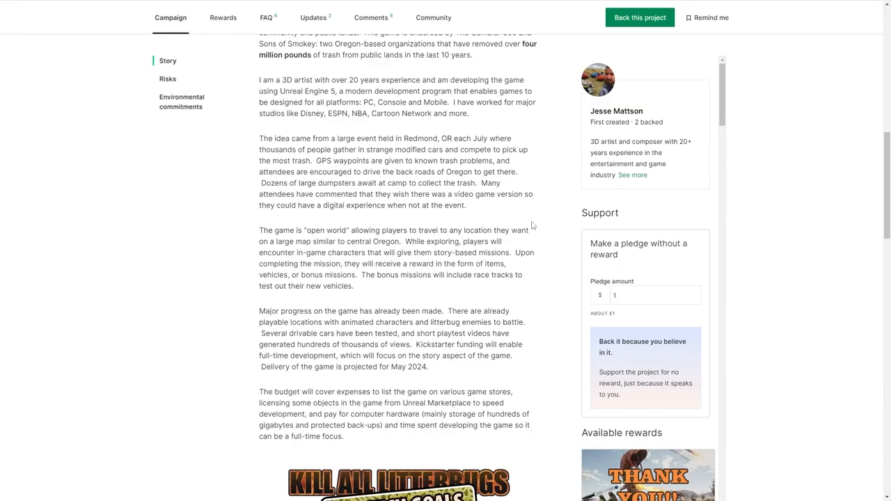
pyautogui.scroll(-3)
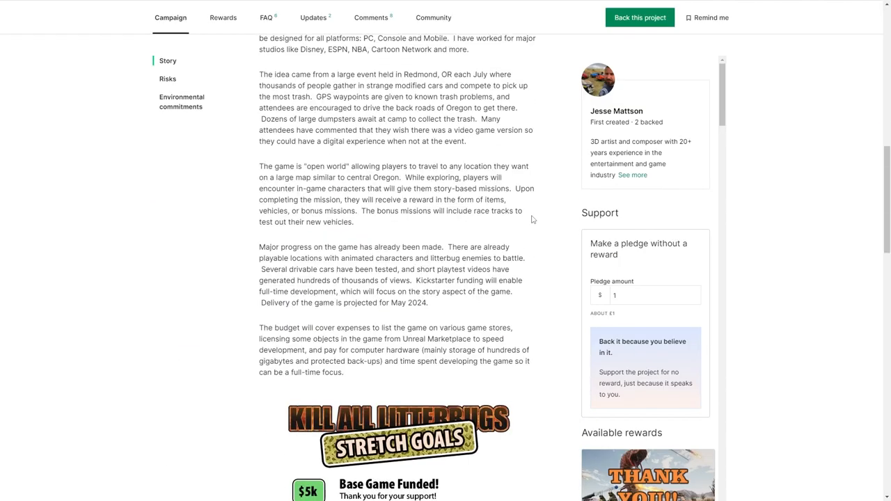
pyautogui.scroll(3)
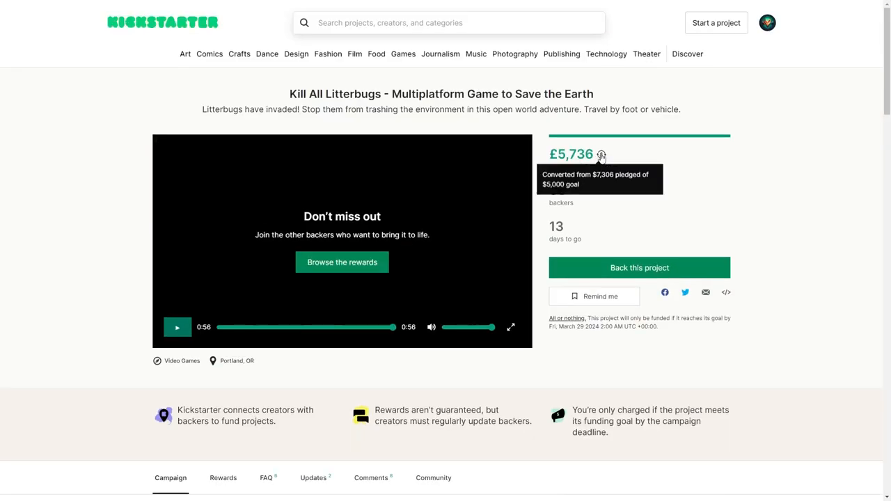
pyautogui.moveTo(602, 153)
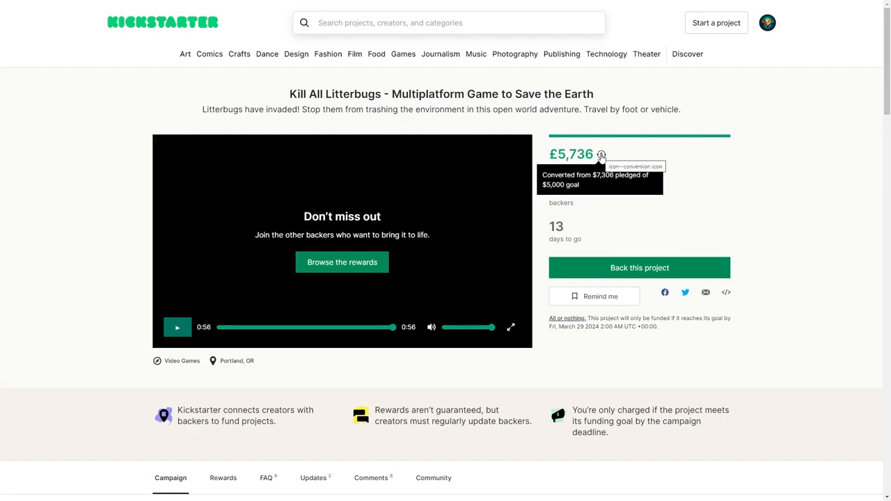
pyautogui.scroll(-3)
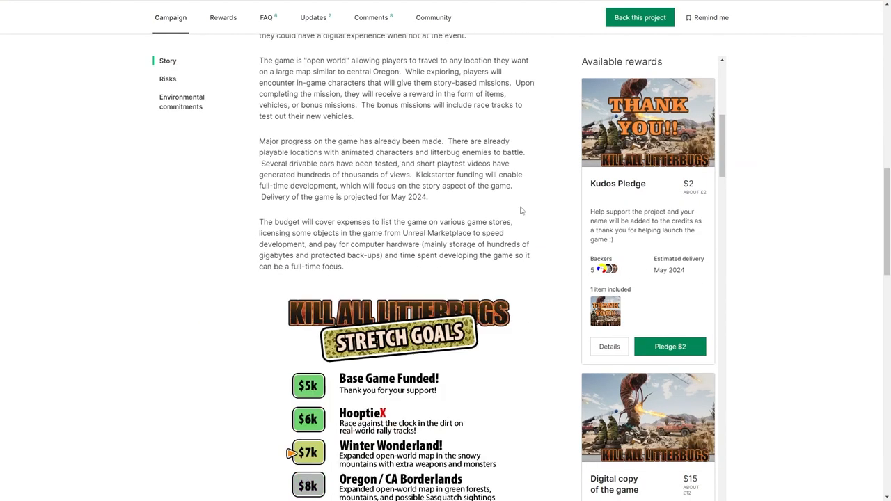
pyautogui.scroll(-3)
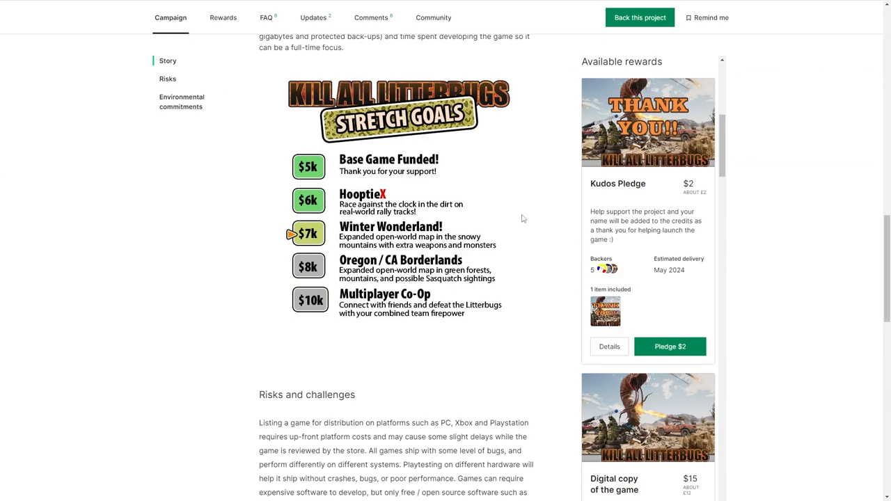
pyautogui.scroll(3)
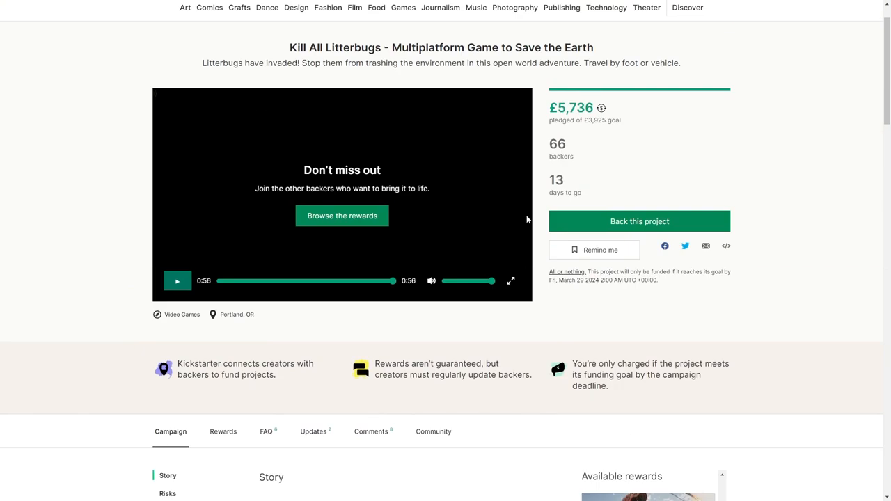
pyautogui.moveTo(536, 205)
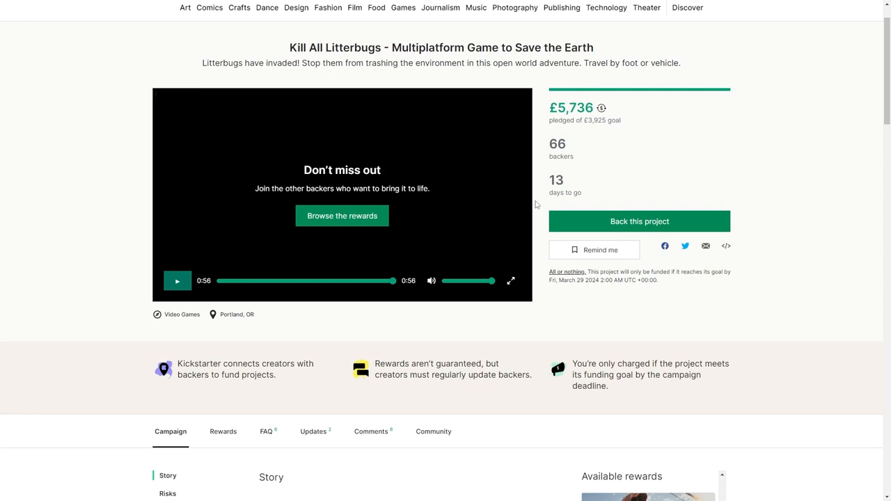
pyautogui.scroll(-3)
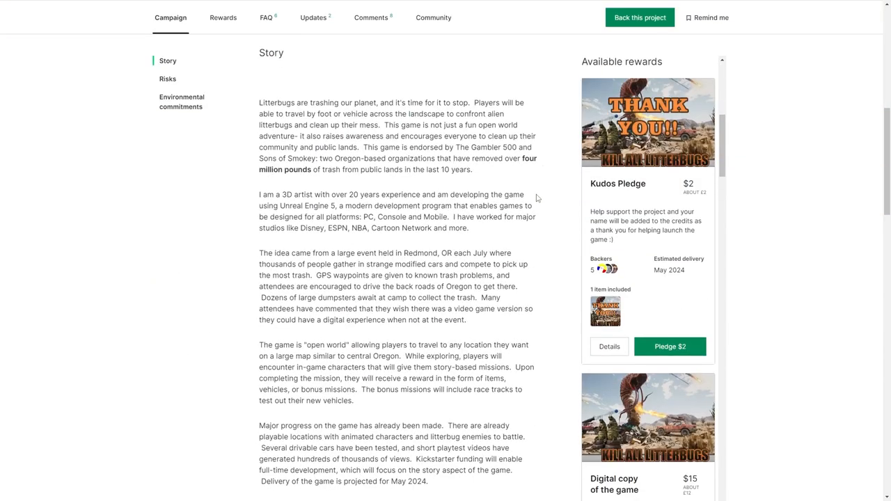
pyautogui.scroll(-3)
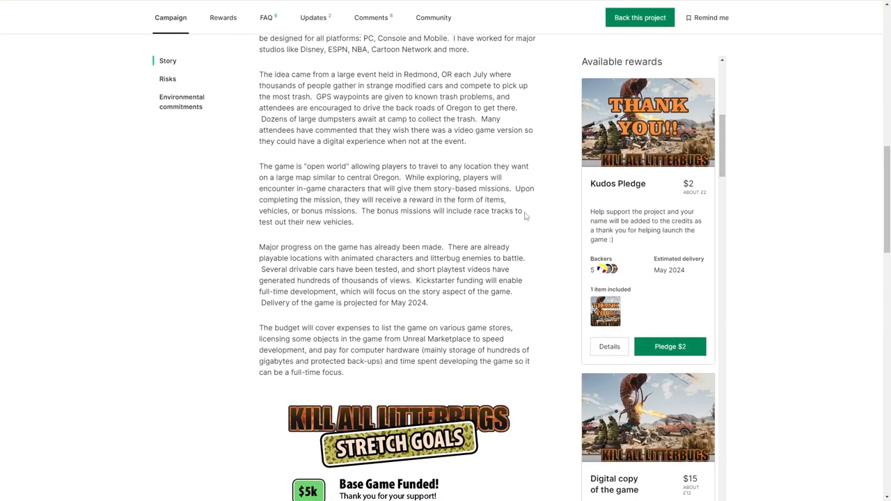
pyautogui.scroll(-3)
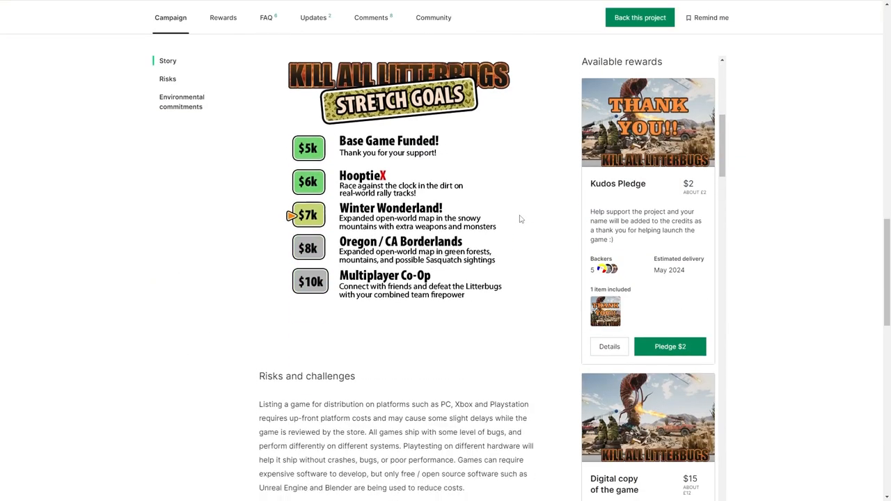
pyautogui.scroll(-3)
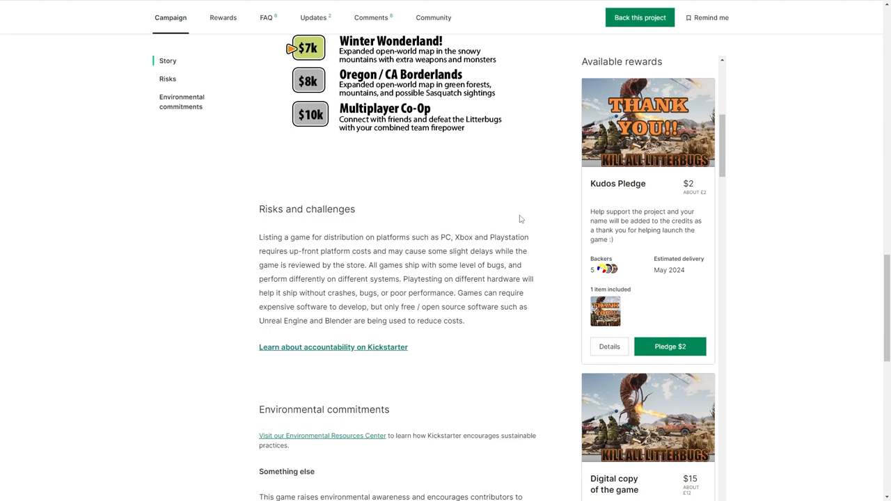
pyautogui.scroll(-3)
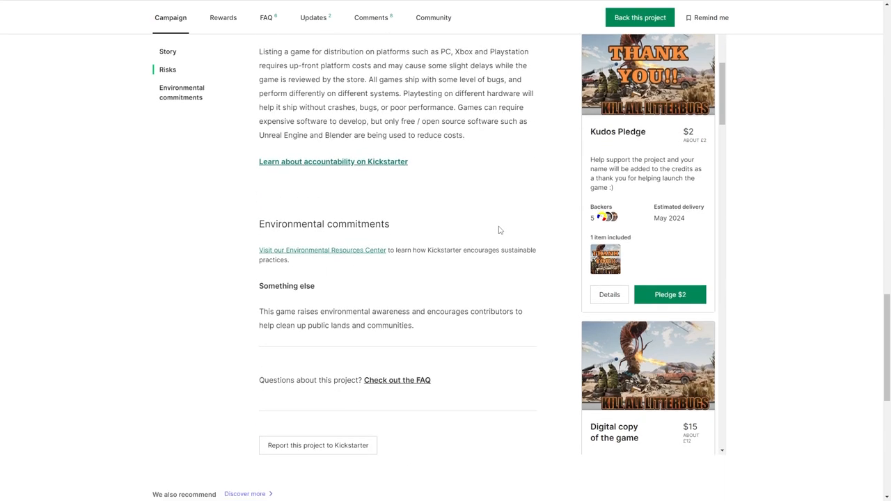
pyautogui.scroll(3)
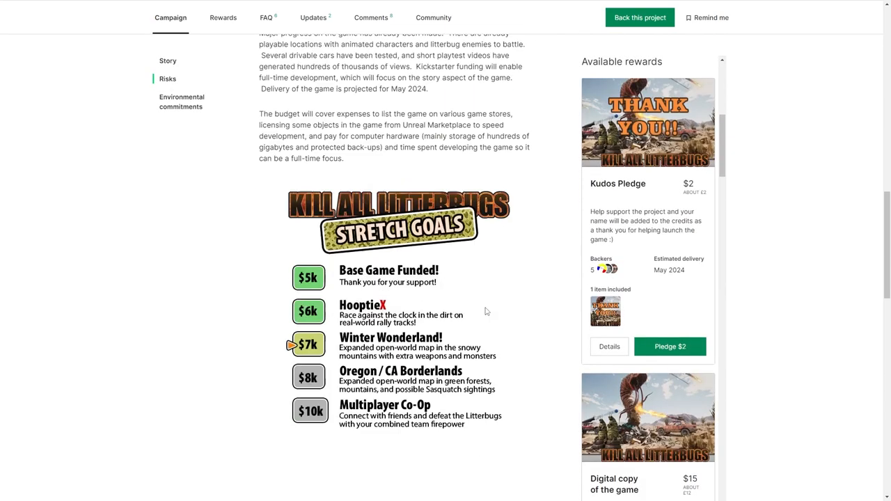
pyautogui.scroll(3)
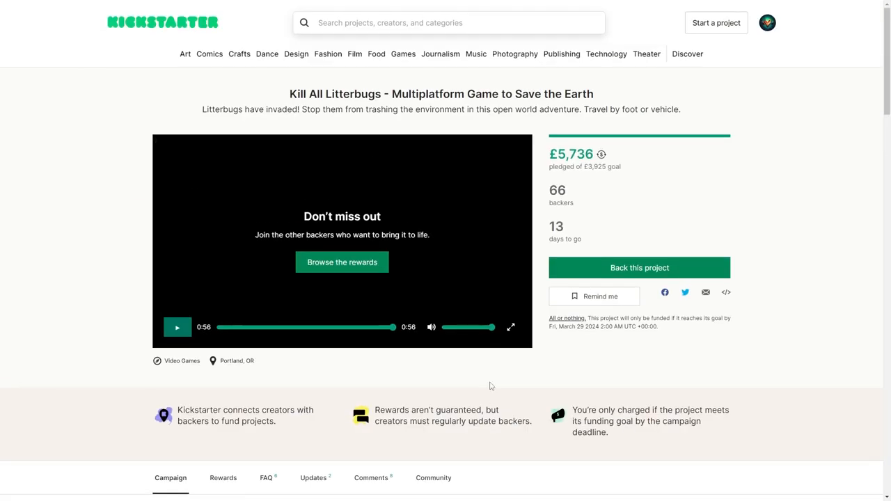